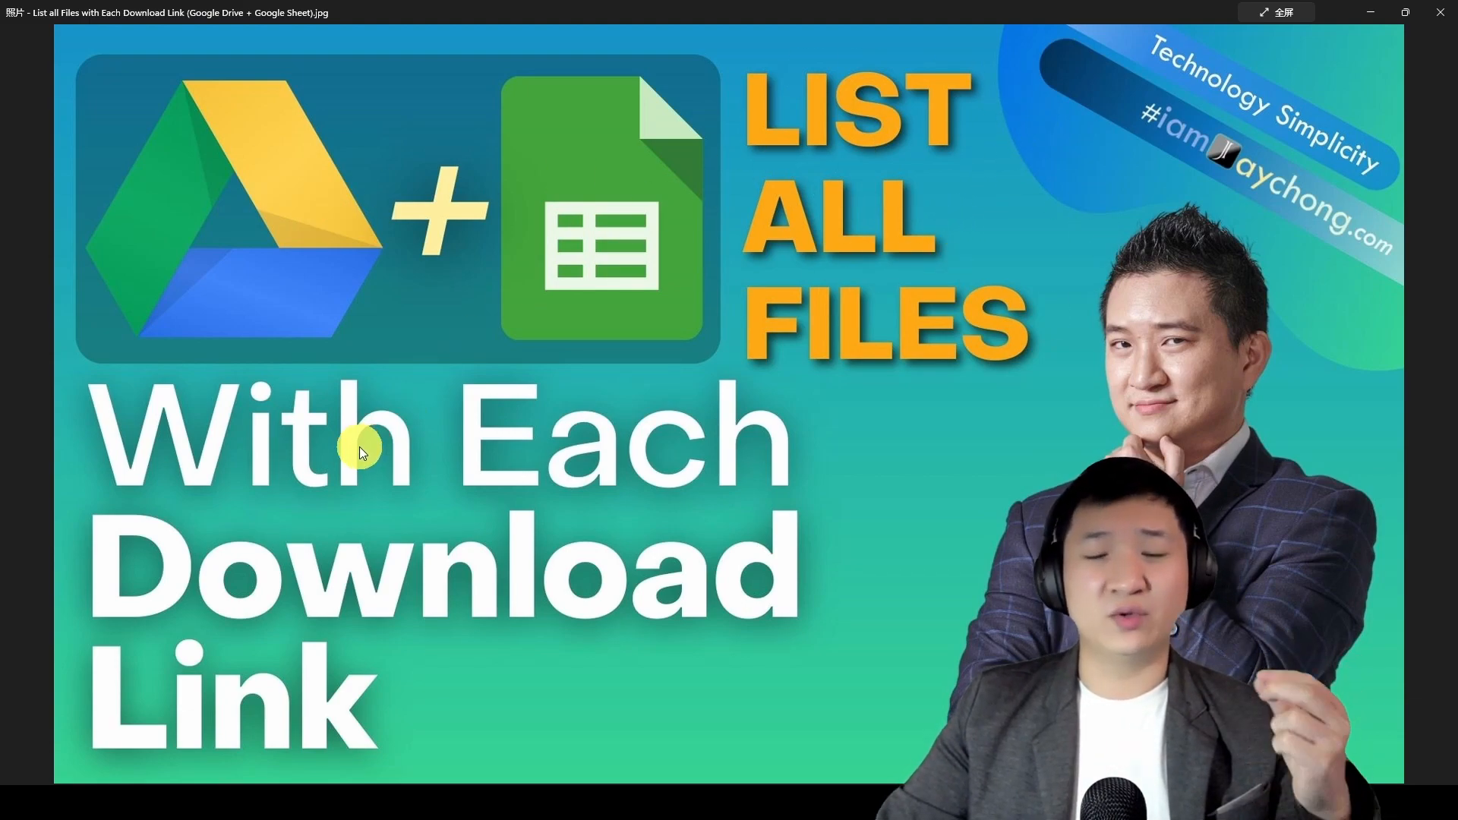
mouse_move(371, 644)
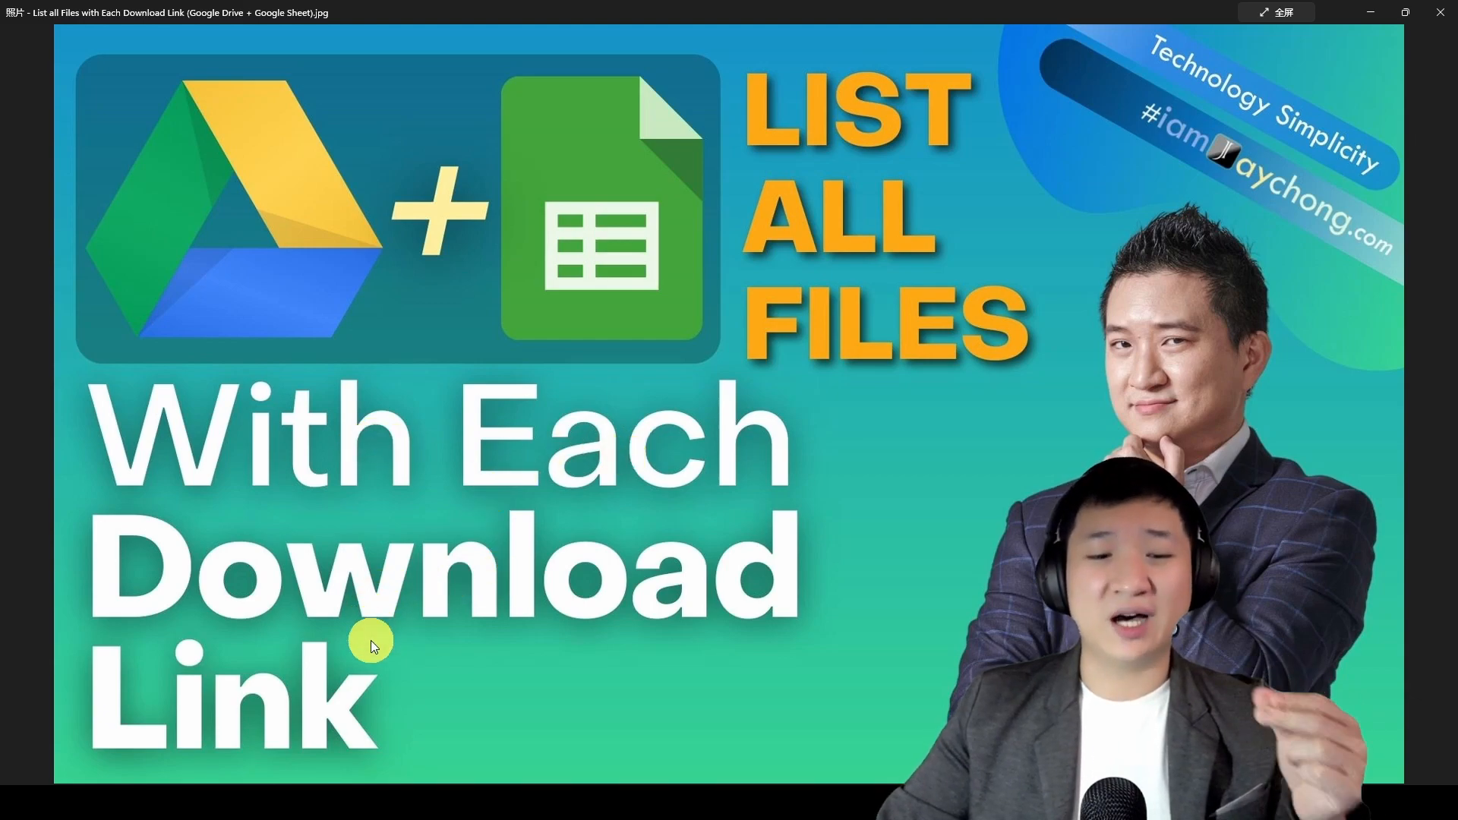
mouse_move(683, 321)
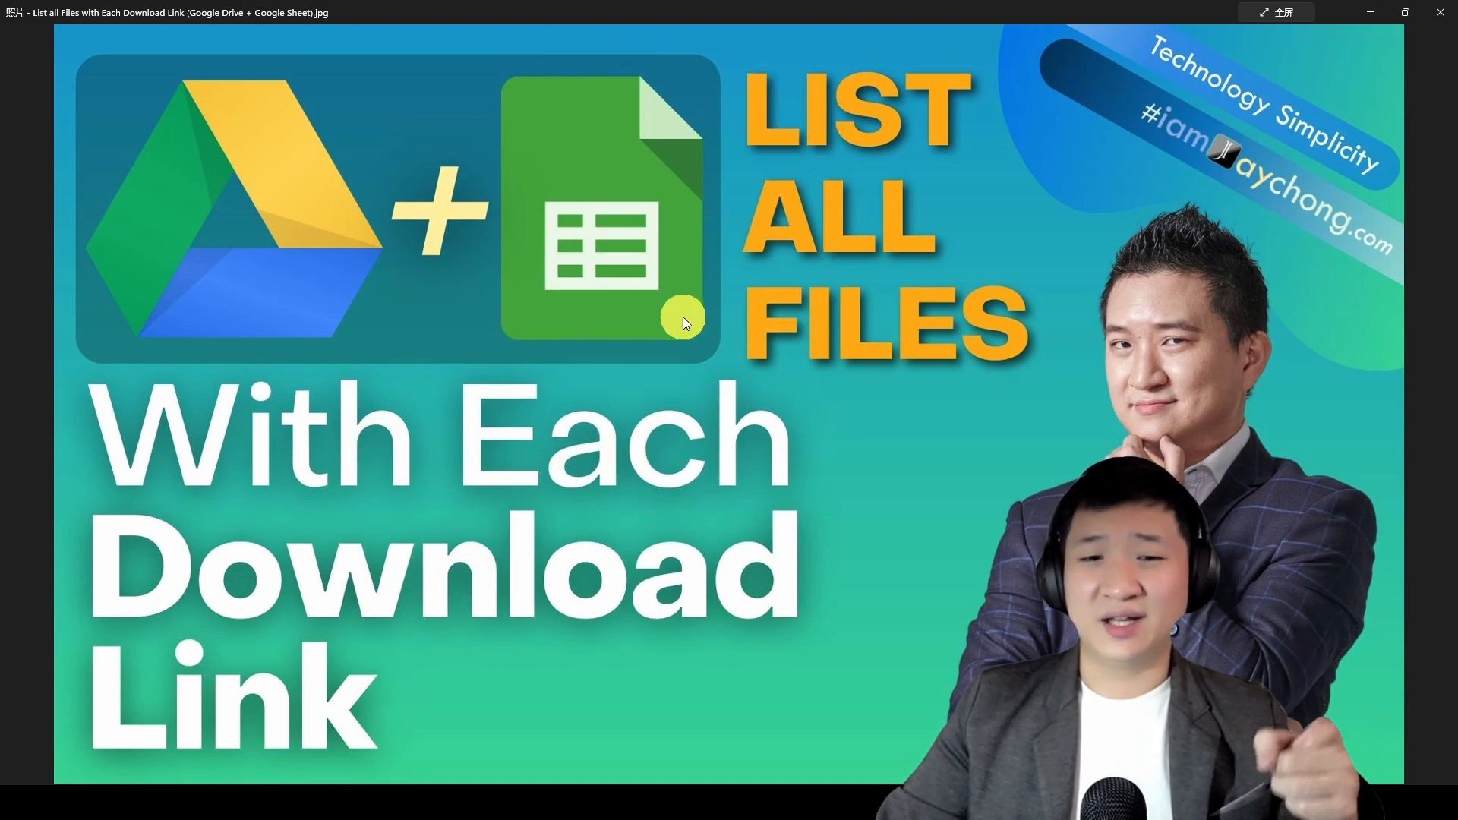
mouse_move(714, 251)
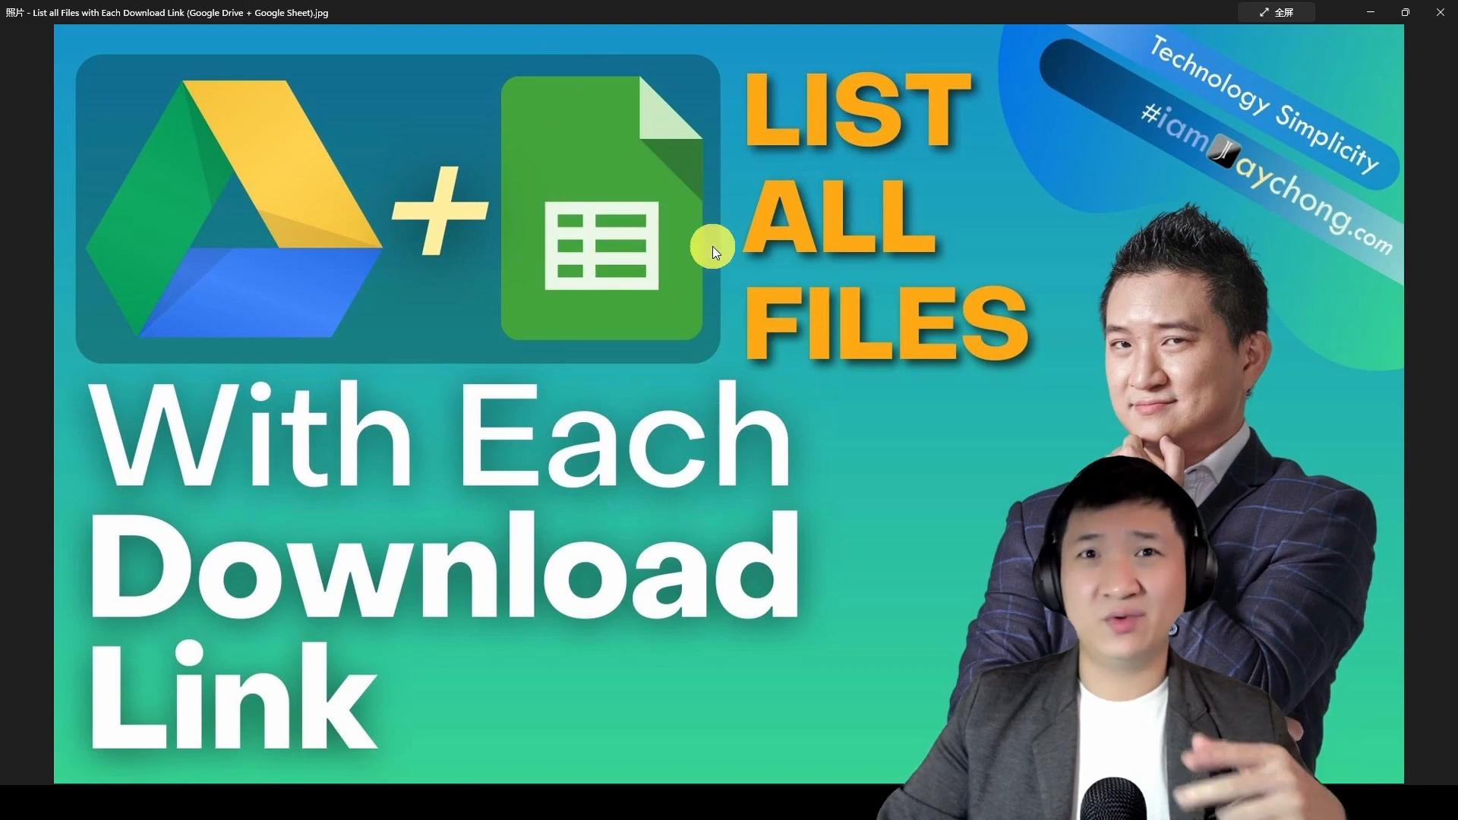
mouse_move(578, 96)
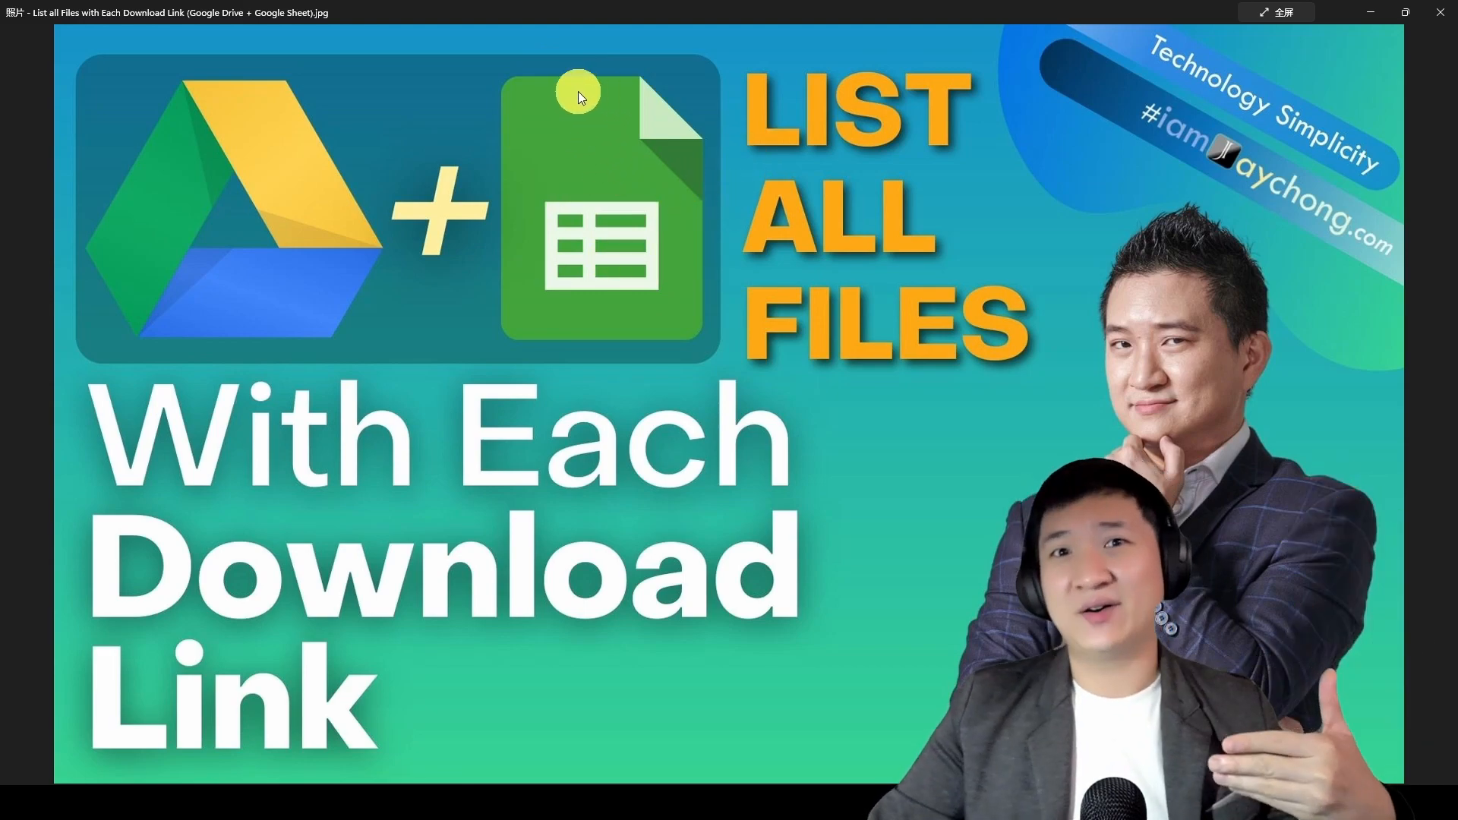
mouse_move(800, 158)
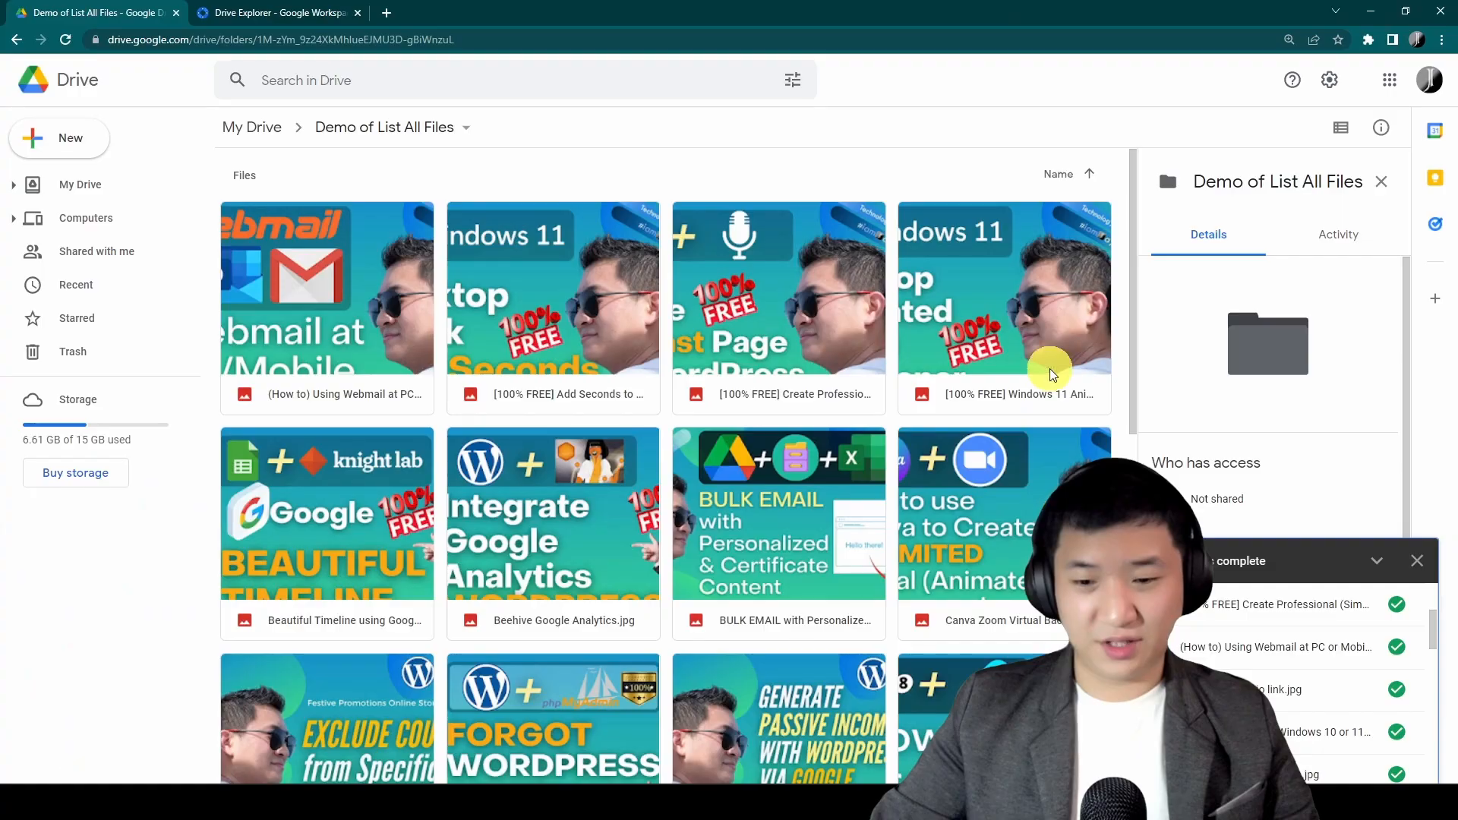
Scroll through the folder's images, switching between list and thumbnail views.
scroll("down", 3)
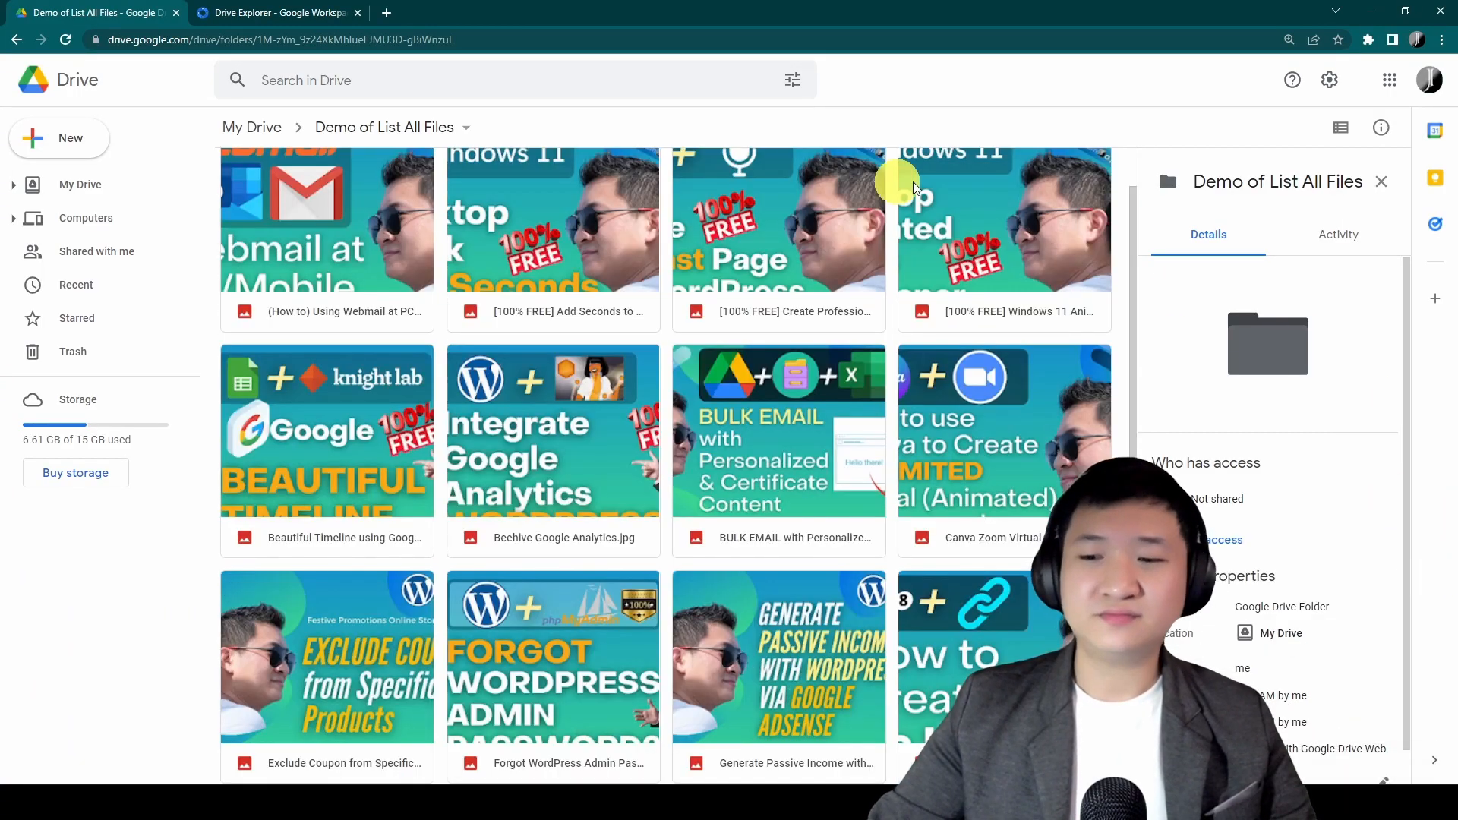
scroll("down", 3)
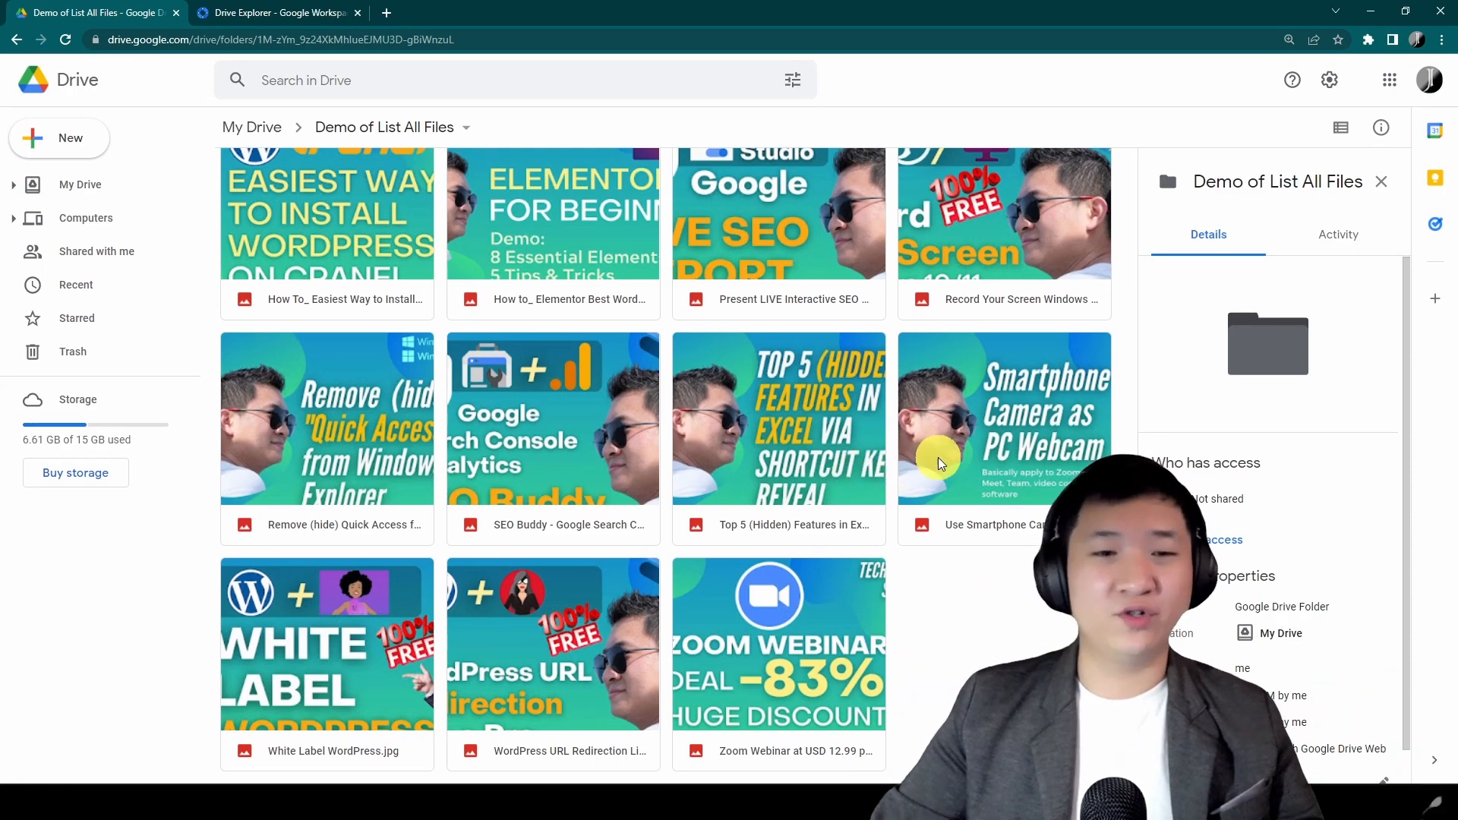
mouse_move(762, 456)
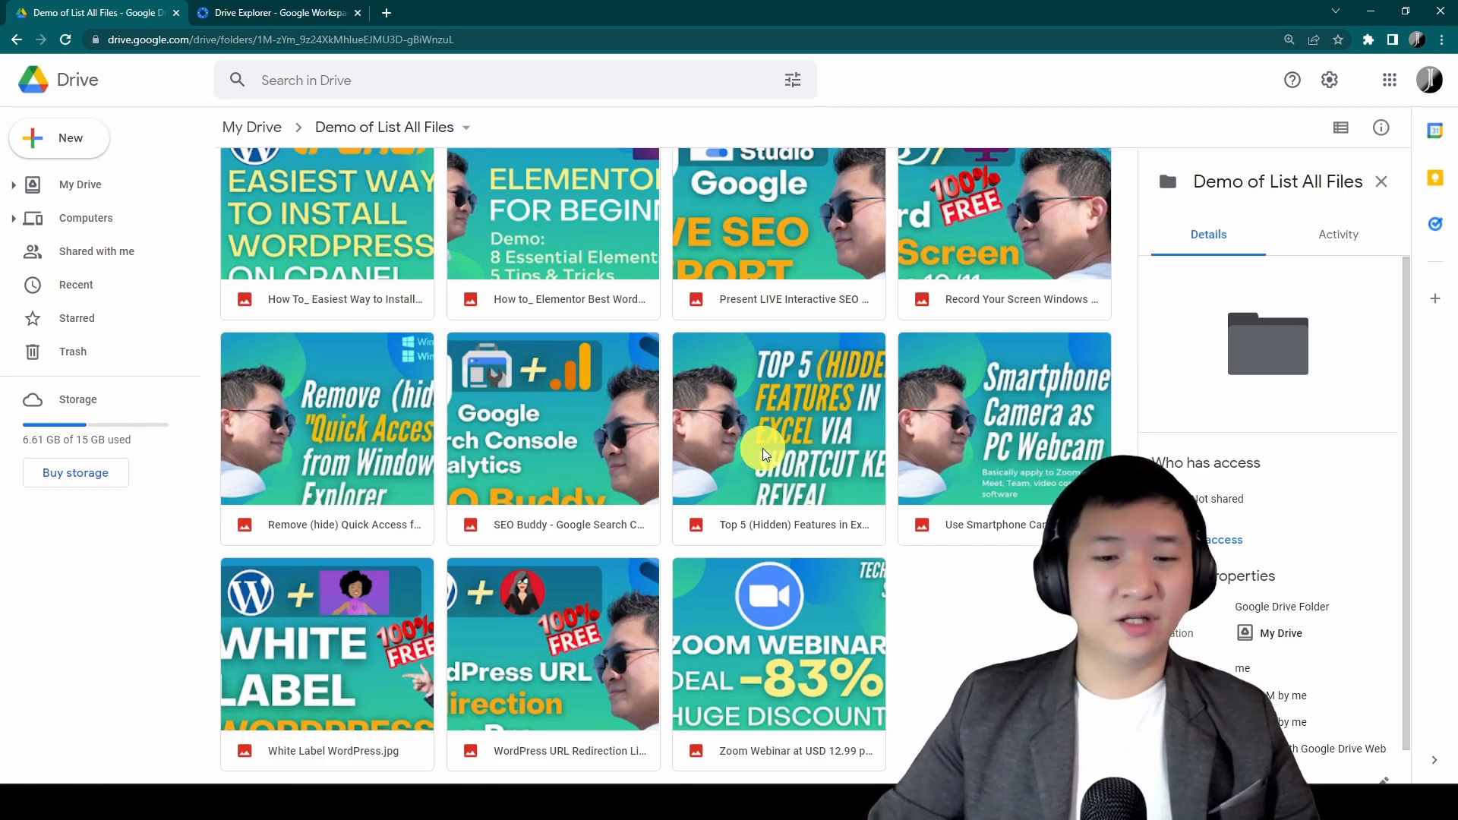
left_click(1341, 127)
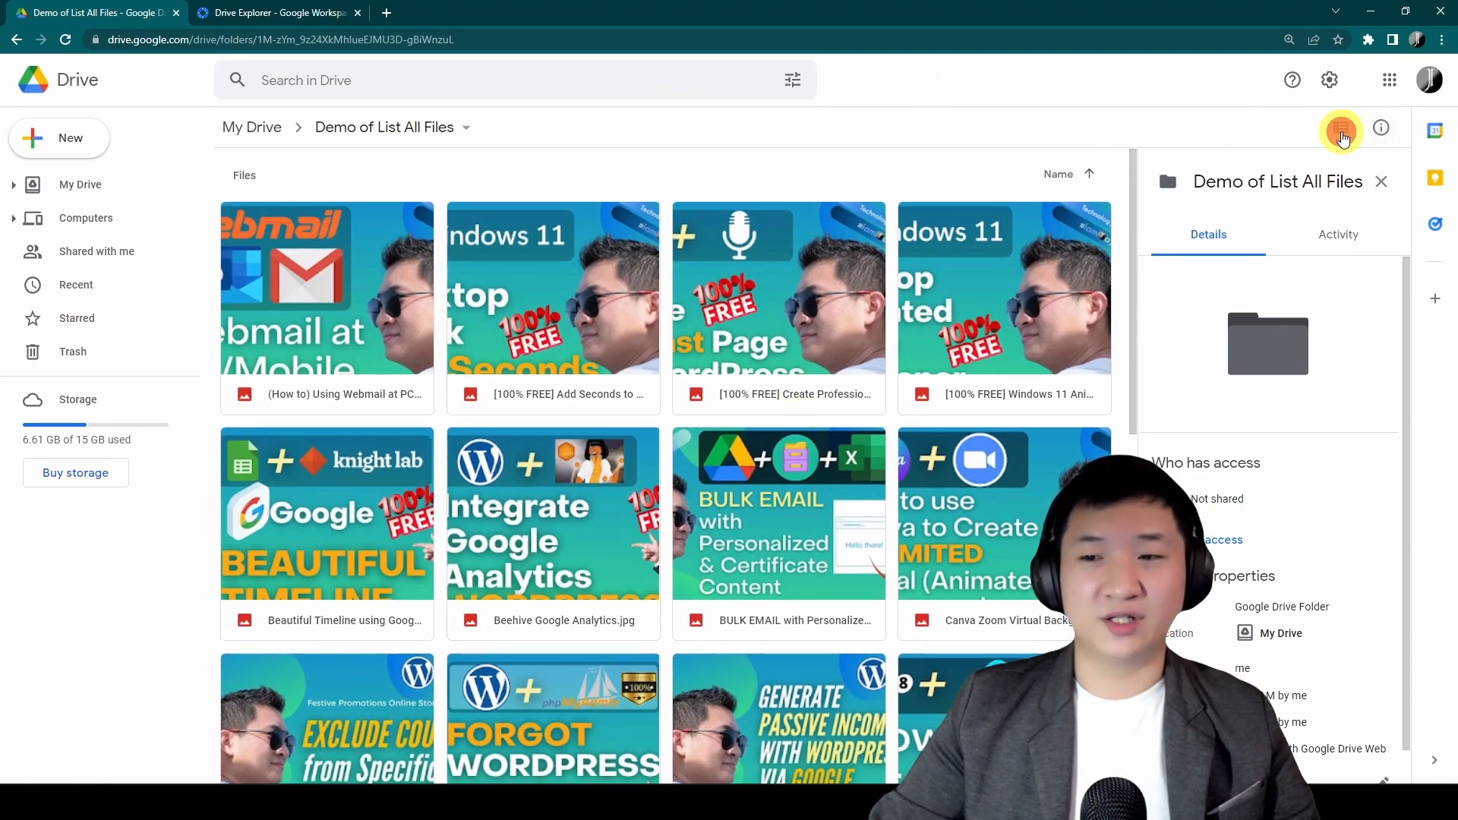
left_click(1342, 128)
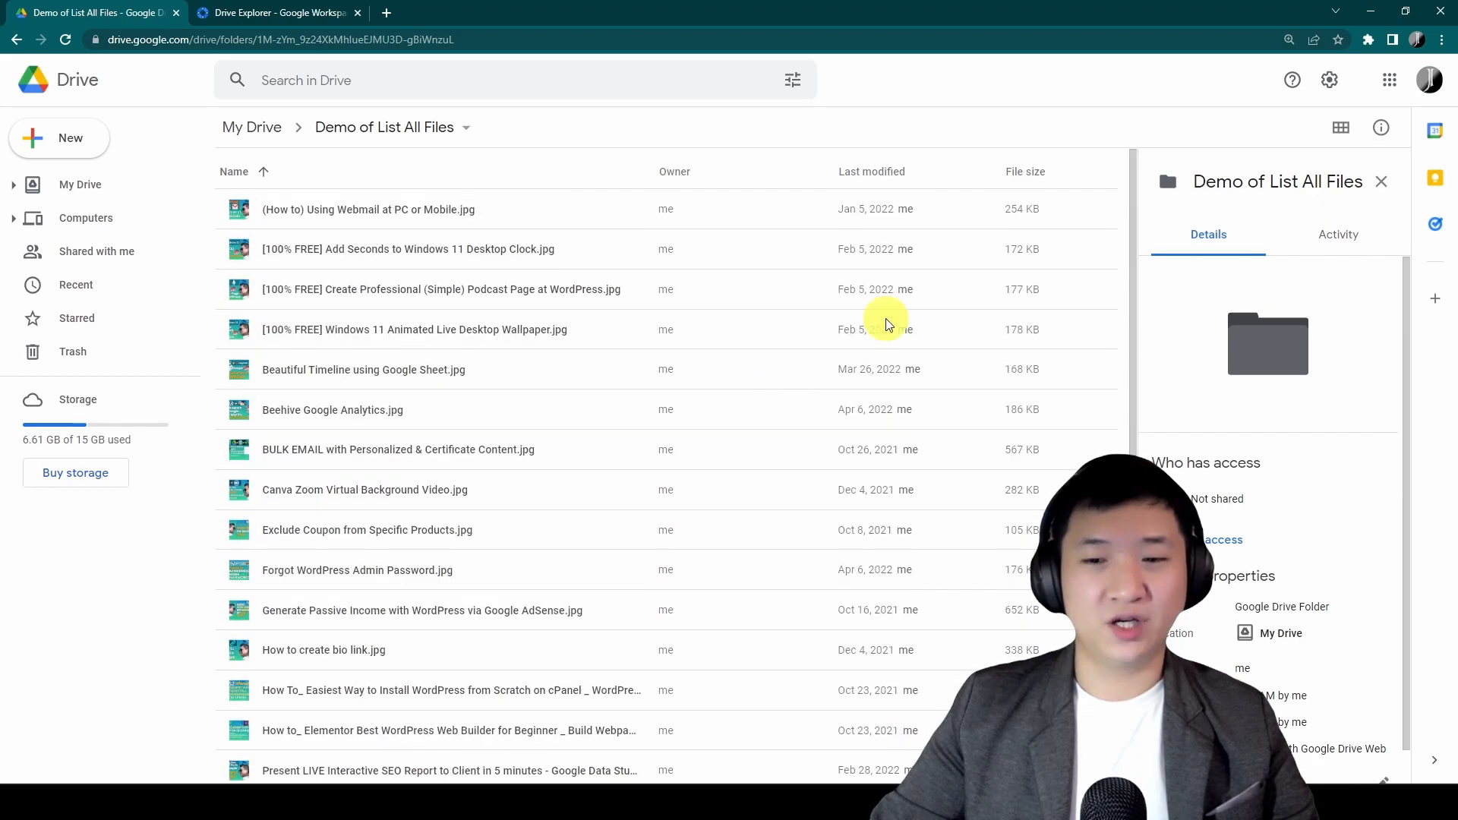
Return to My Drive and bring up the Drive Explorer Marketplace page.
left_click(1339, 128)
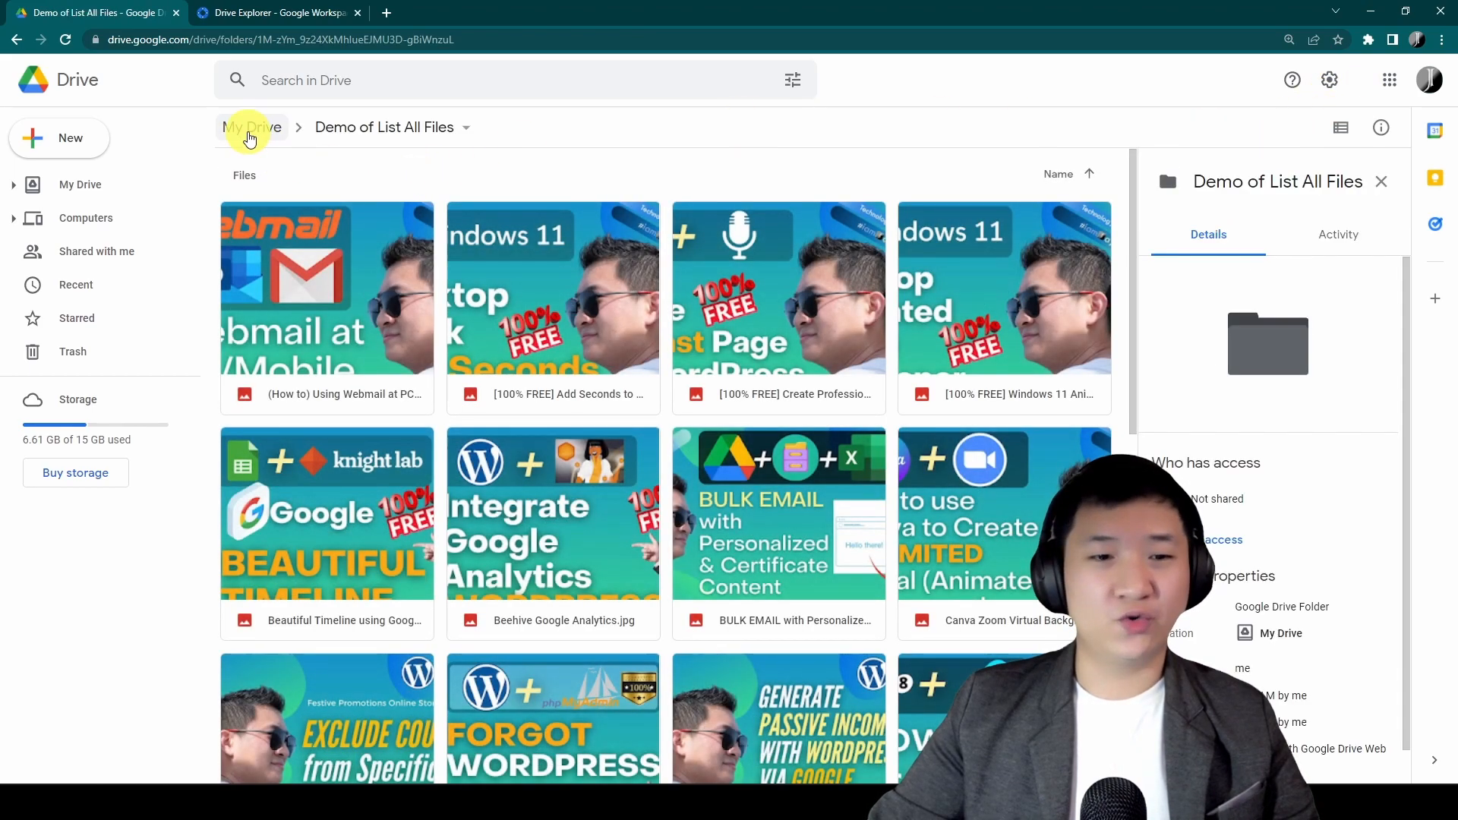
left_click(251, 128)
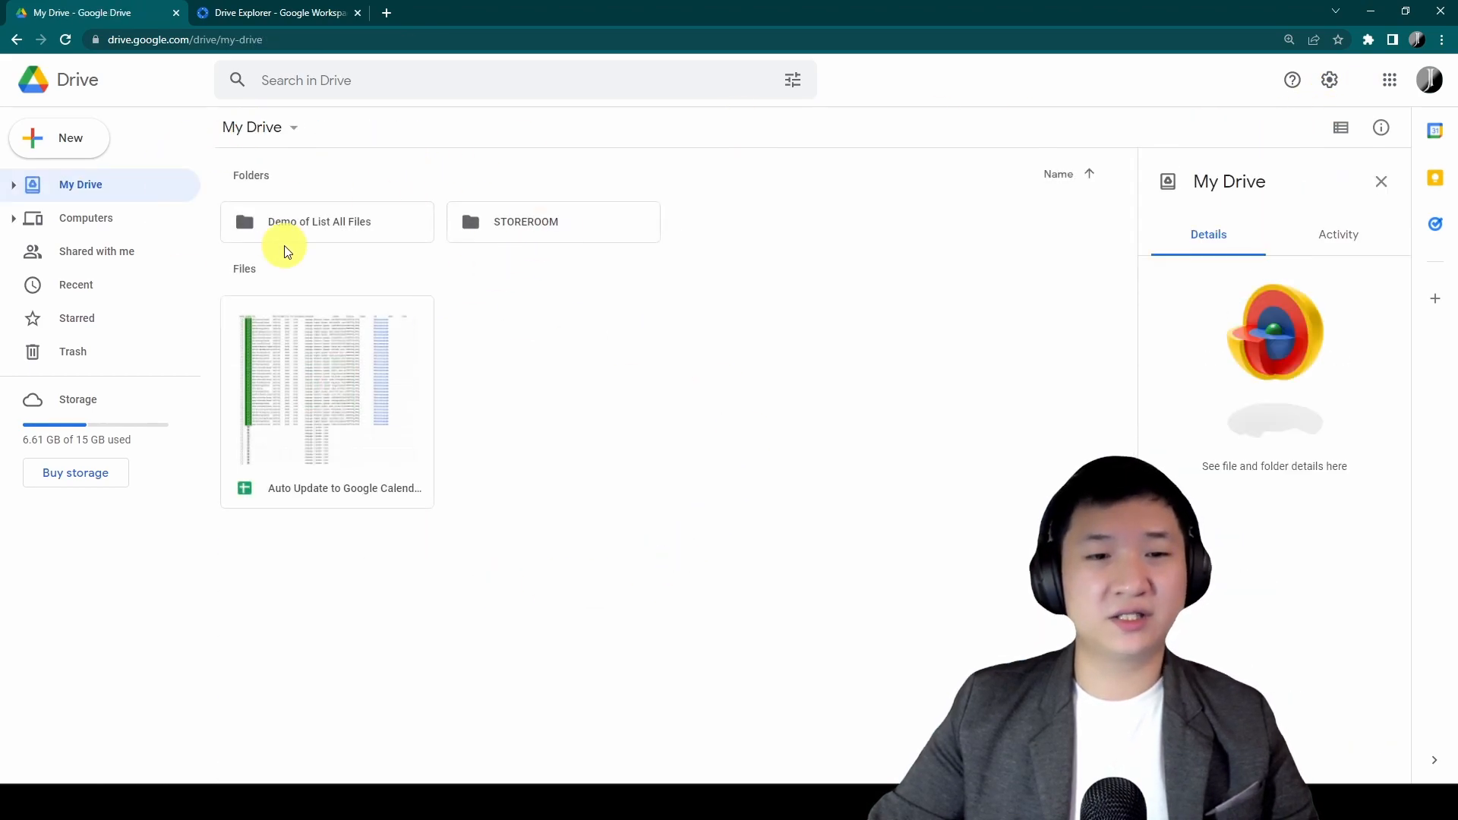
left_click(274, 12)
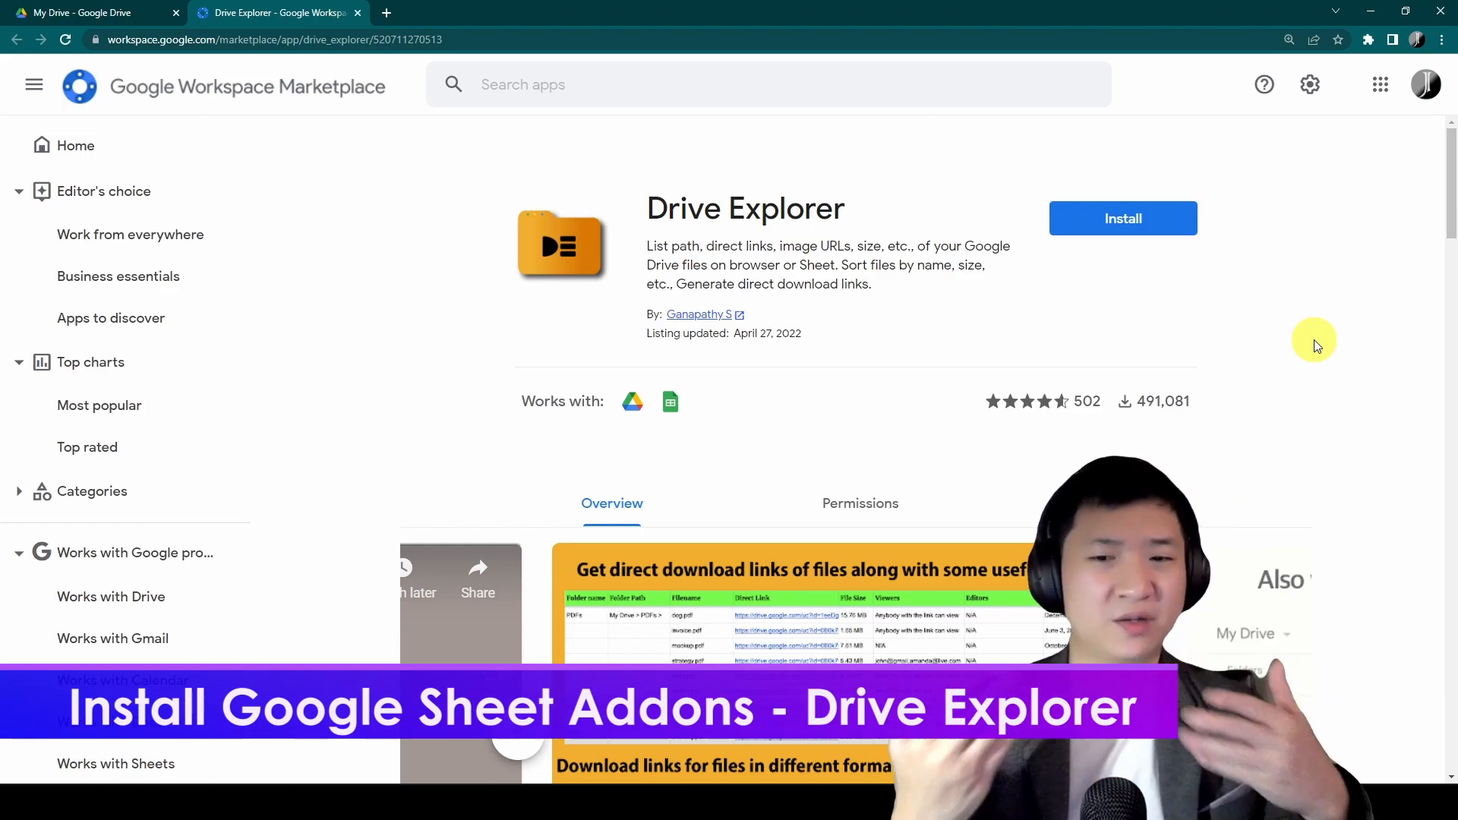
mouse_move(1035, 400)
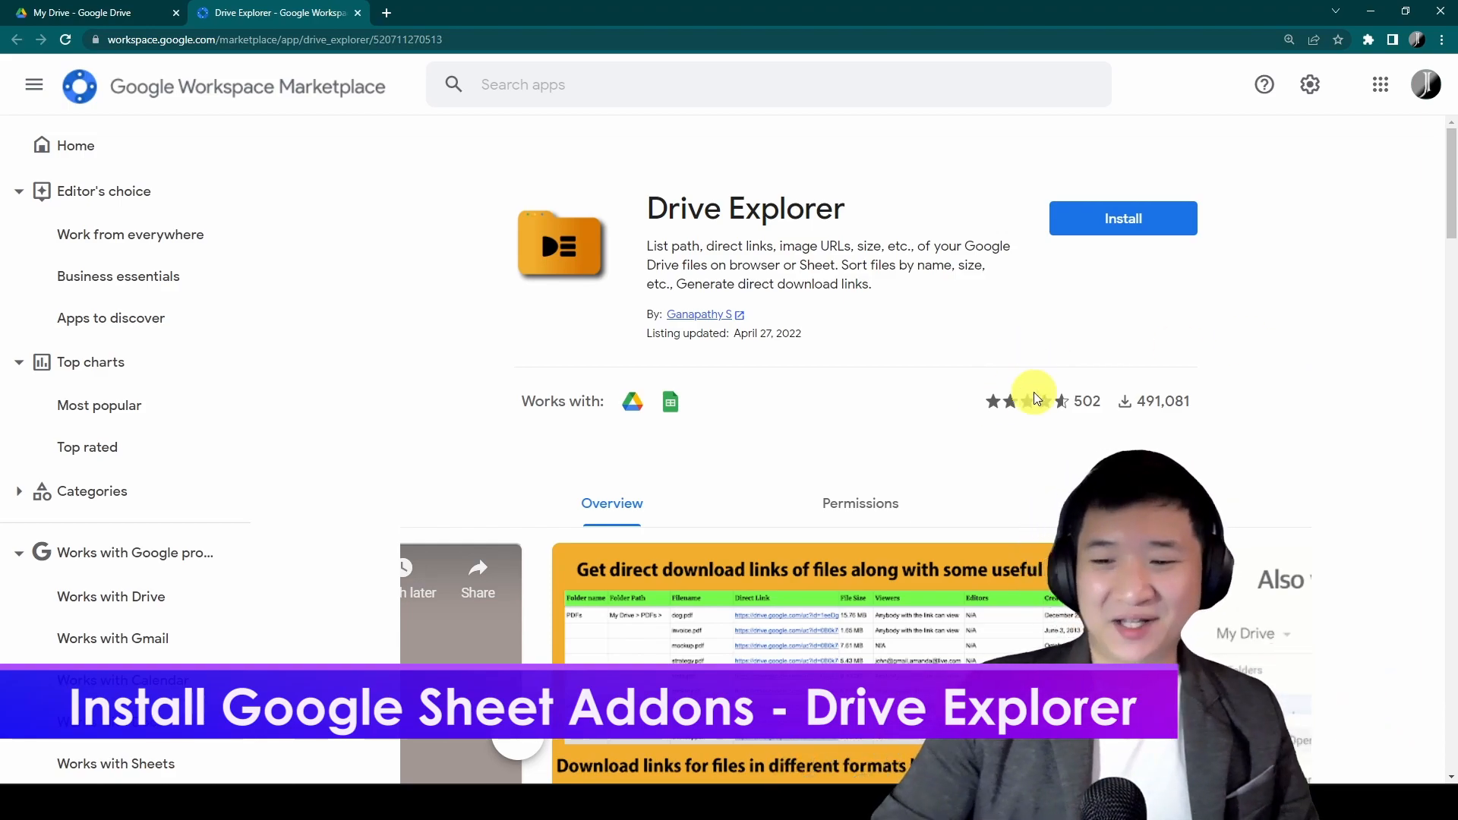
mouse_move(913, 149)
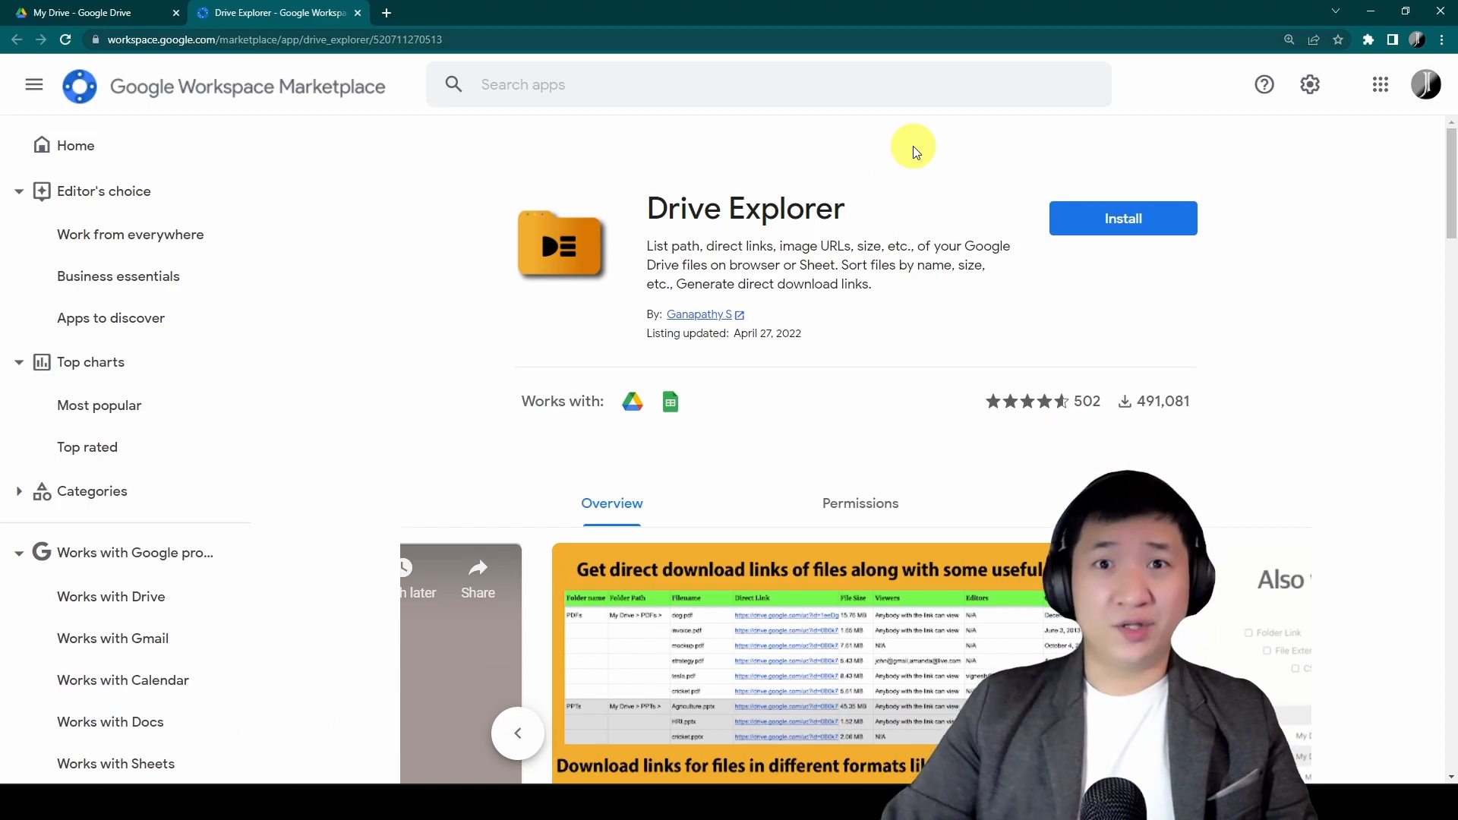
mouse_move(918, 224)
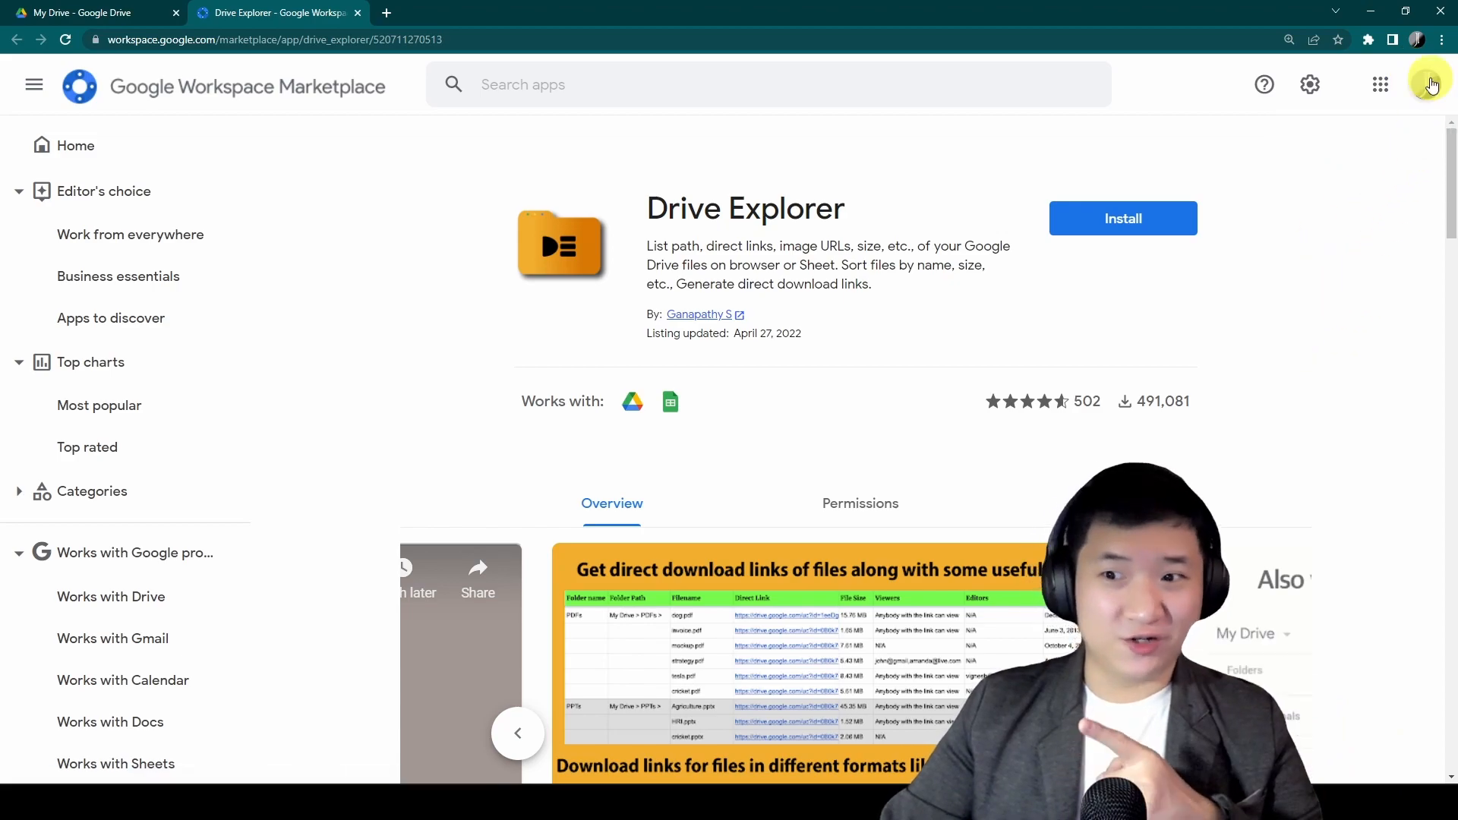
Install Drive Explorer for the chosen account, allowing its requested access.
left_click(1122, 218)
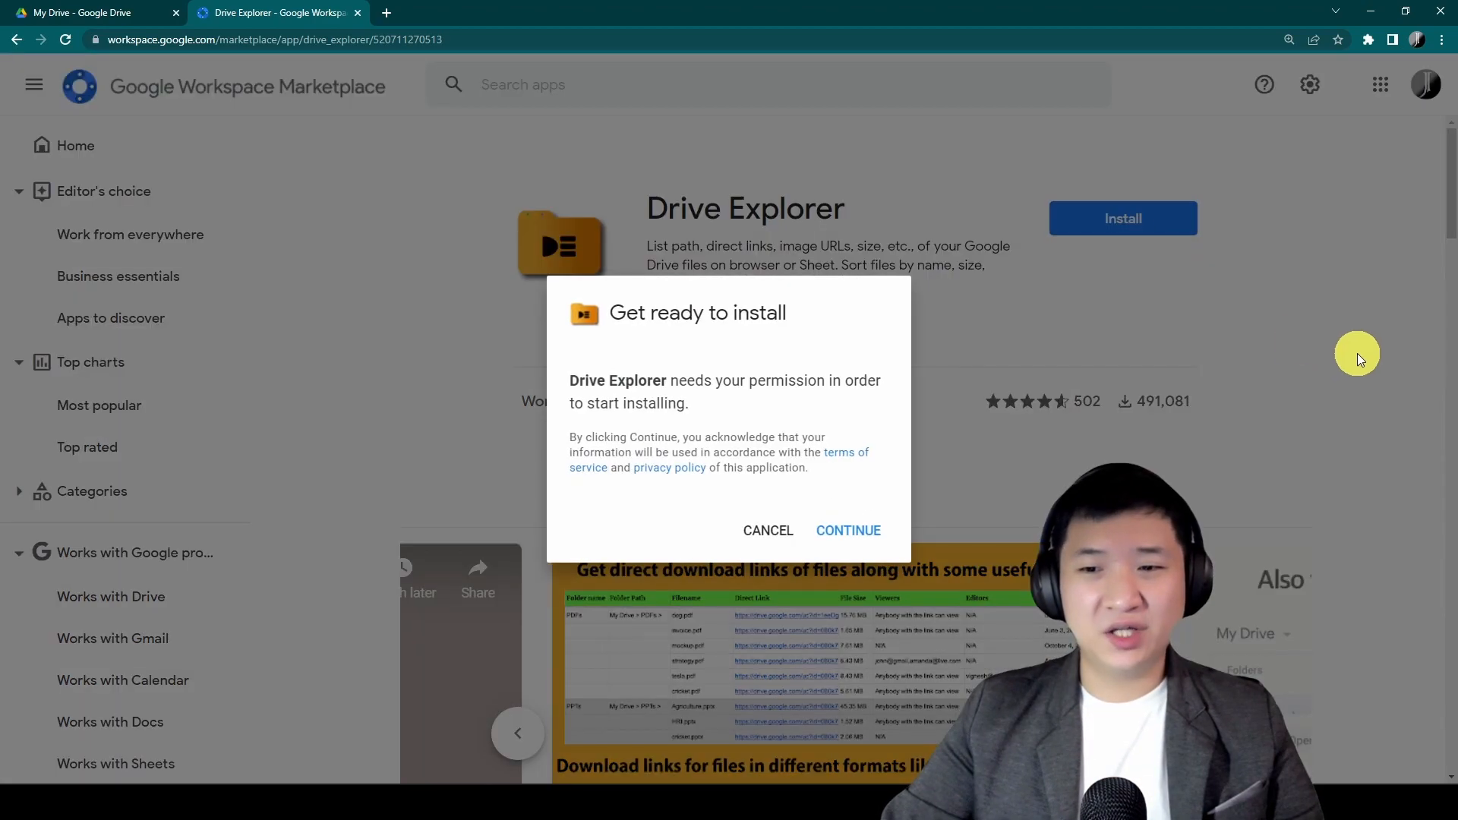
left_click(848, 530)
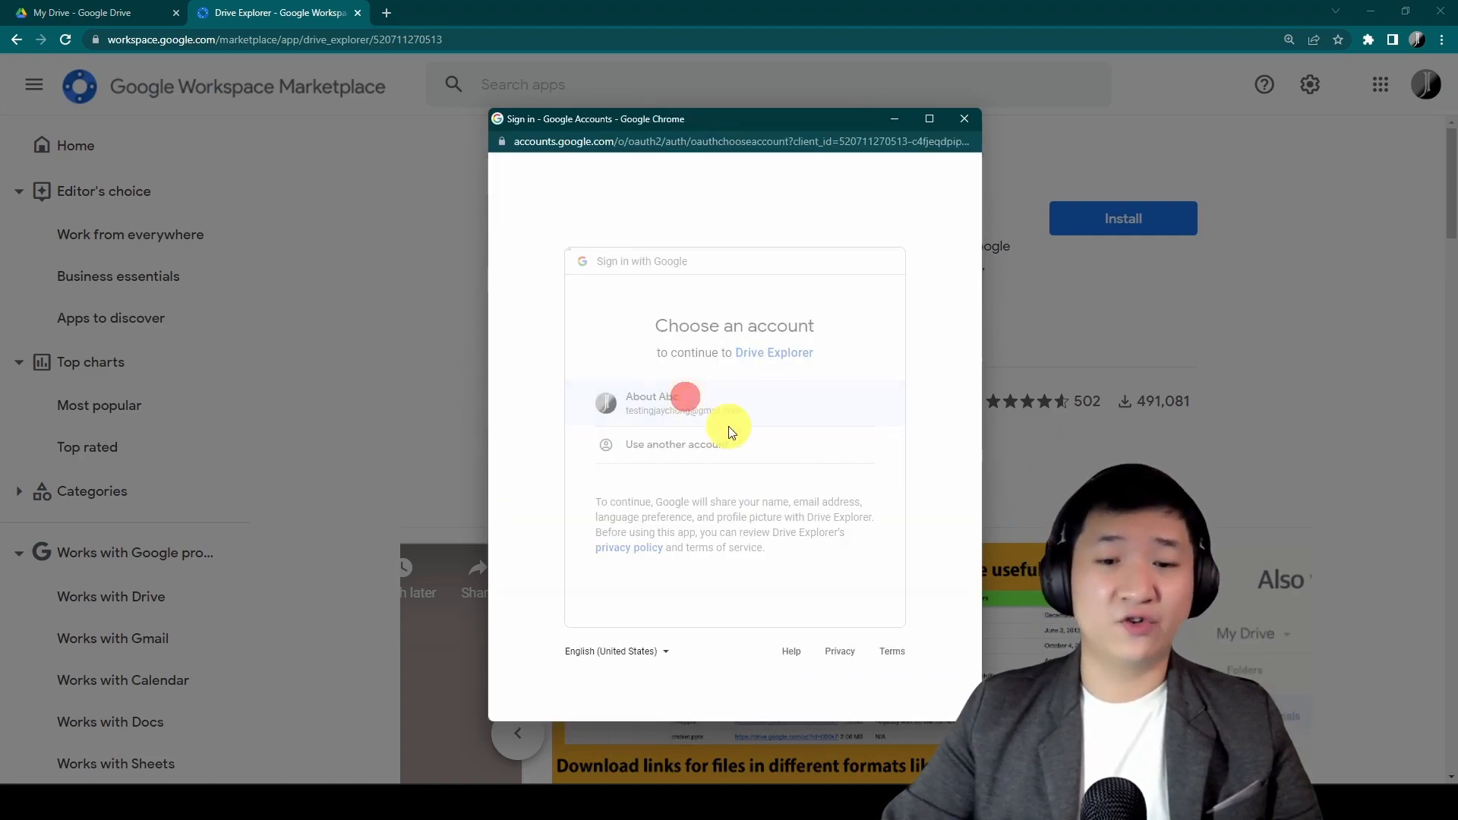
left_click(679, 402)
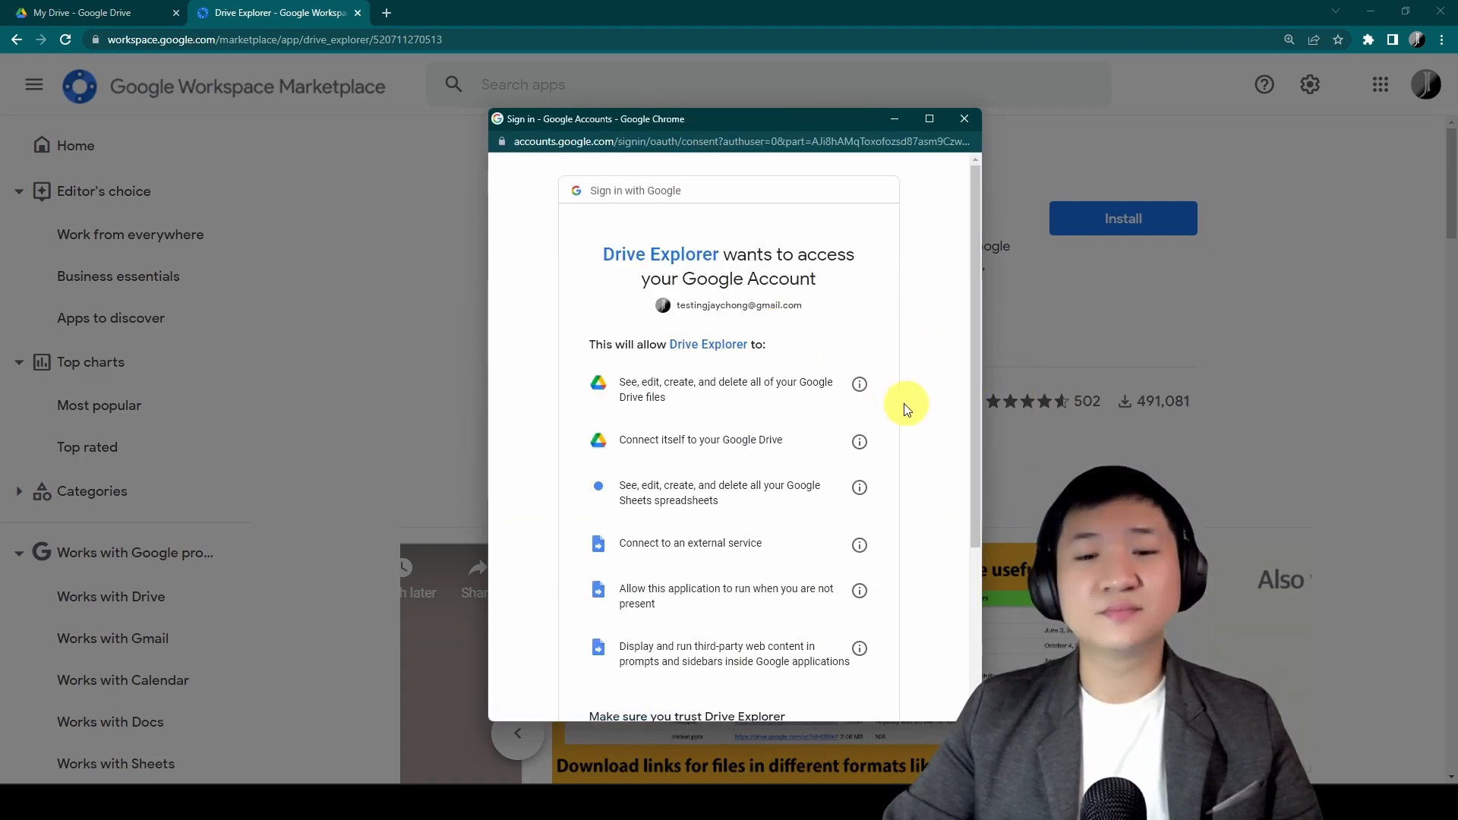
scroll("down", 3)
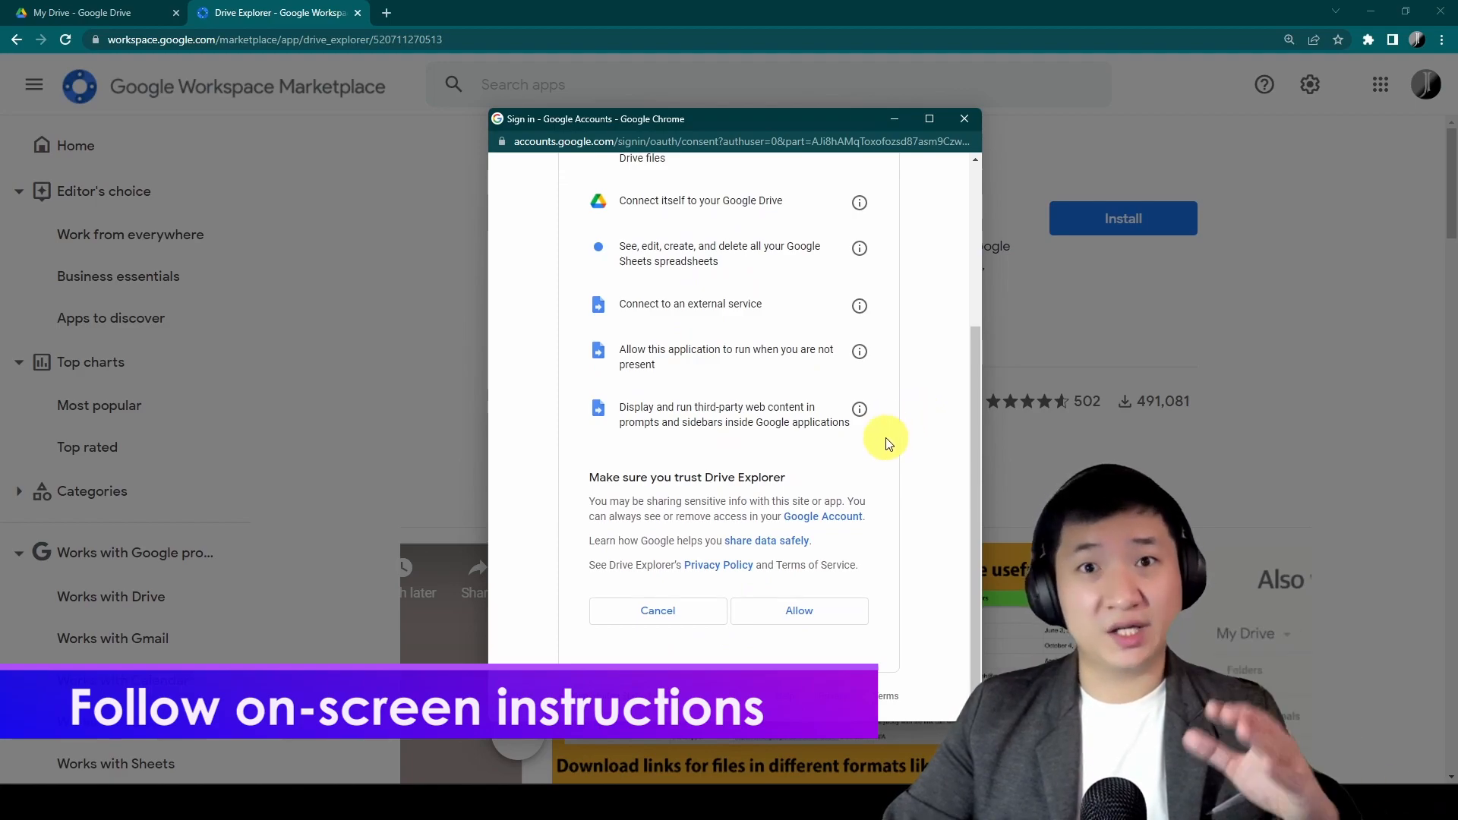
mouse_move(881, 455)
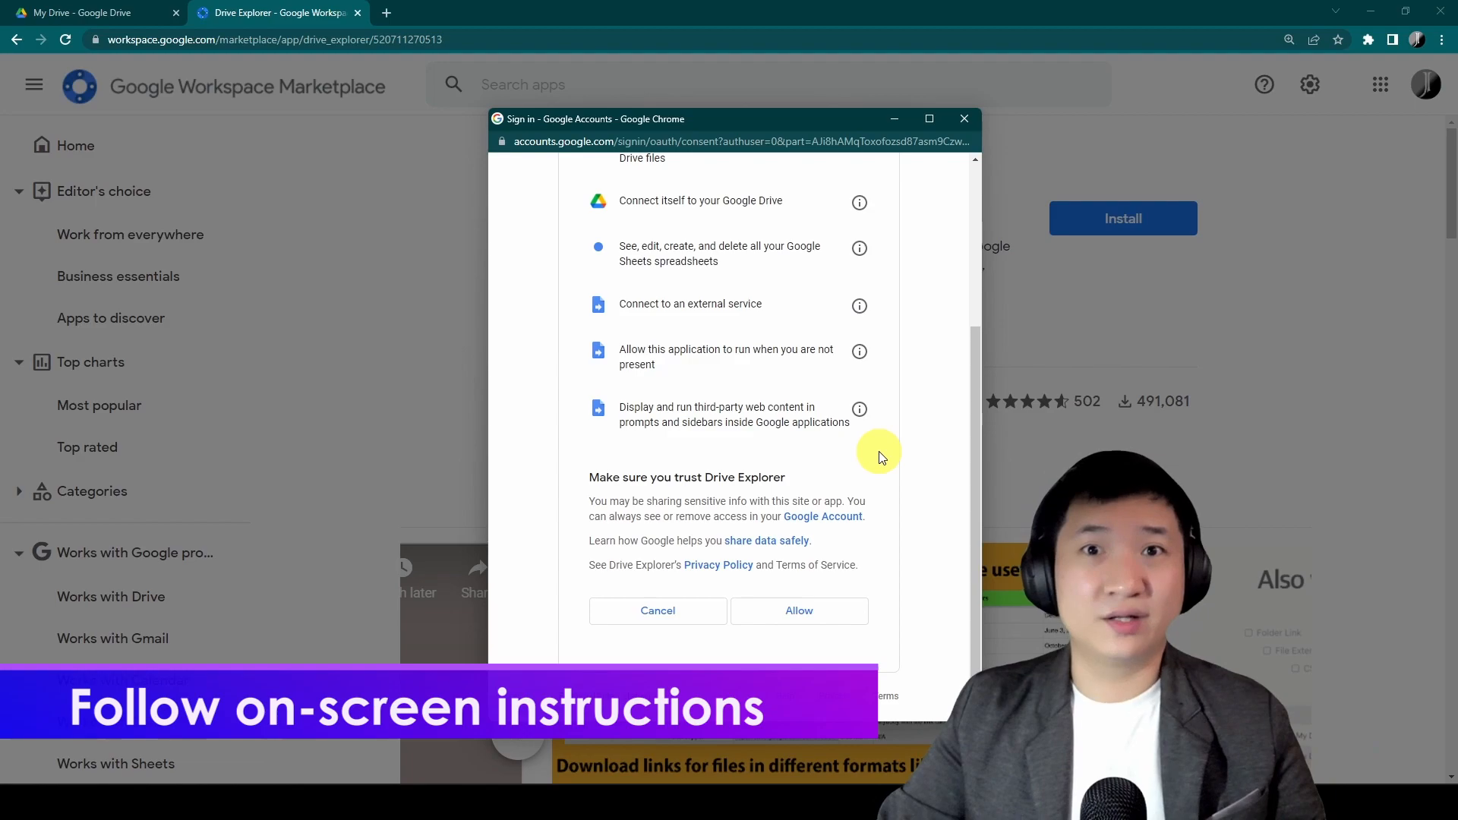
scroll("up", 3)
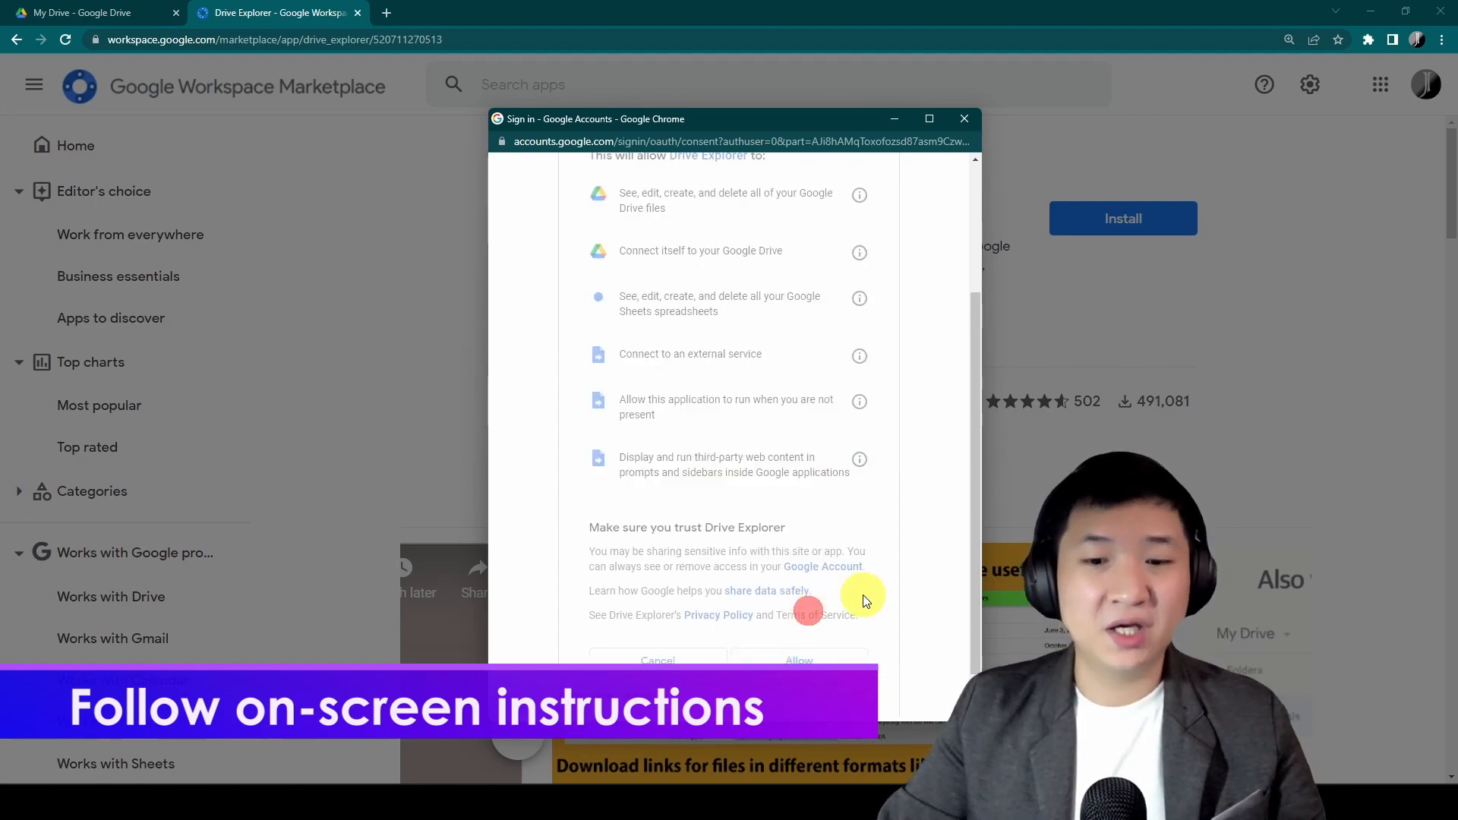
left_click(798, 660)
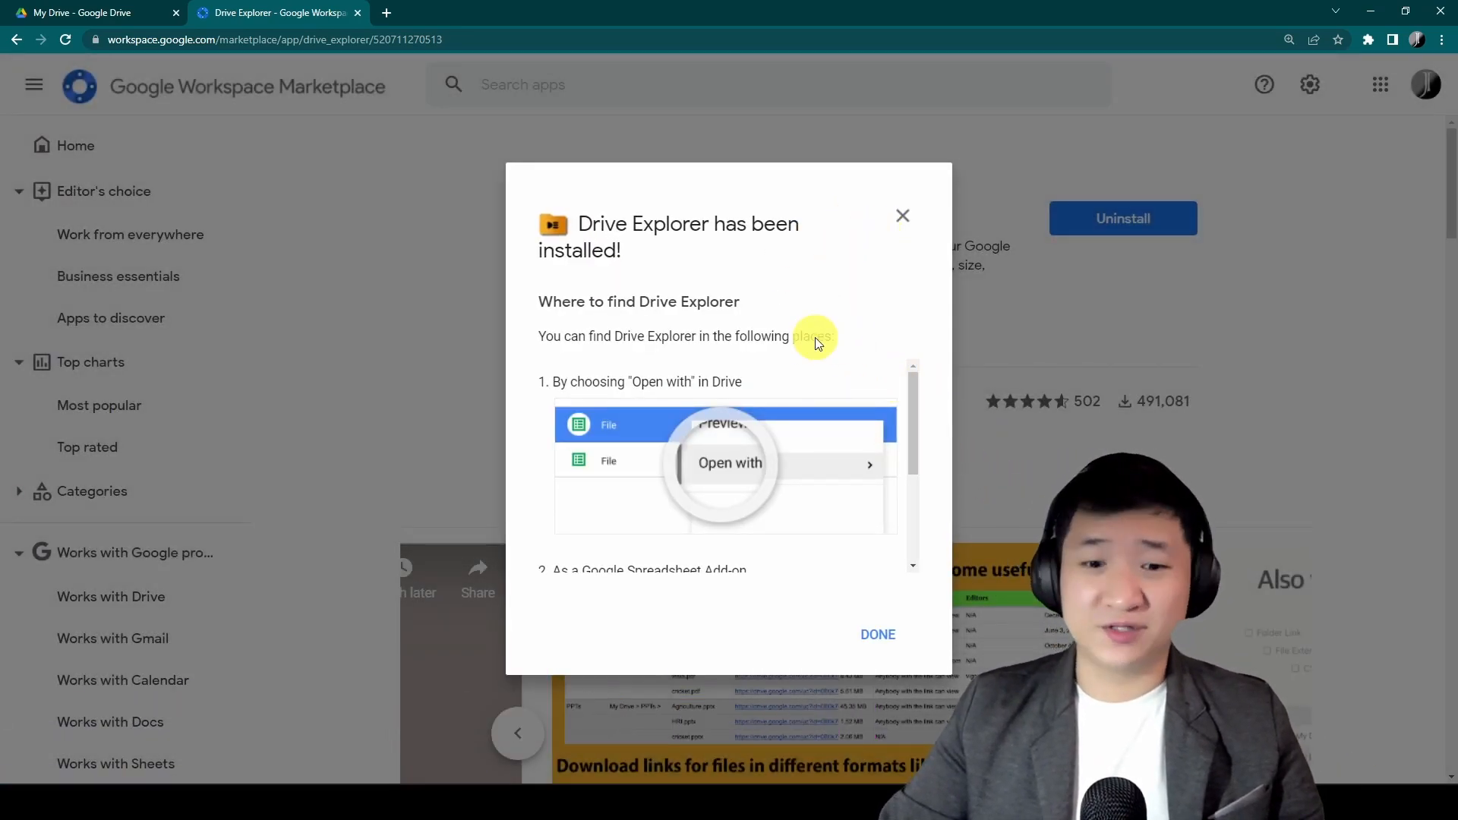
left_click(875, 634)
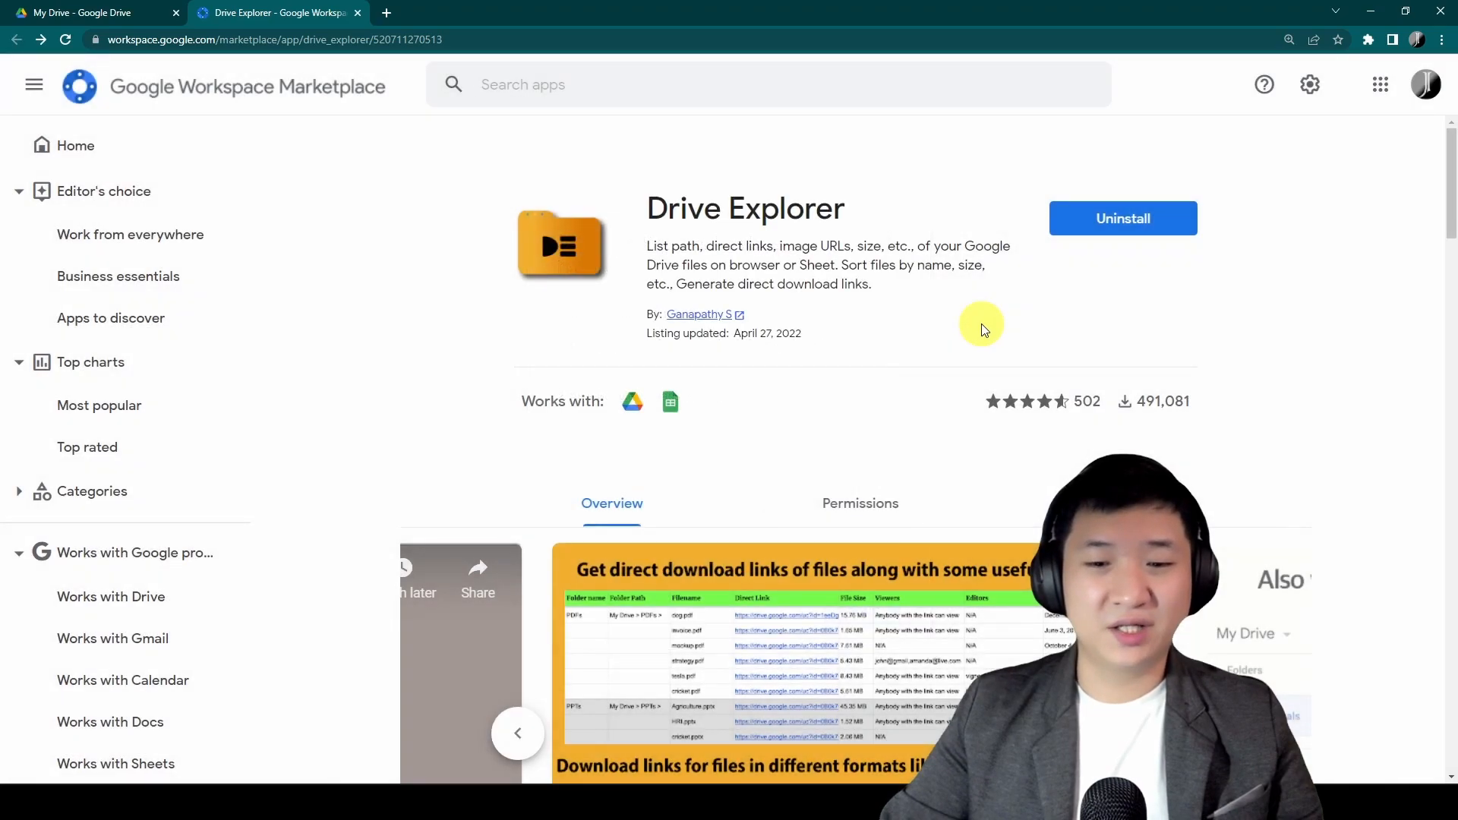
Create a new spreadsheet named 'Demo Listing All Files from Folder'.
left_click(88, 12)
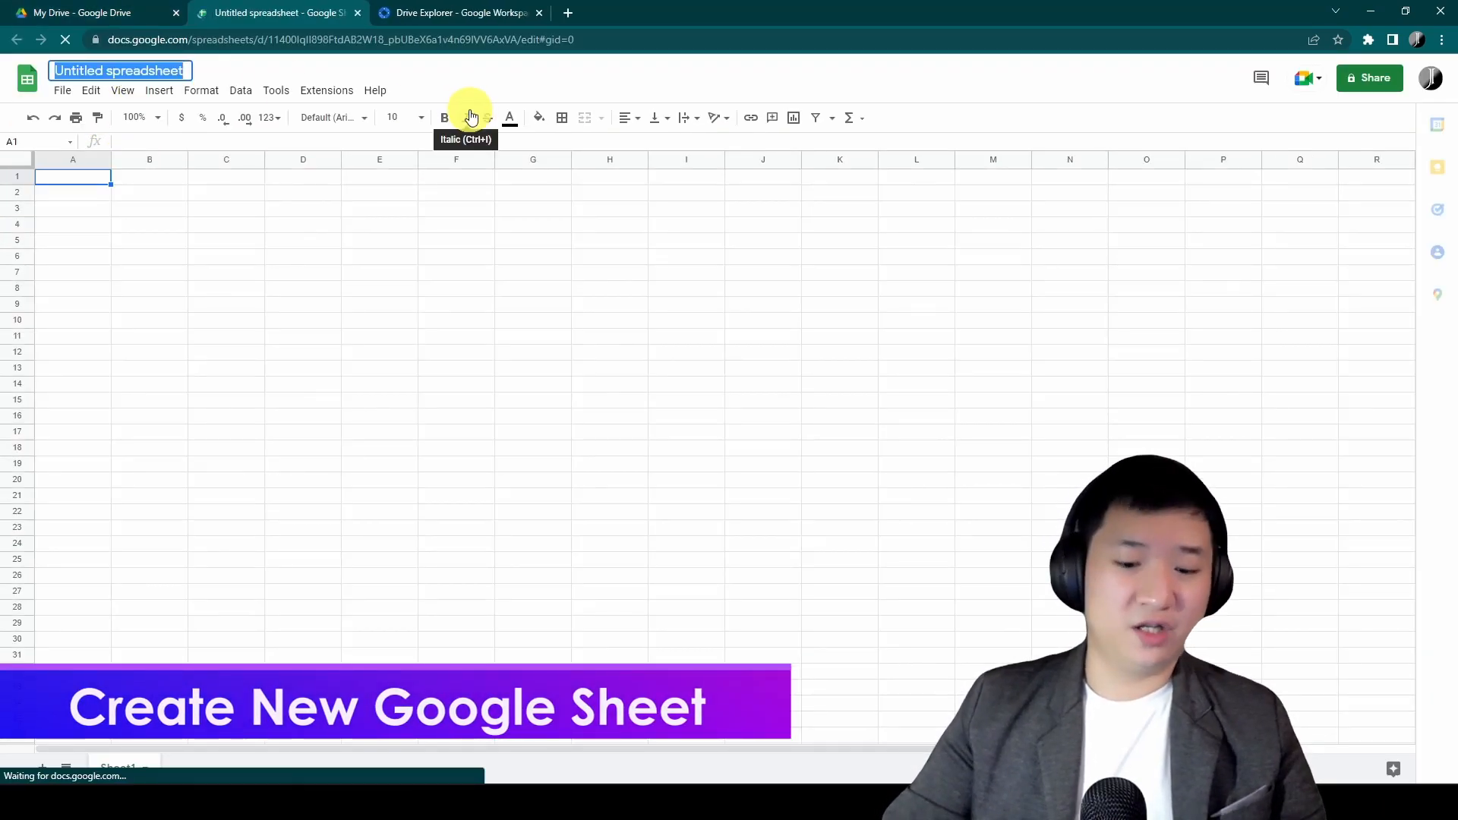
type("Demo Listing All Files from Folder")
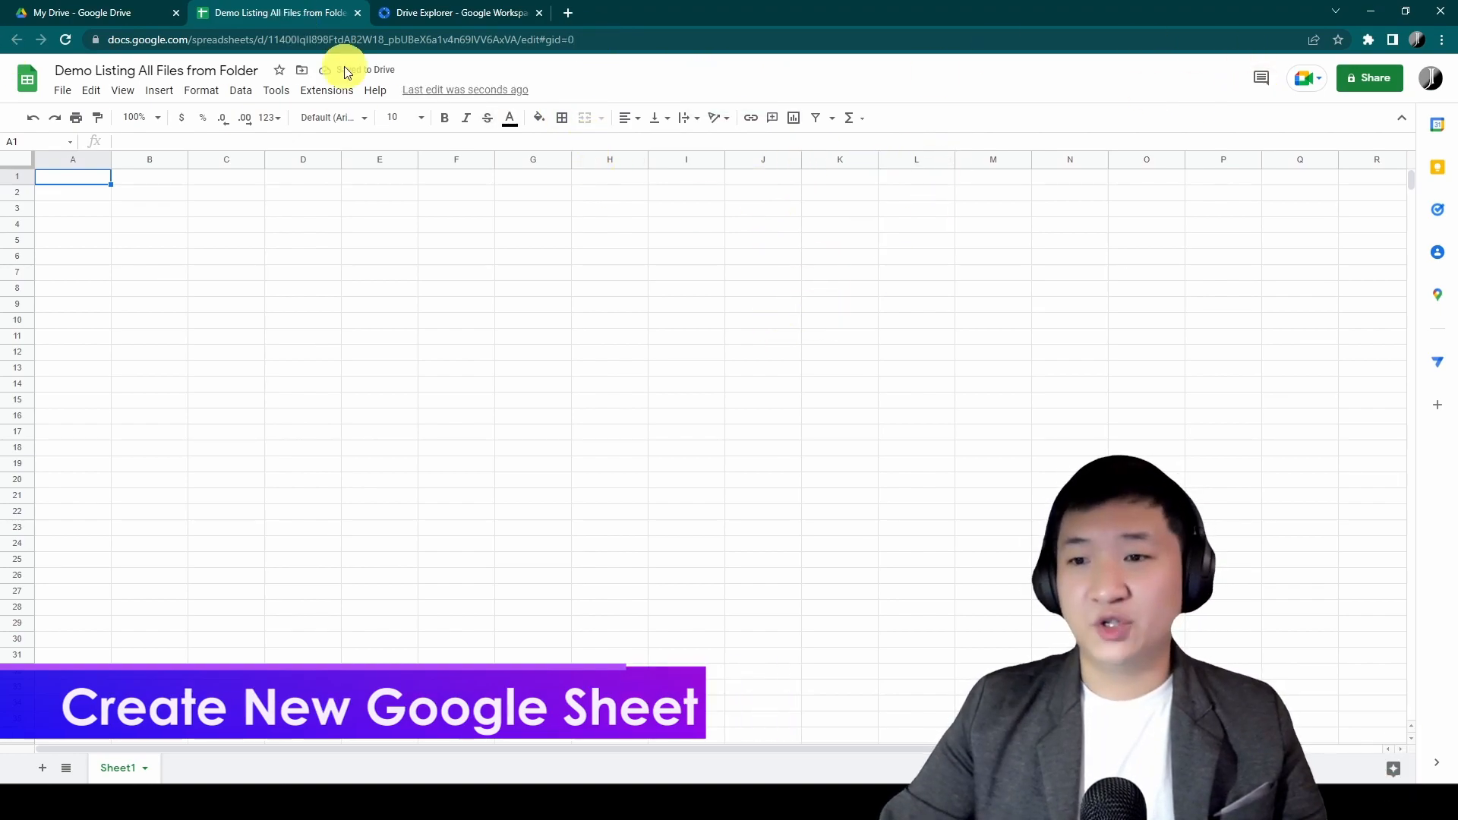
left_click(1441, 39)
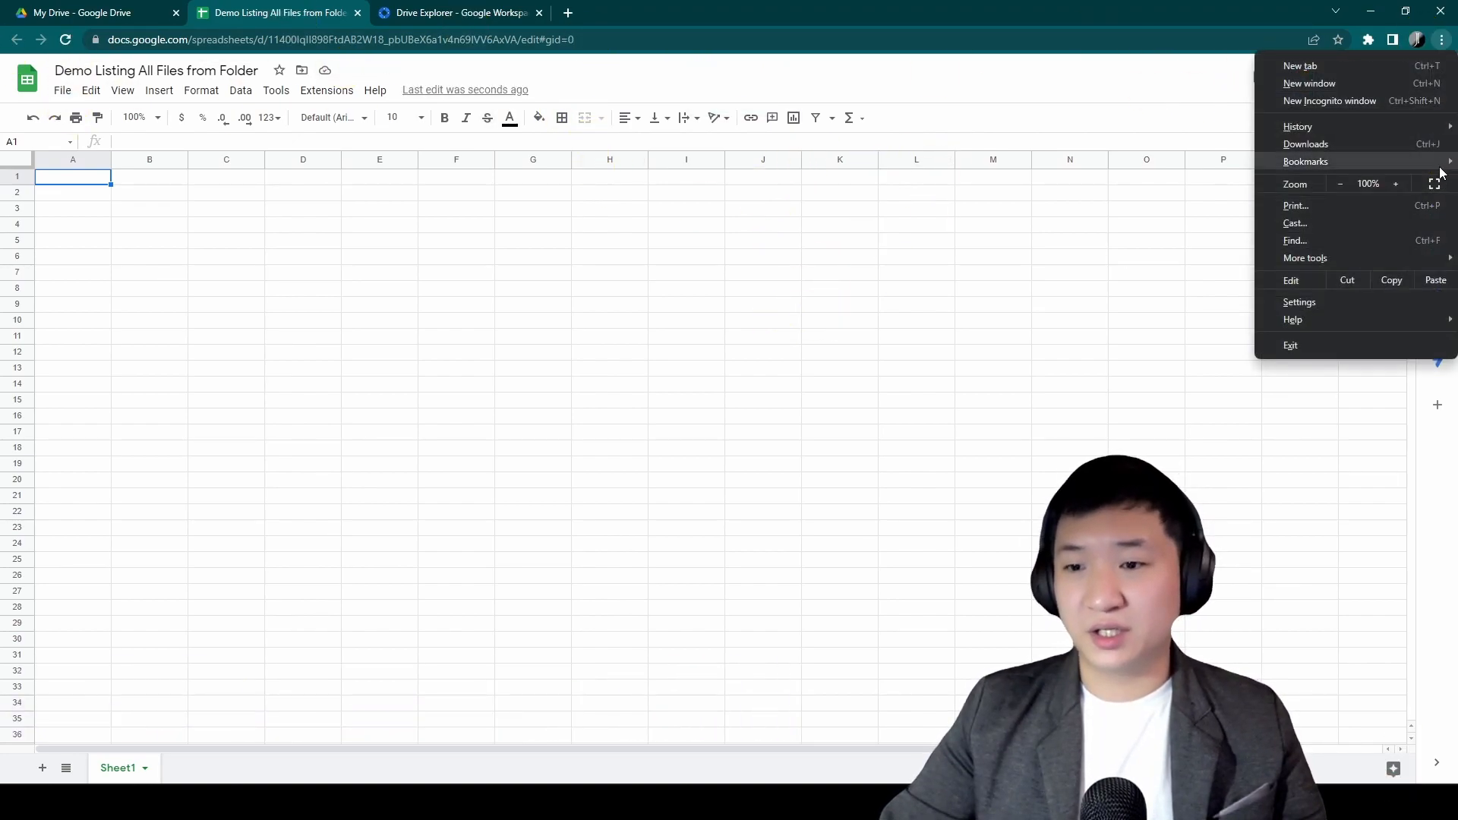
left_click(1396, 183)
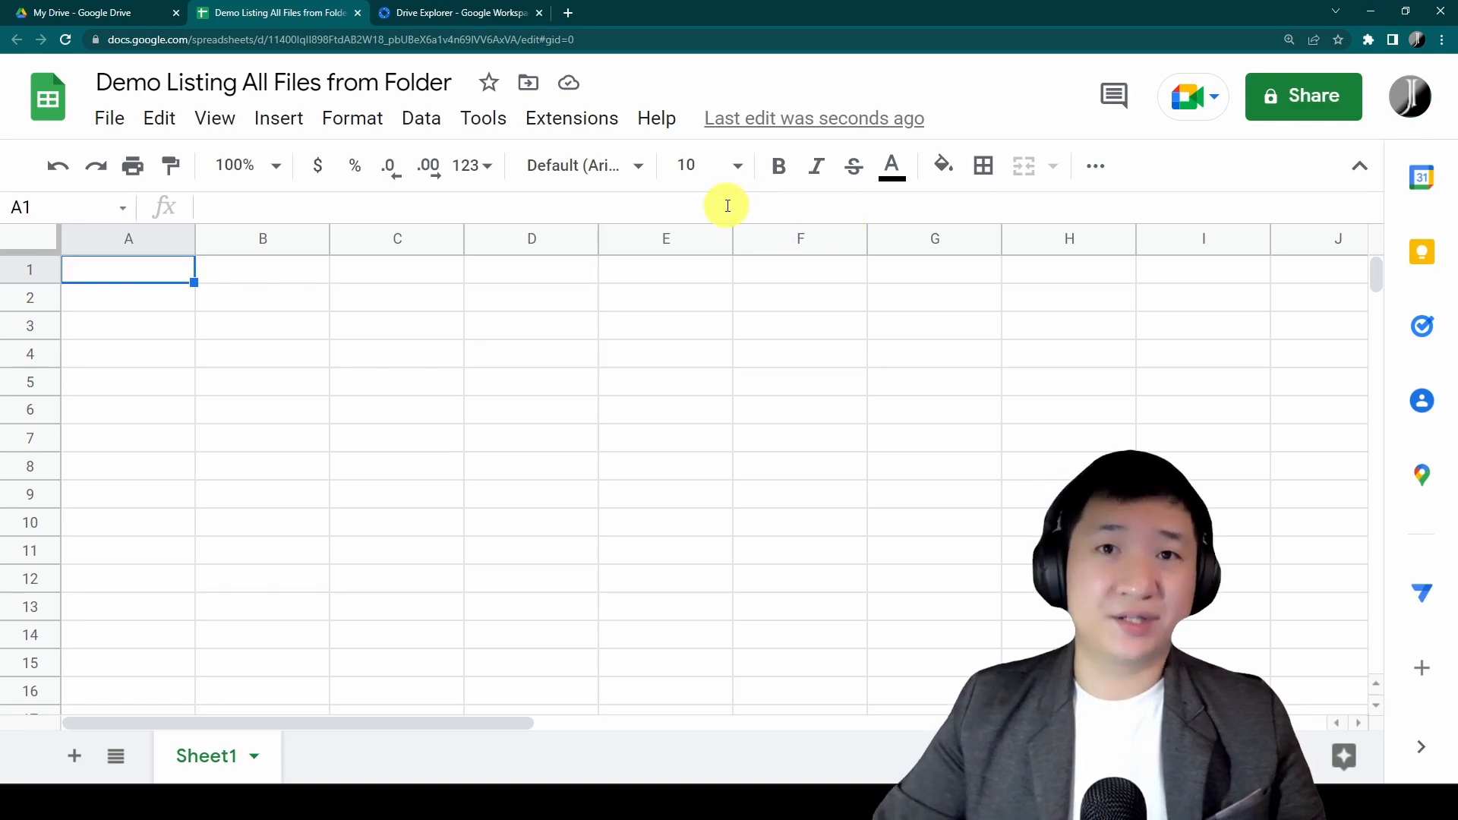
Run Drive Explorer's Start export from Extensions and dismiss the welcome with Get Started.
left_click(572, 118)
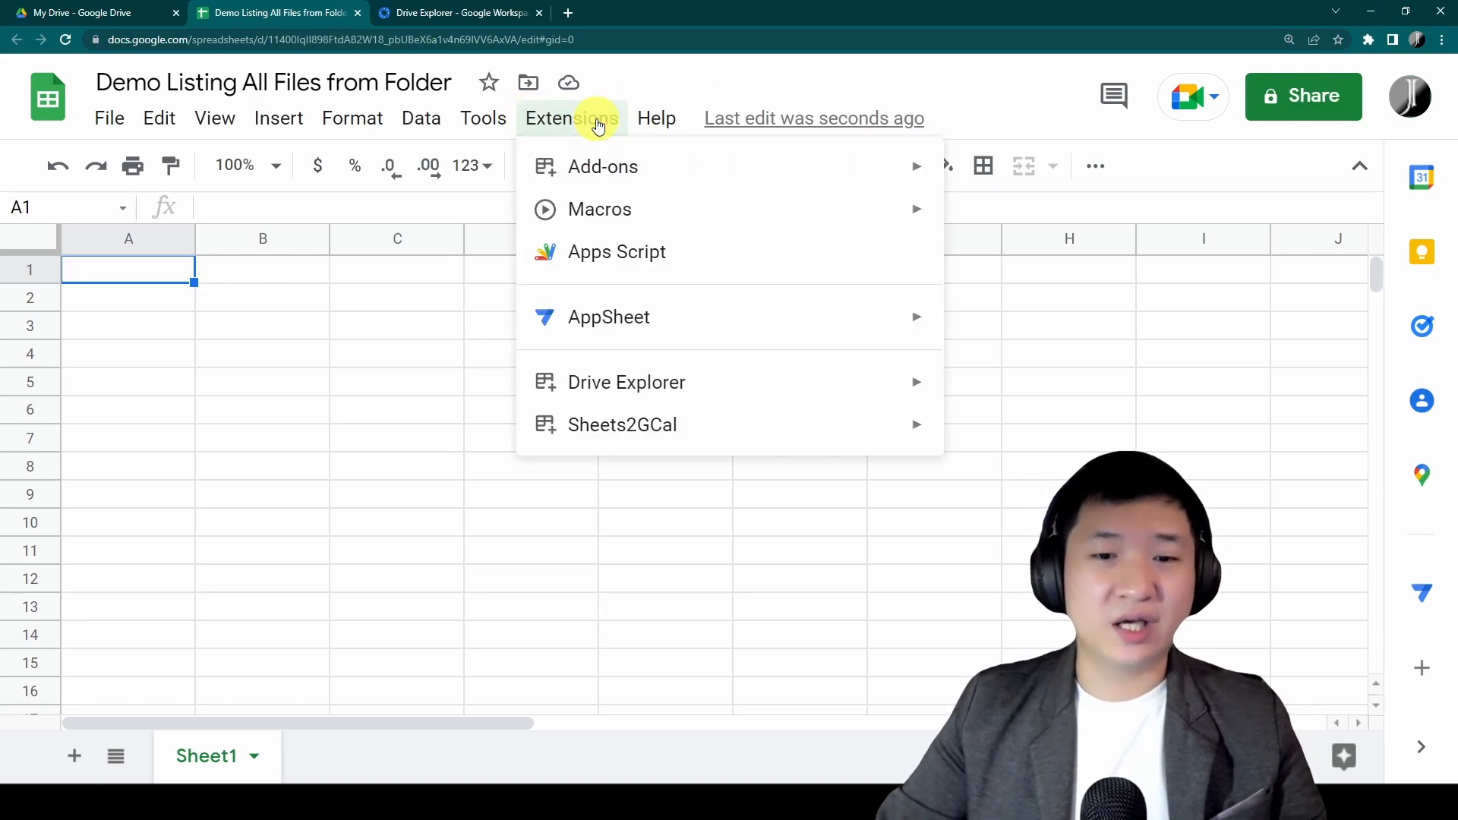
mouse_move(626, 382)
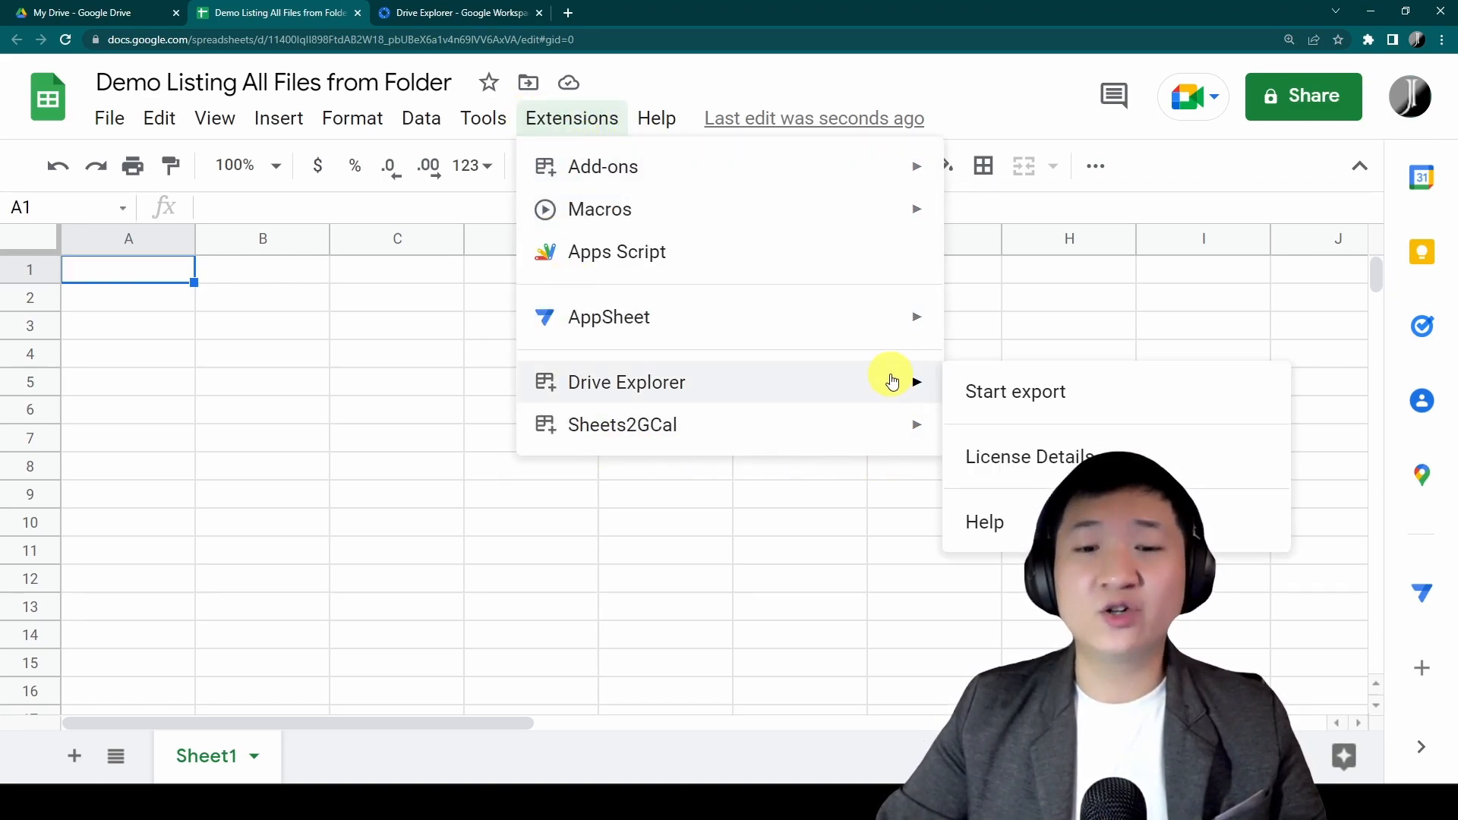
mouse_move(767, 401)
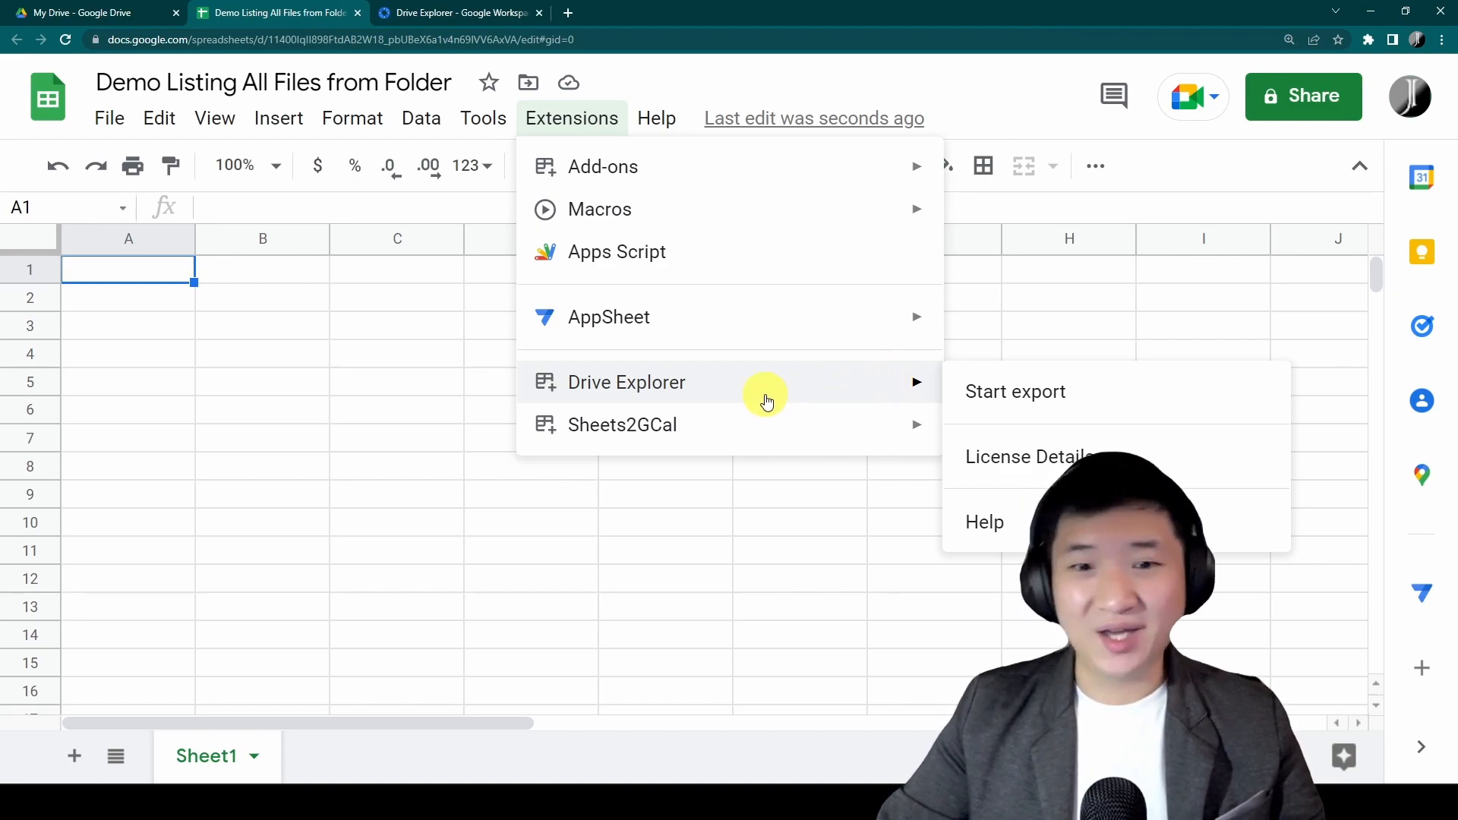
mouse_move(767, 391)
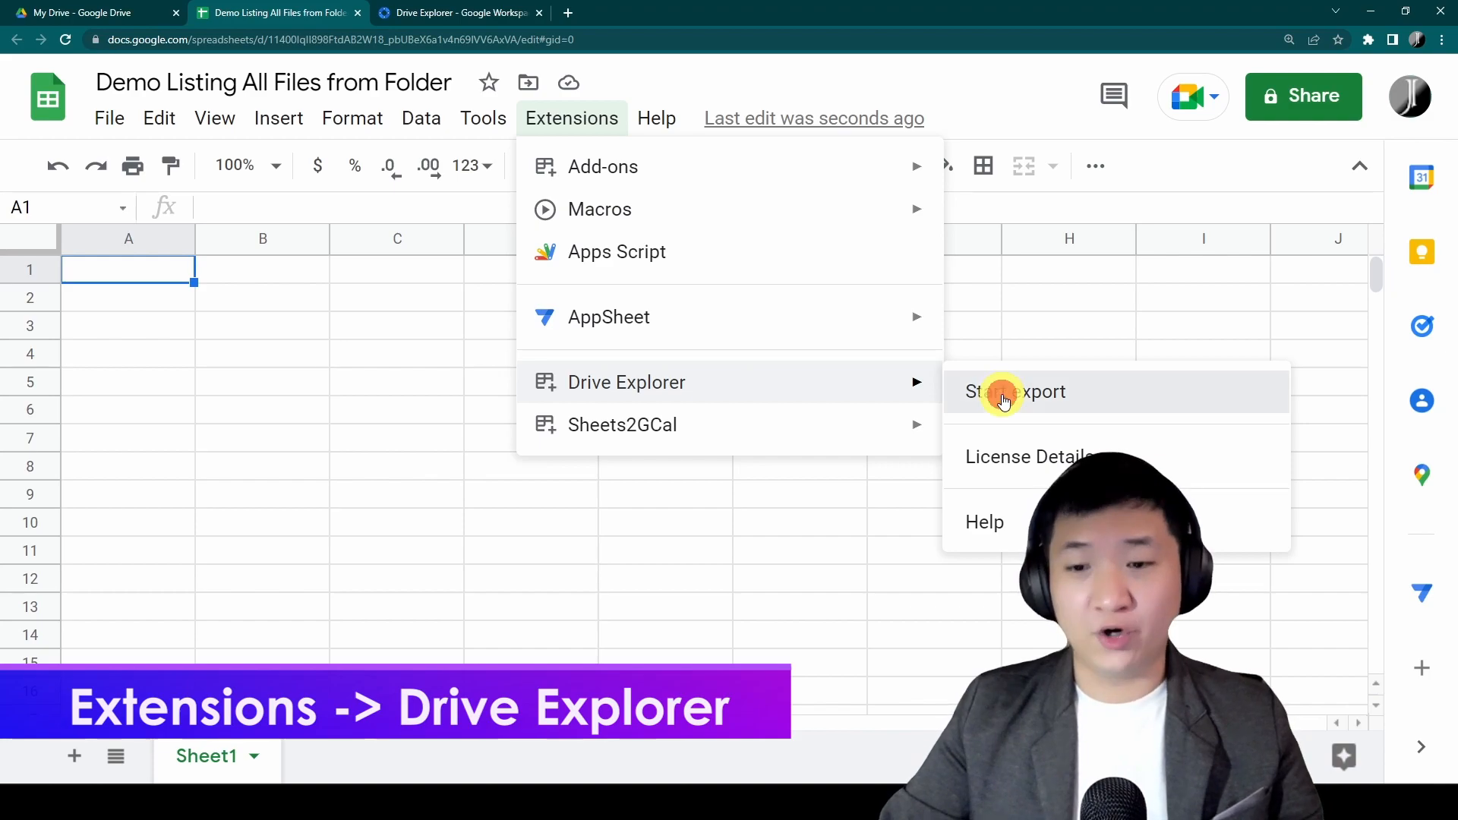
left_click(1016, 392)
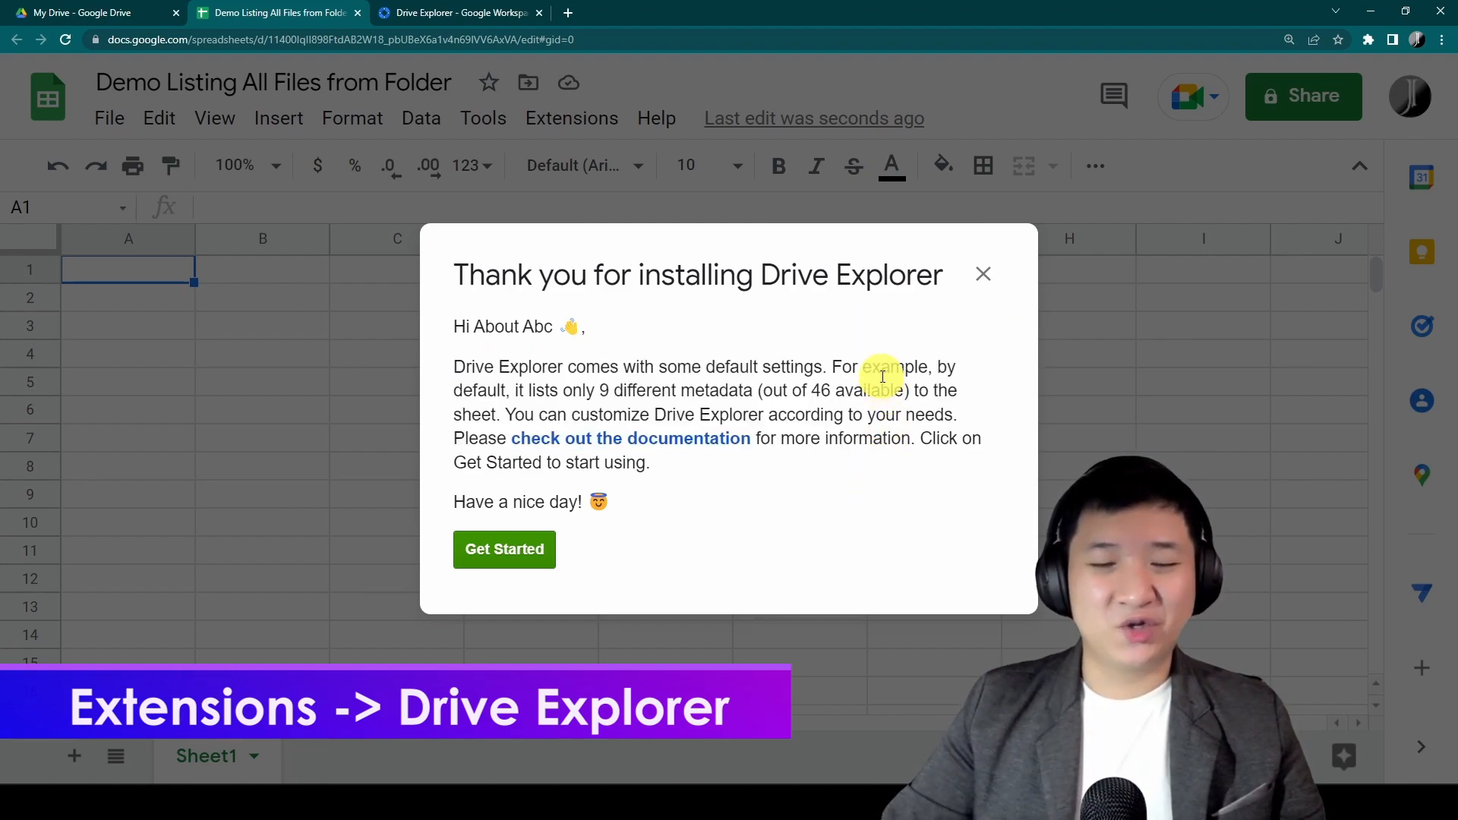
mouse_move(687, 460)
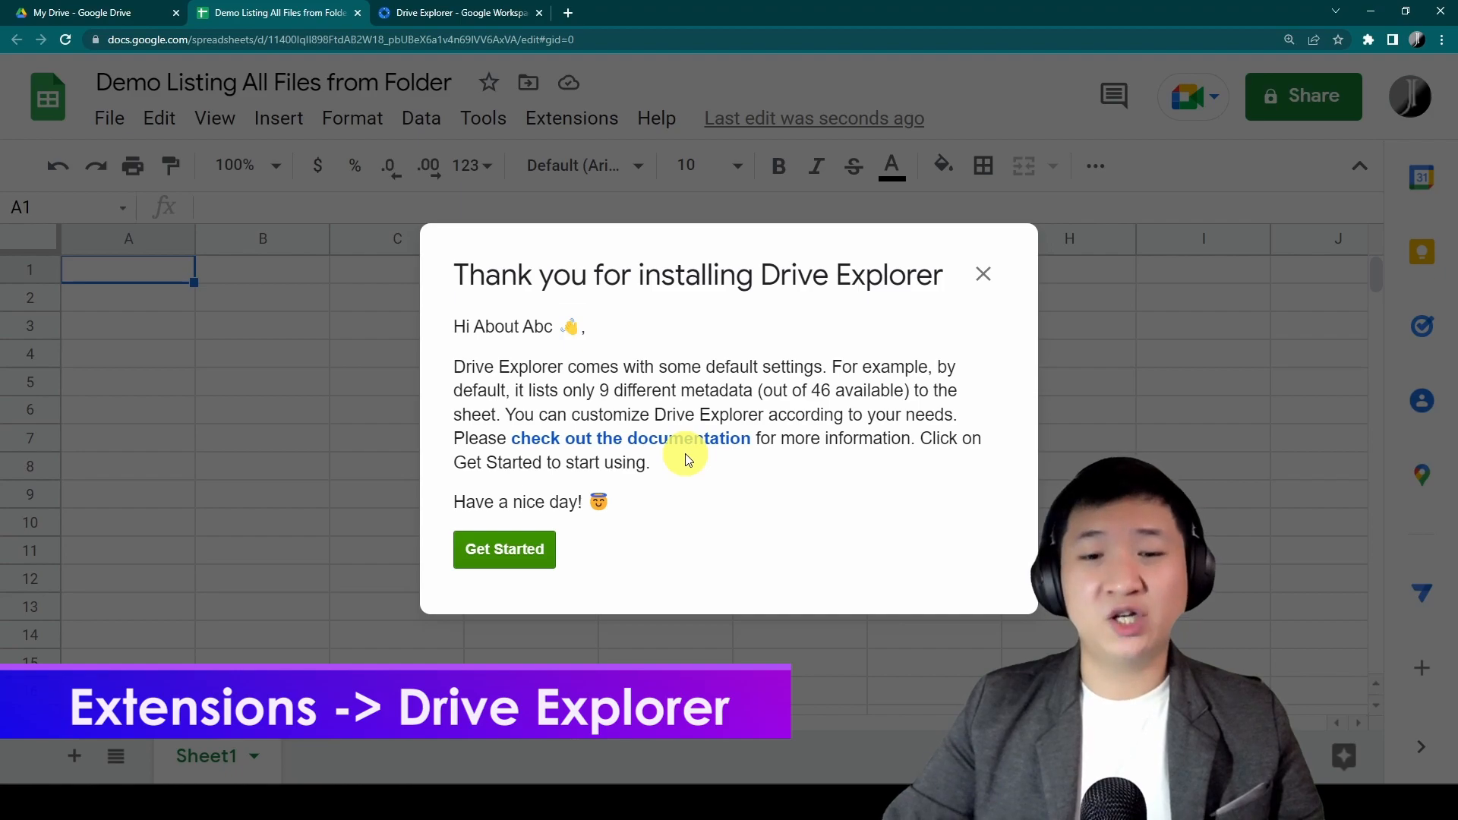
left_click(504, 549)
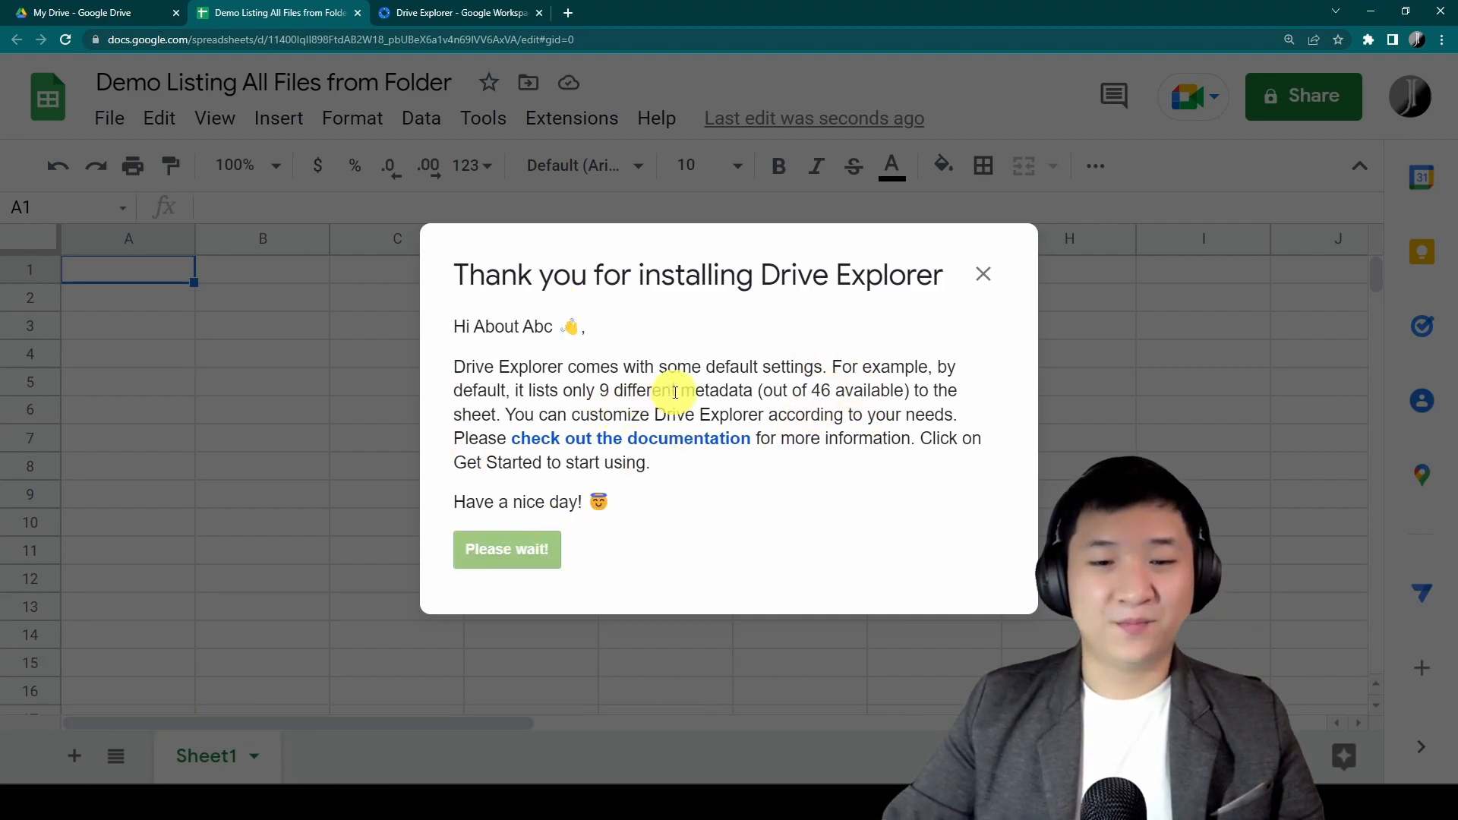
Set the export scope to Selected items and begin adding items to the list.
left_click(506, 548)
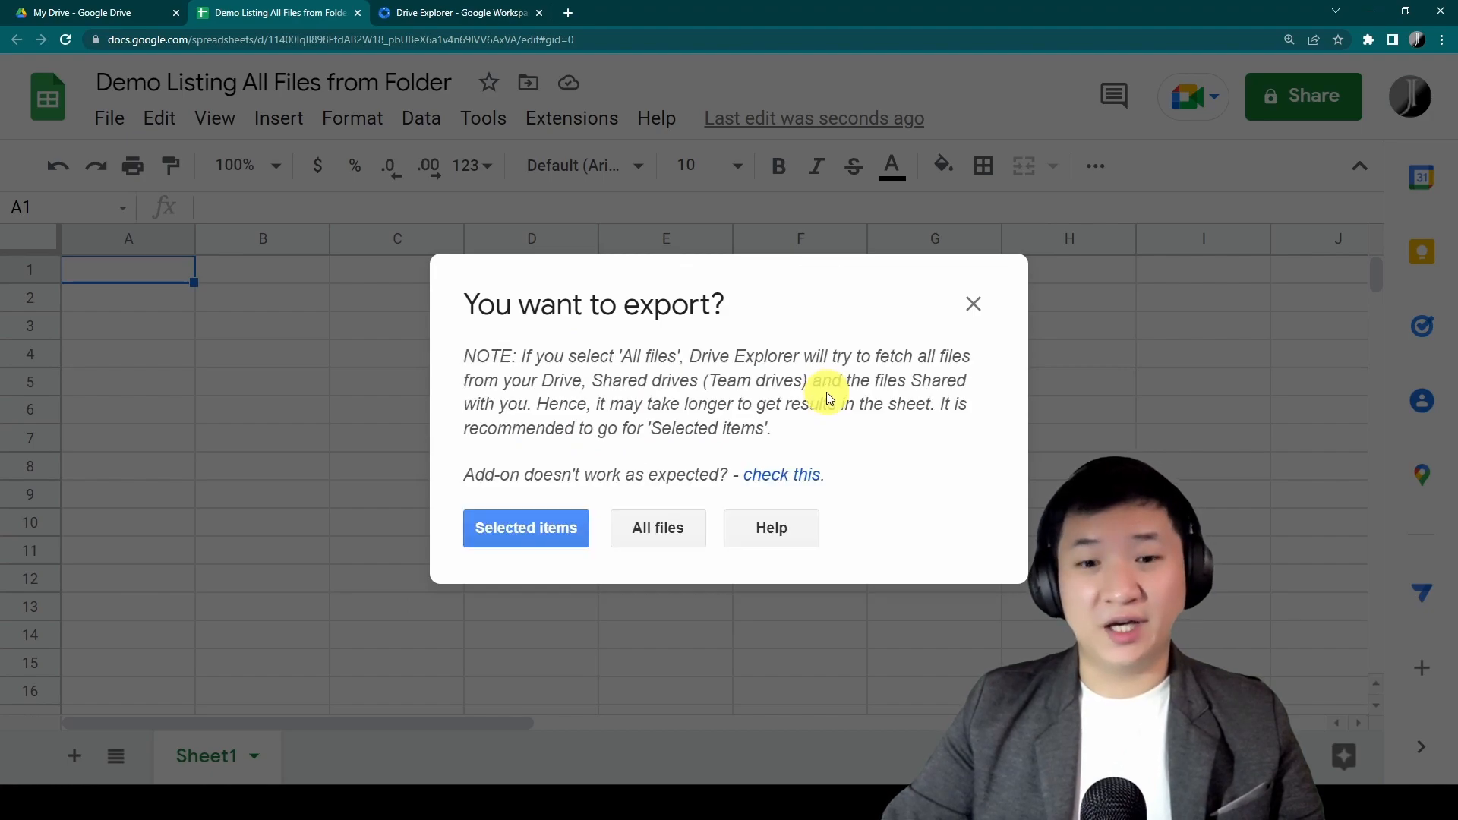
mouse_move(963, 572)
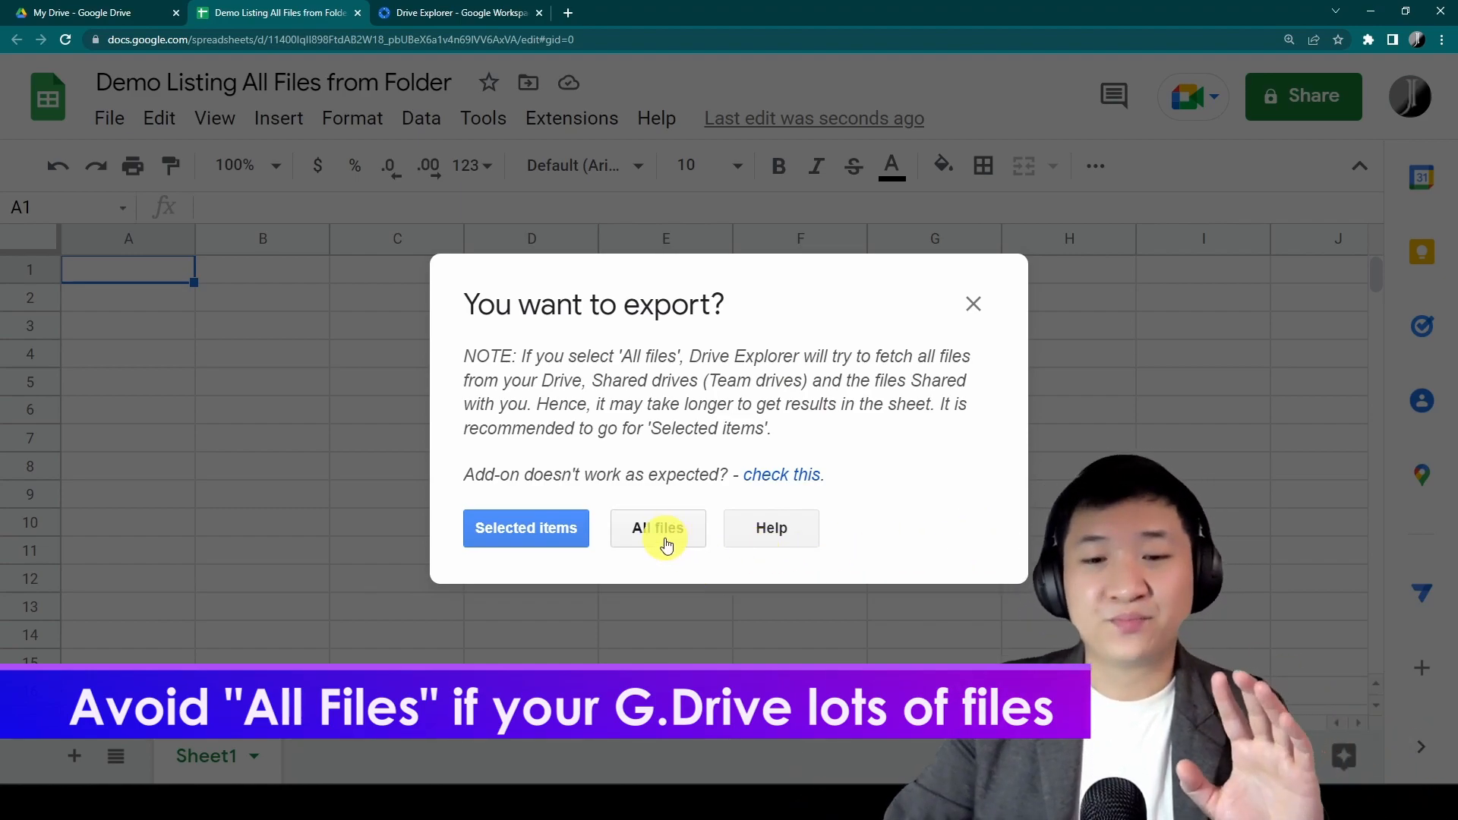
mouse_move(688, 565)
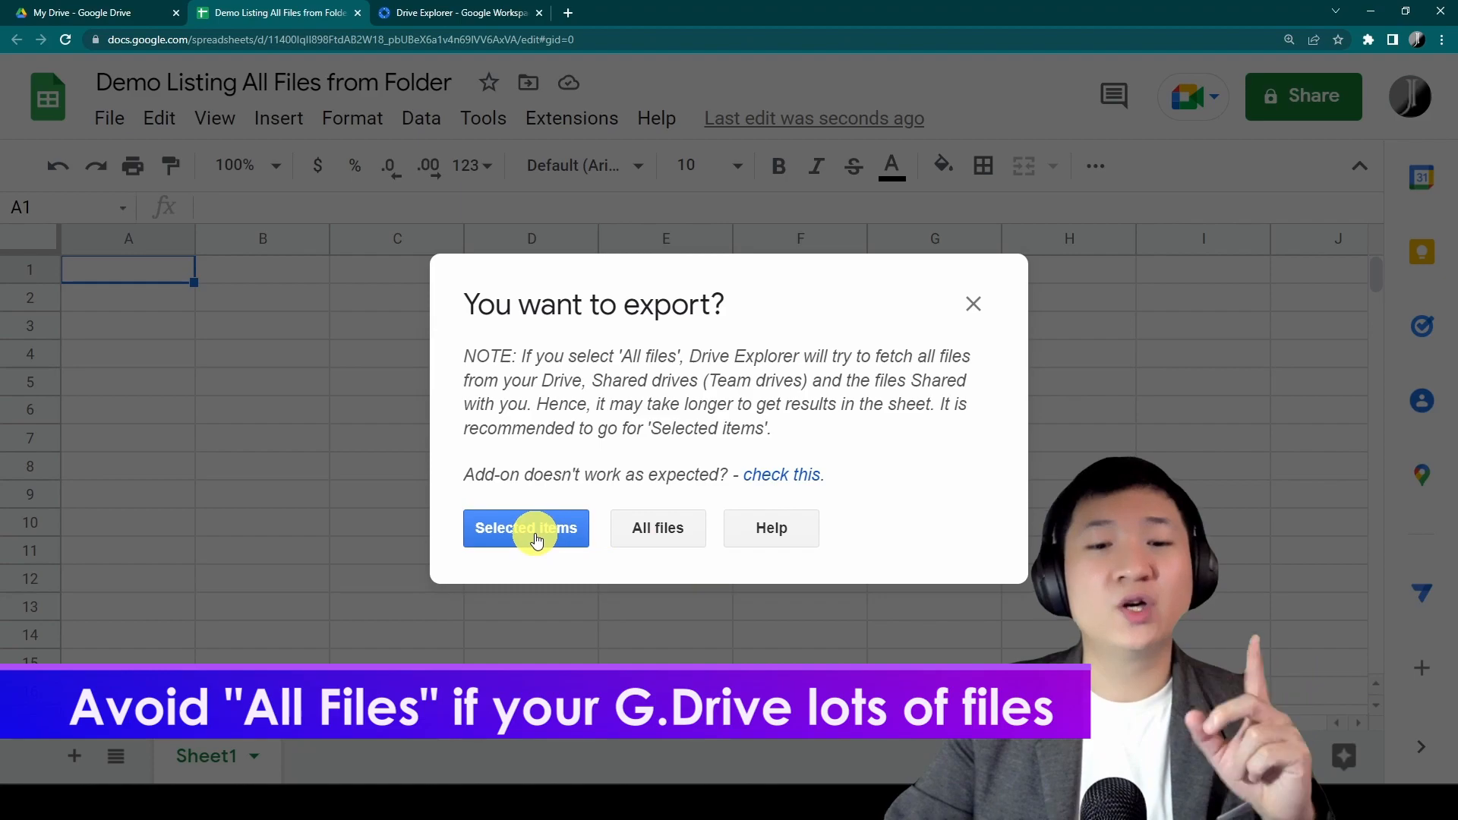
left_click(525, 528)
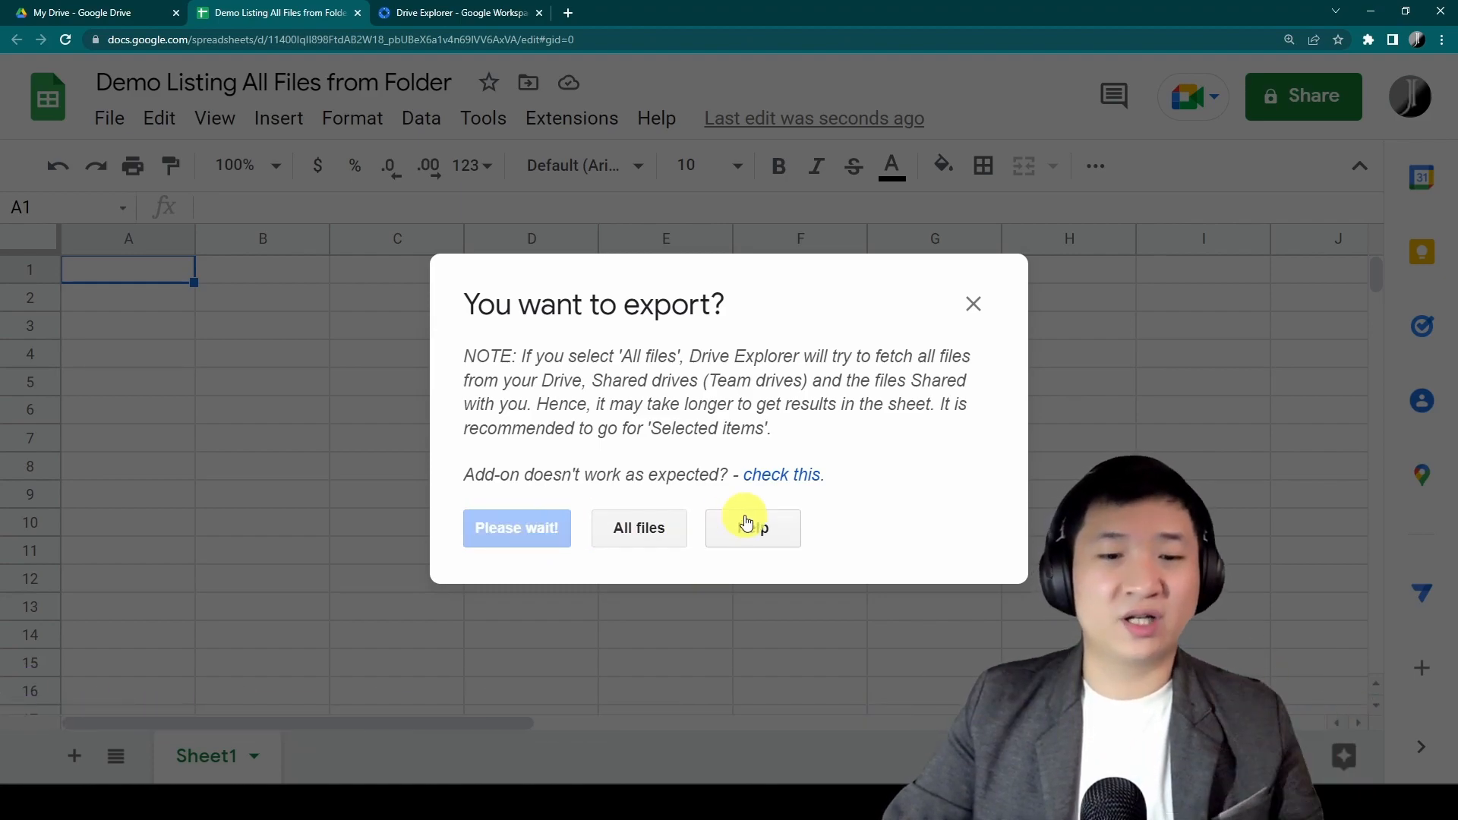
left_click(752, 527)
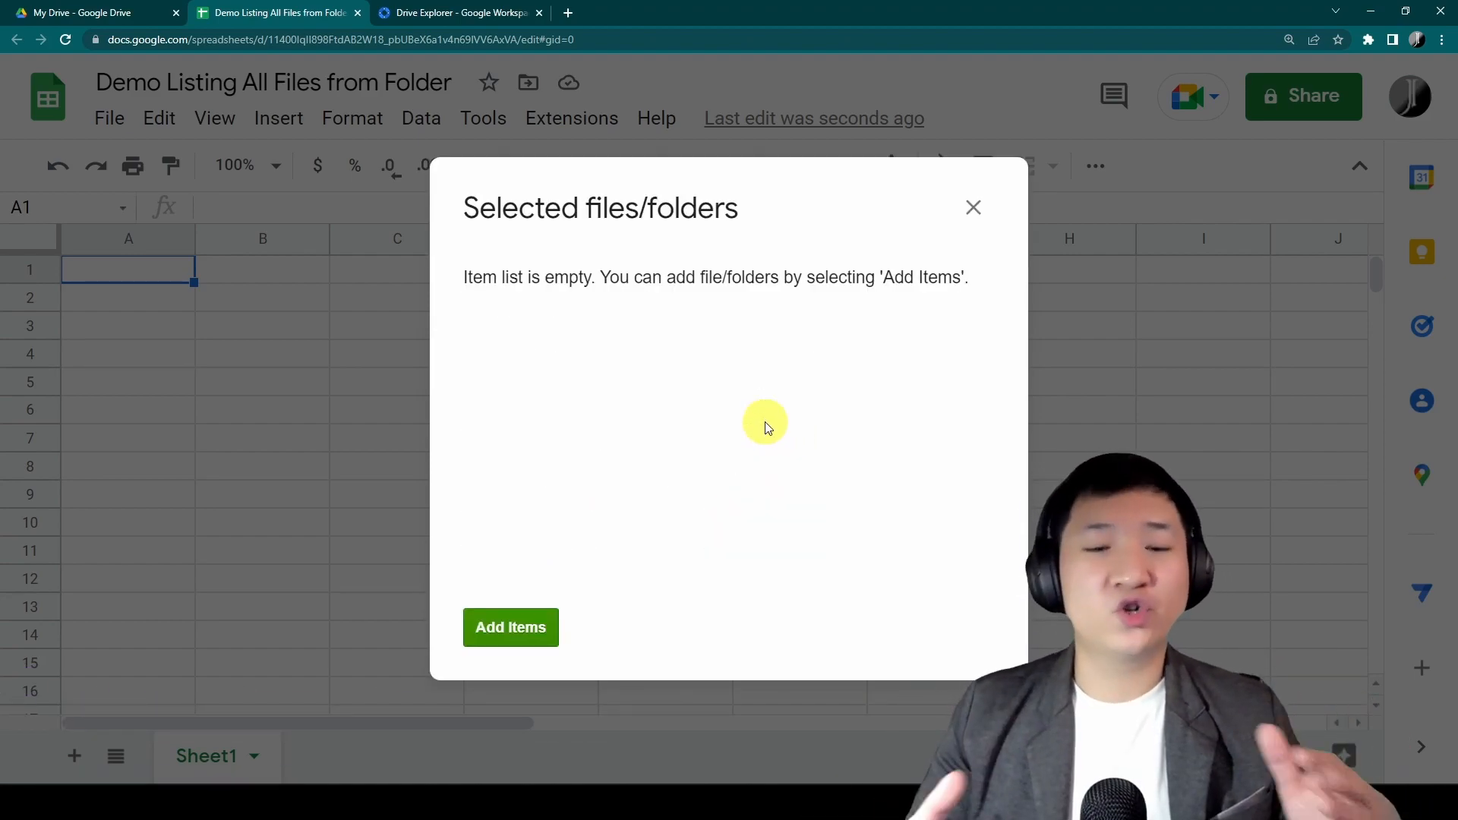
mouse_move(721, 455)
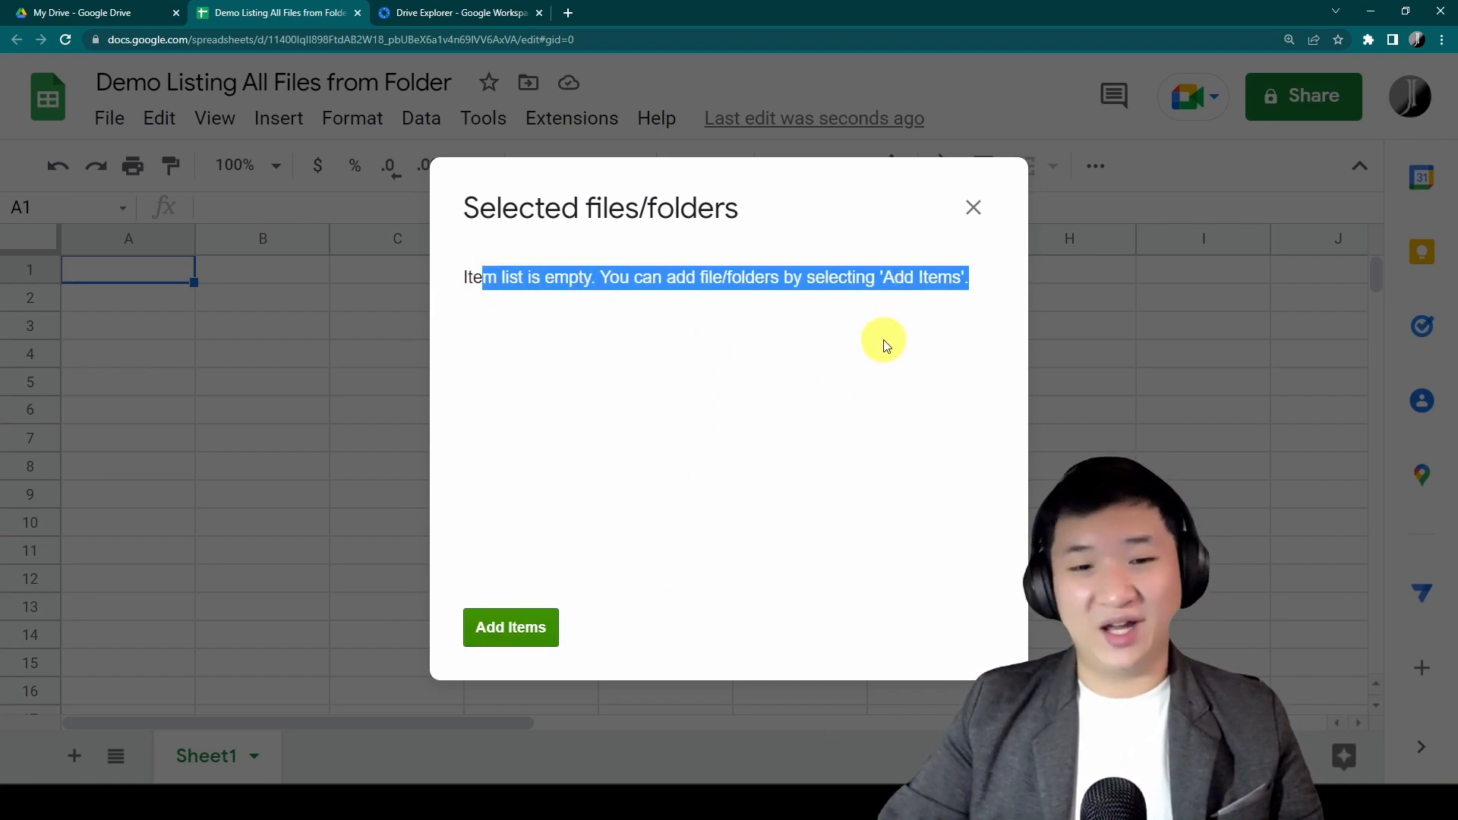
mouse_move(868, 349)
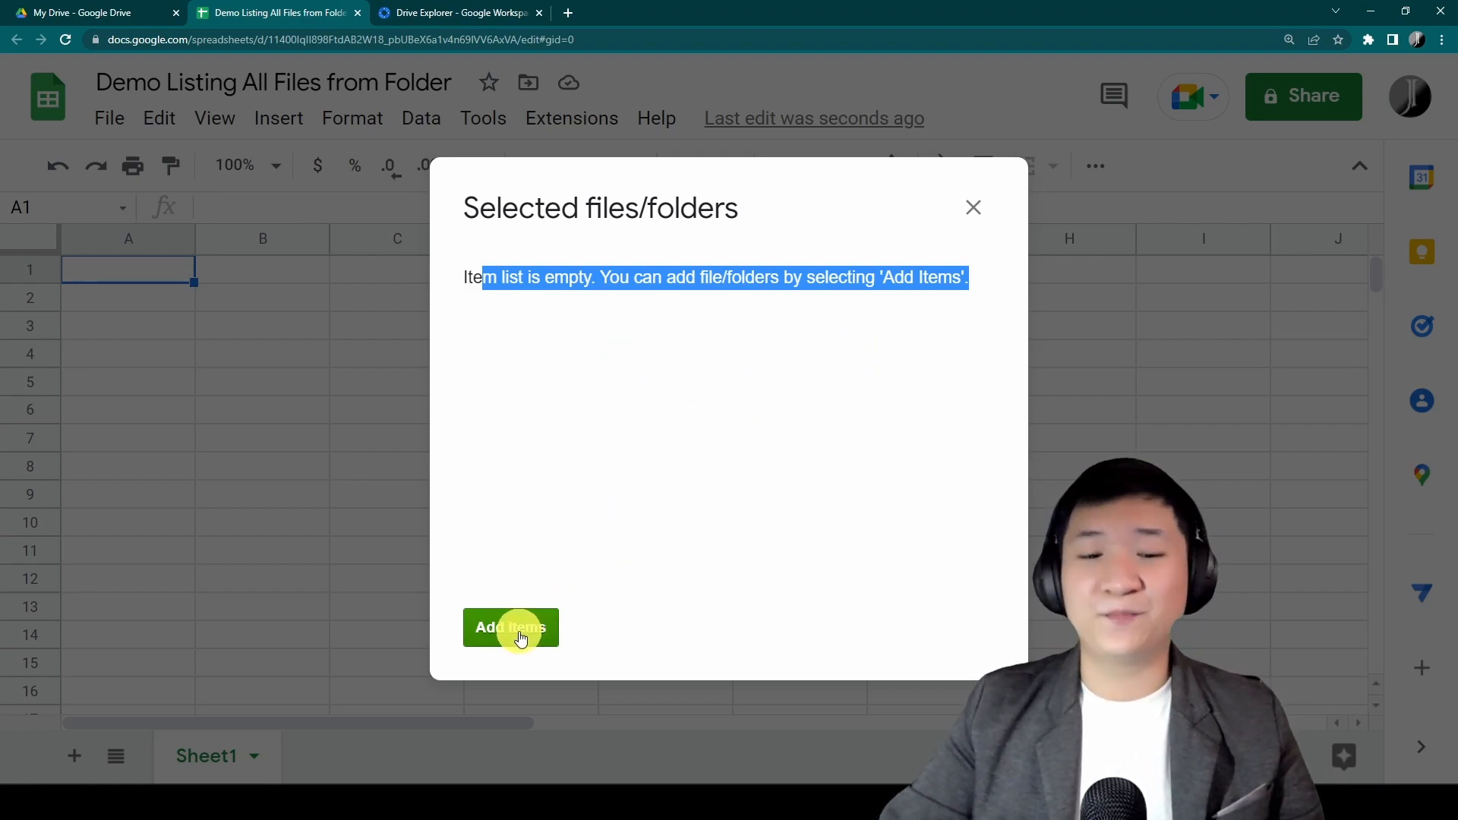
left_click(510, 626)
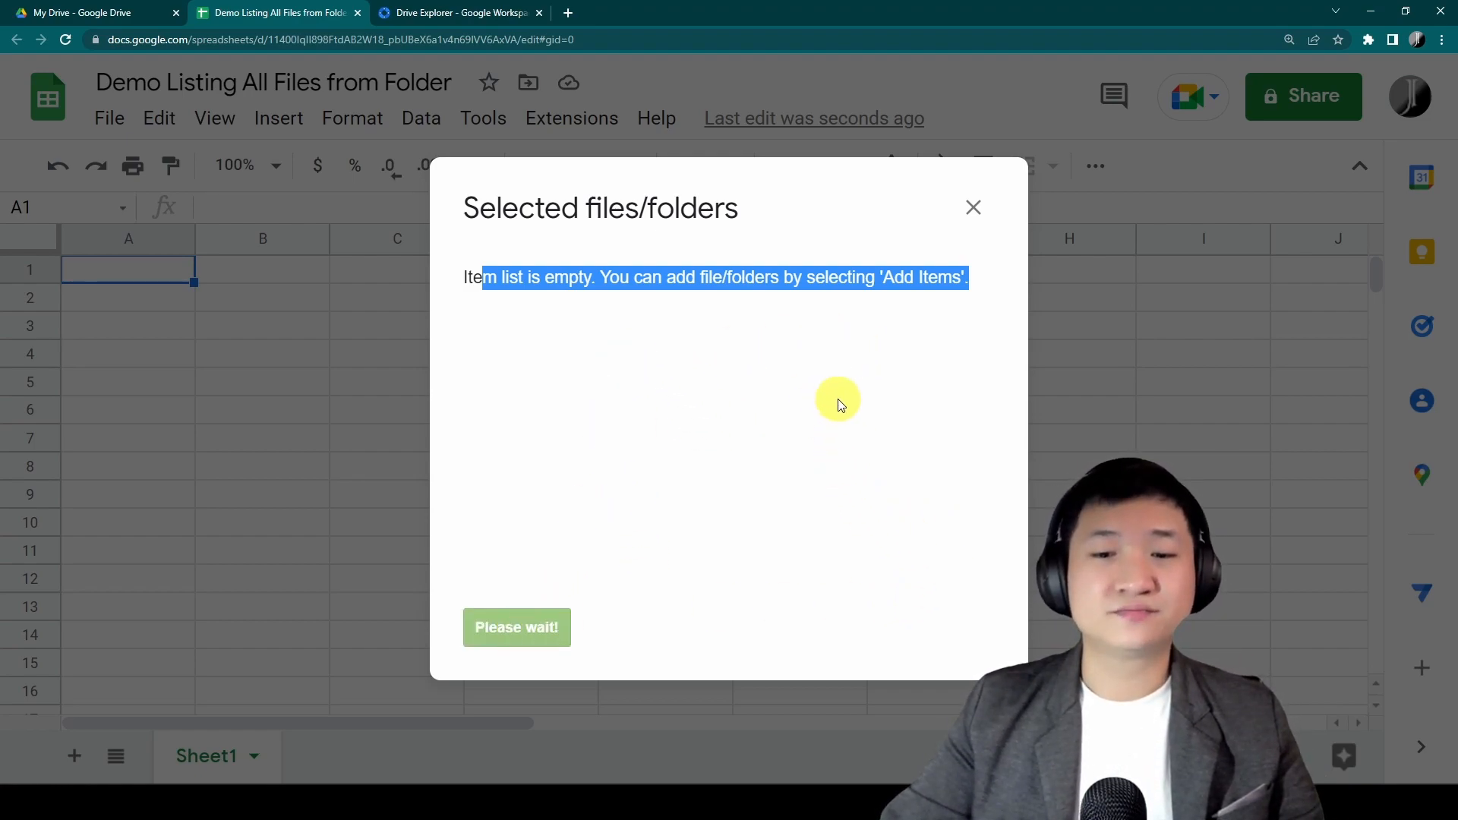
left_click(517, 626)
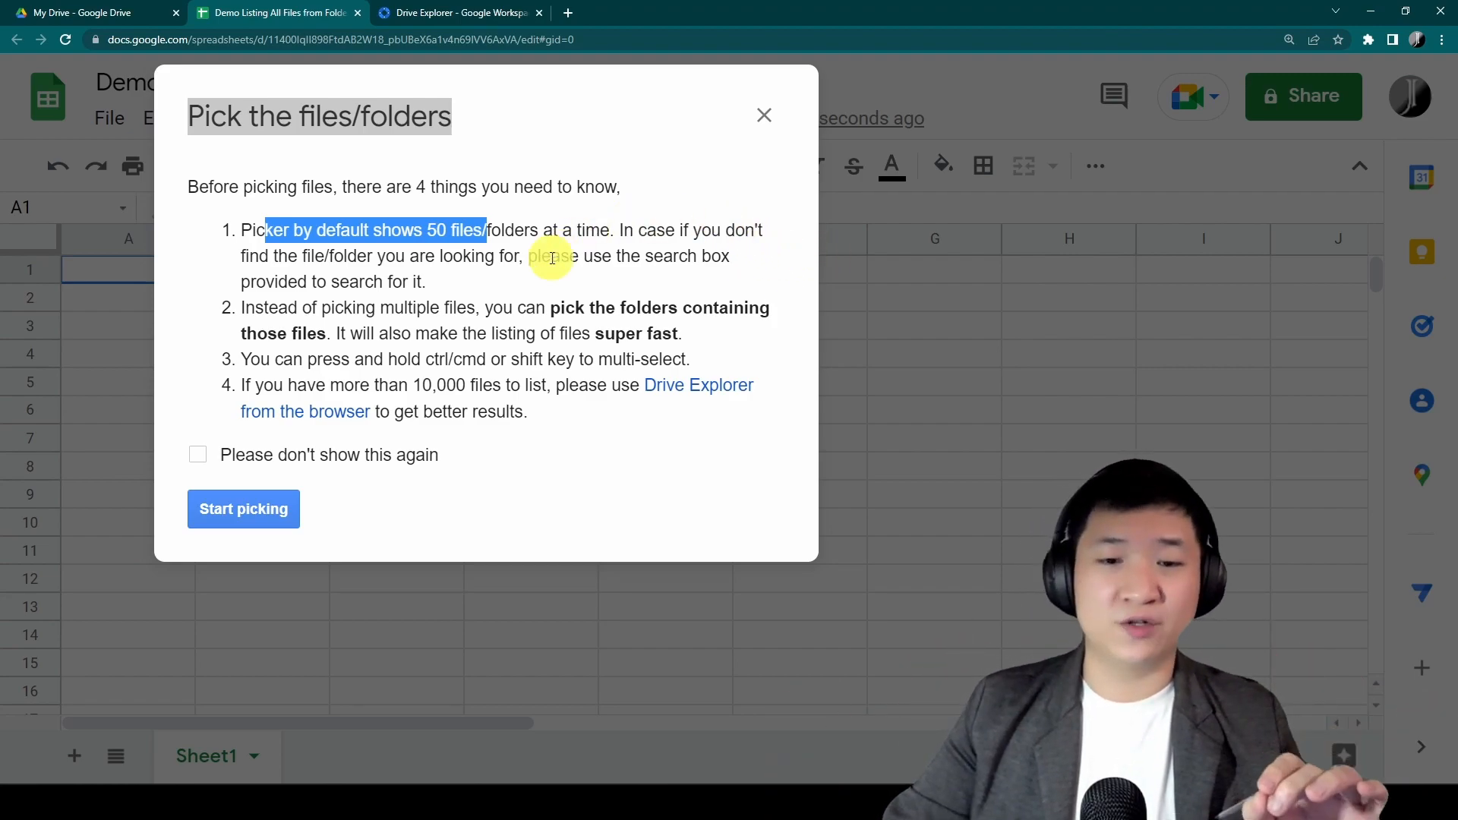
Turn off picking tips and pick the Demo of List All Files folder from My Drive.
left_click(196, 454)
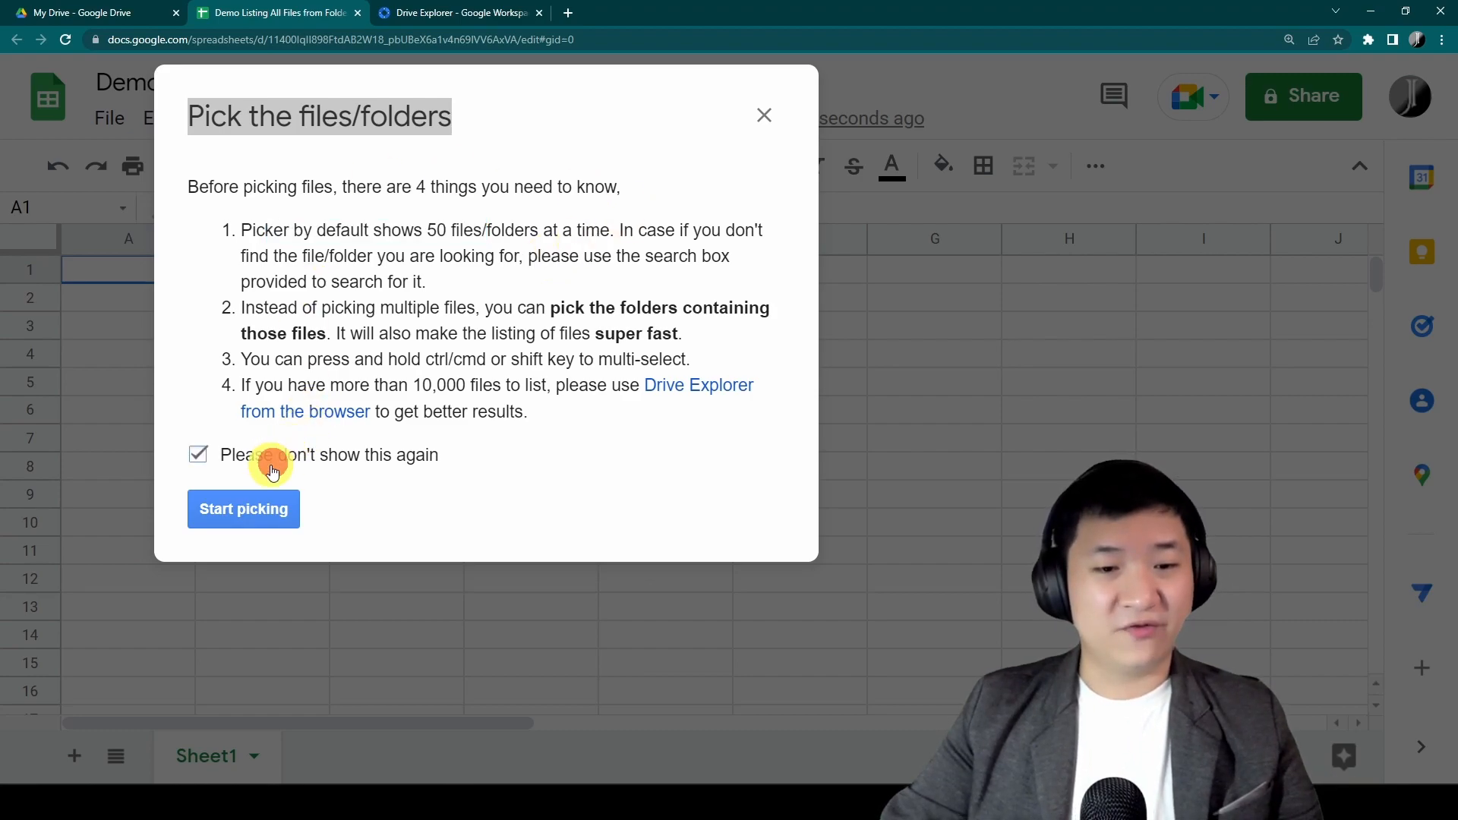
mouse_move(265, 518)
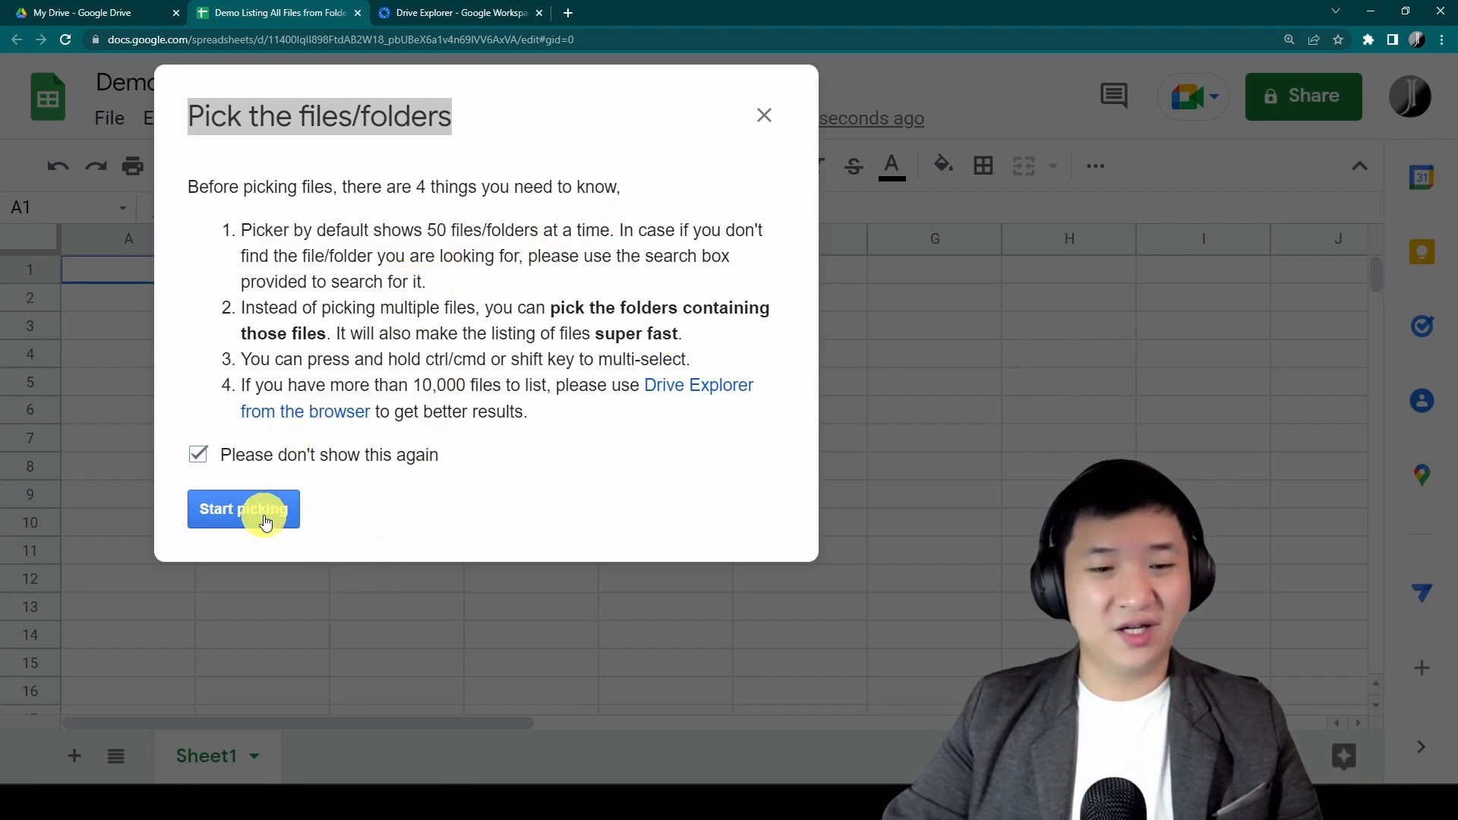
left_click(243, 509)
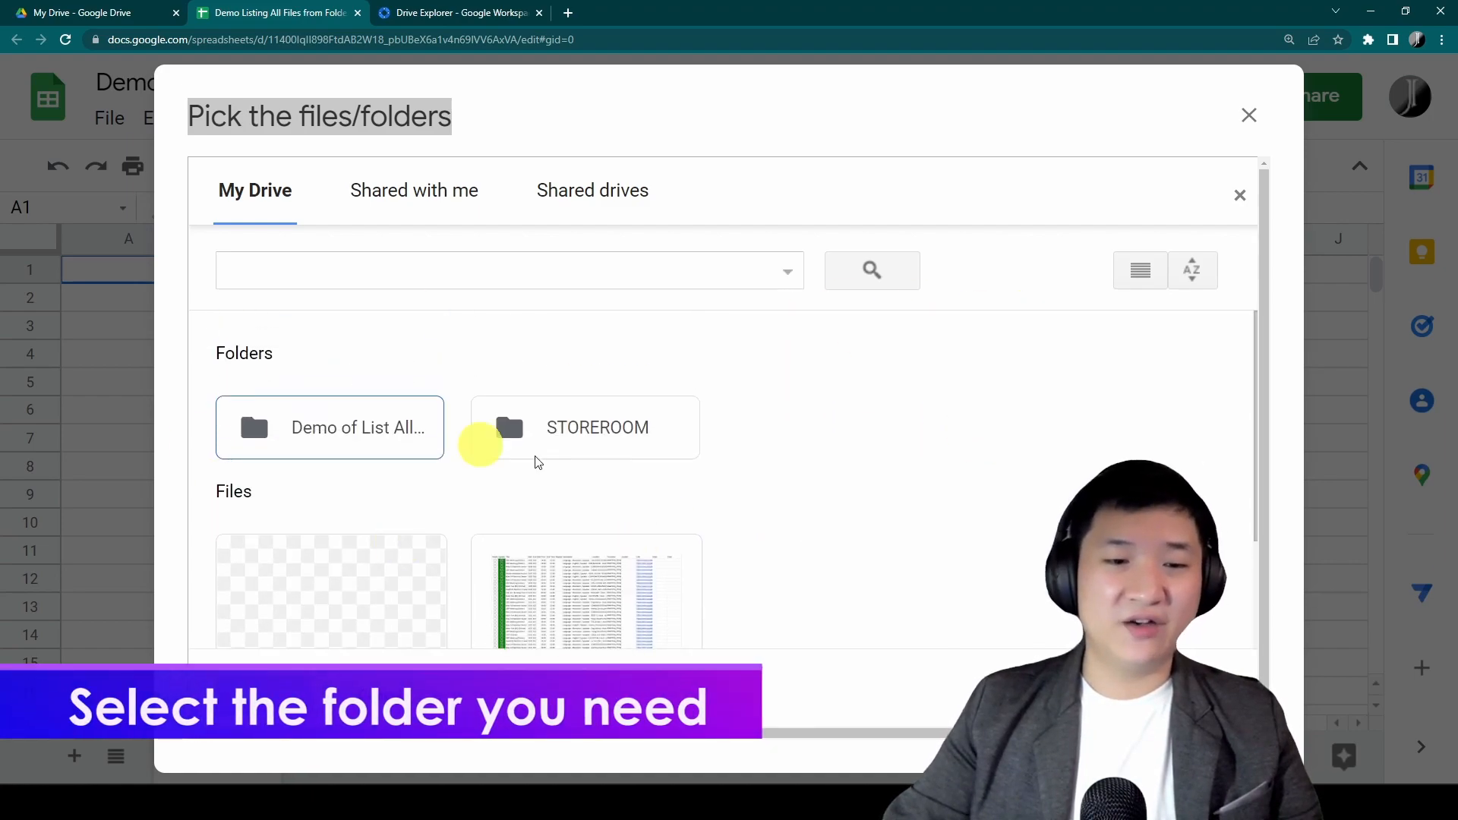
left_click(328, 427)
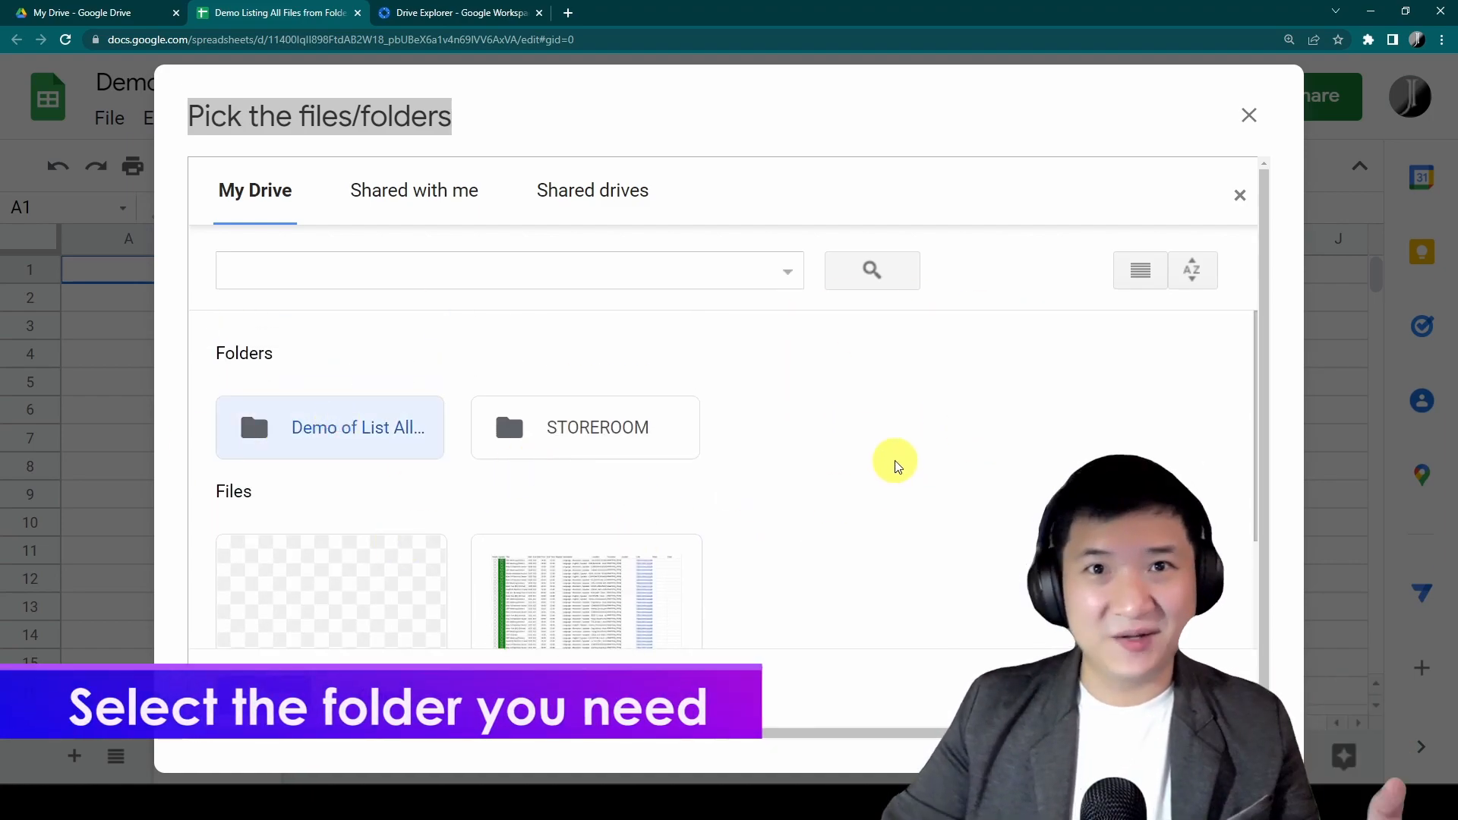
mouse_move(370, 439)
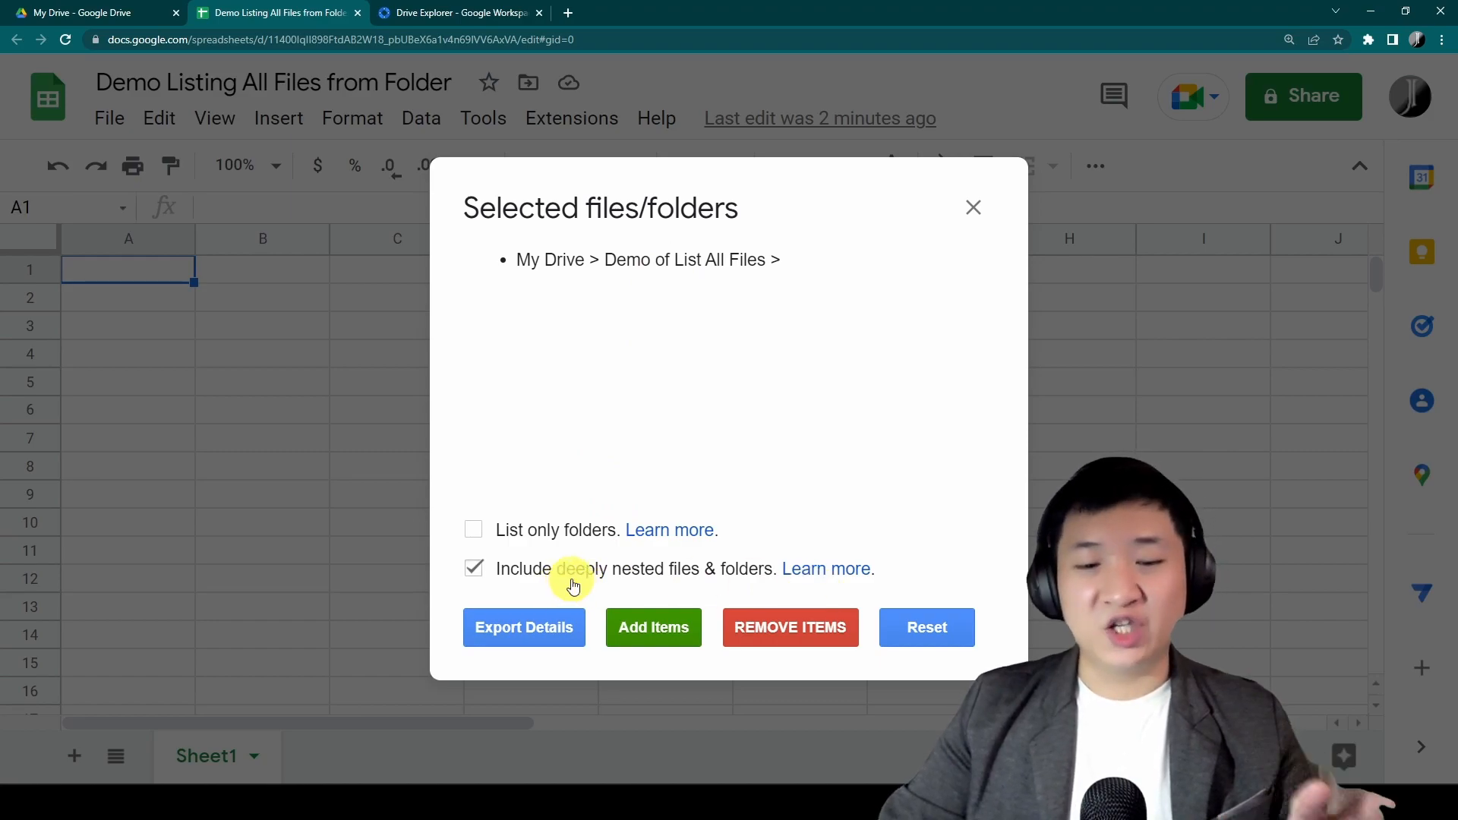
mouse_move(651, 591)
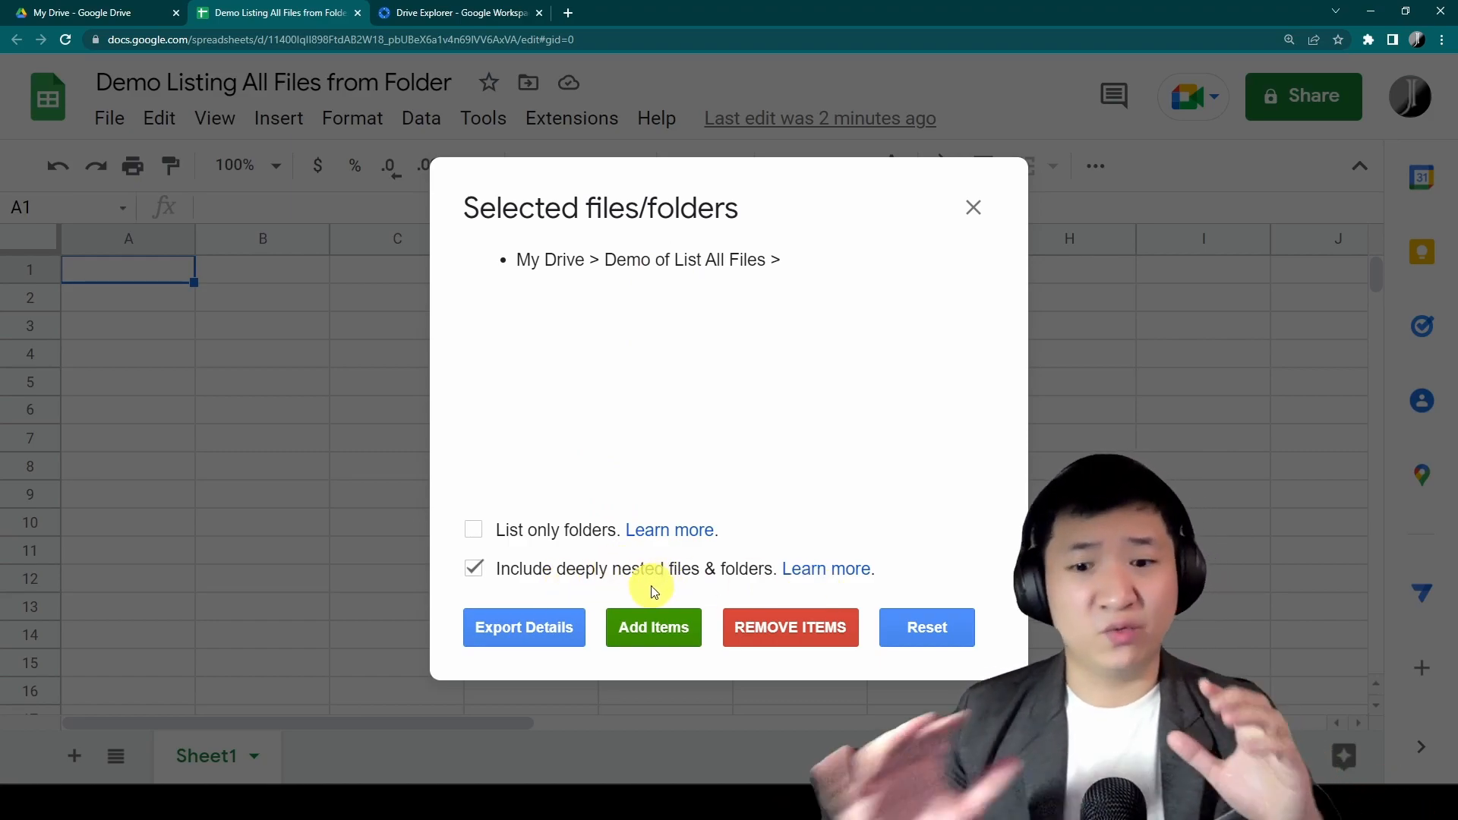
mouse_move(873, 490)
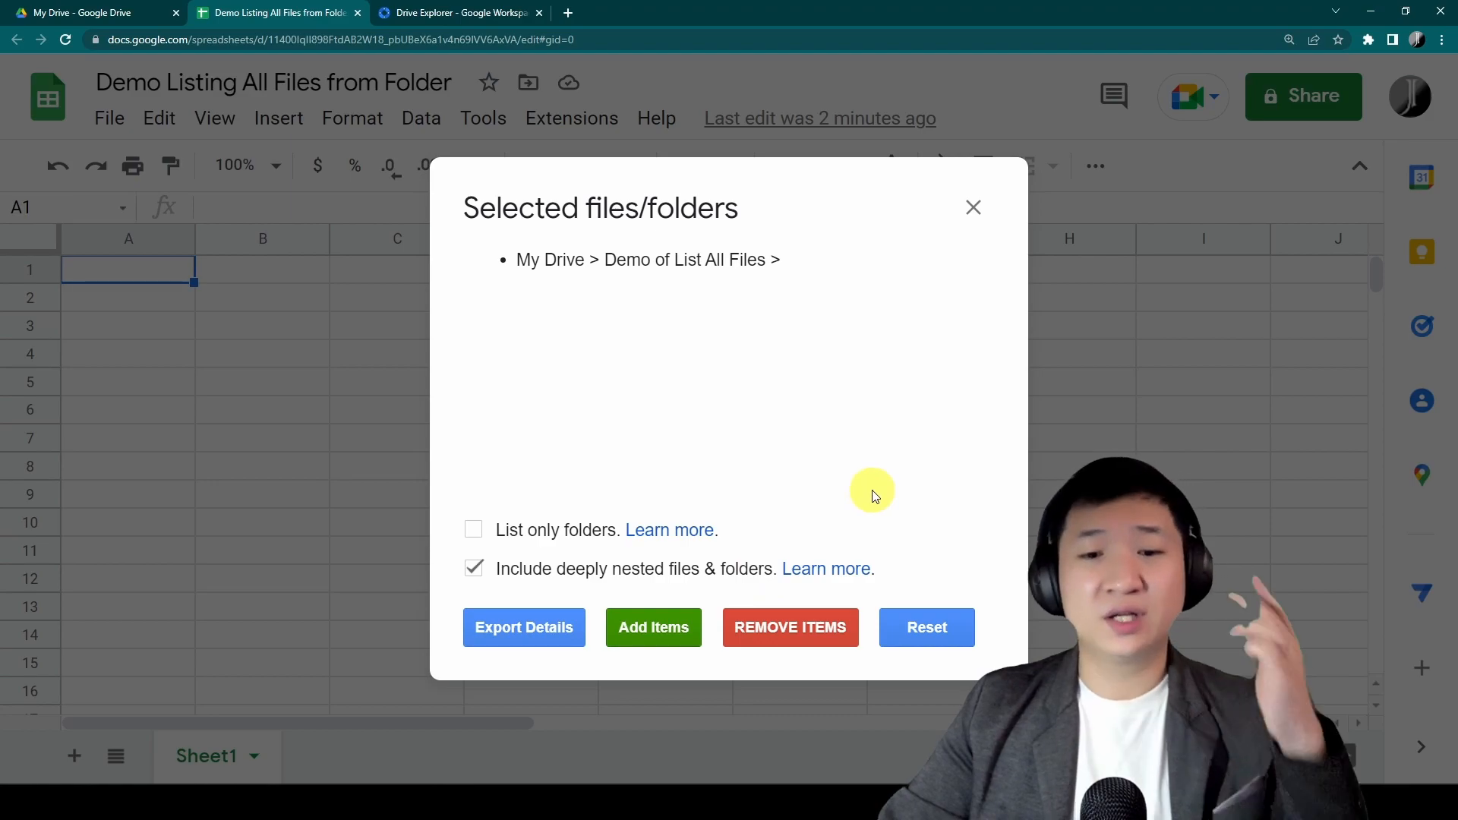
mouse_move(732, 289)
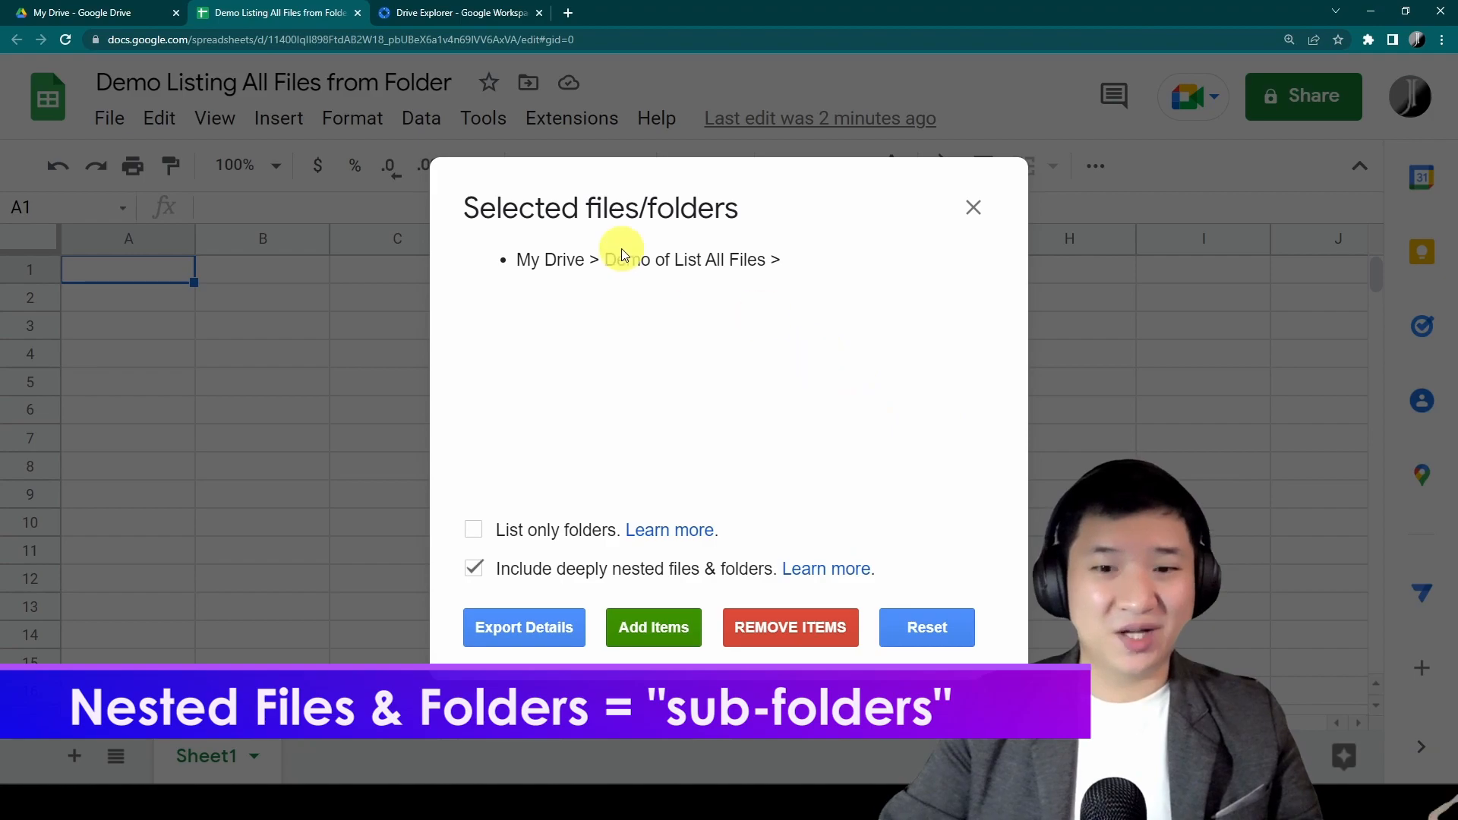
mouse_move(776, 569)
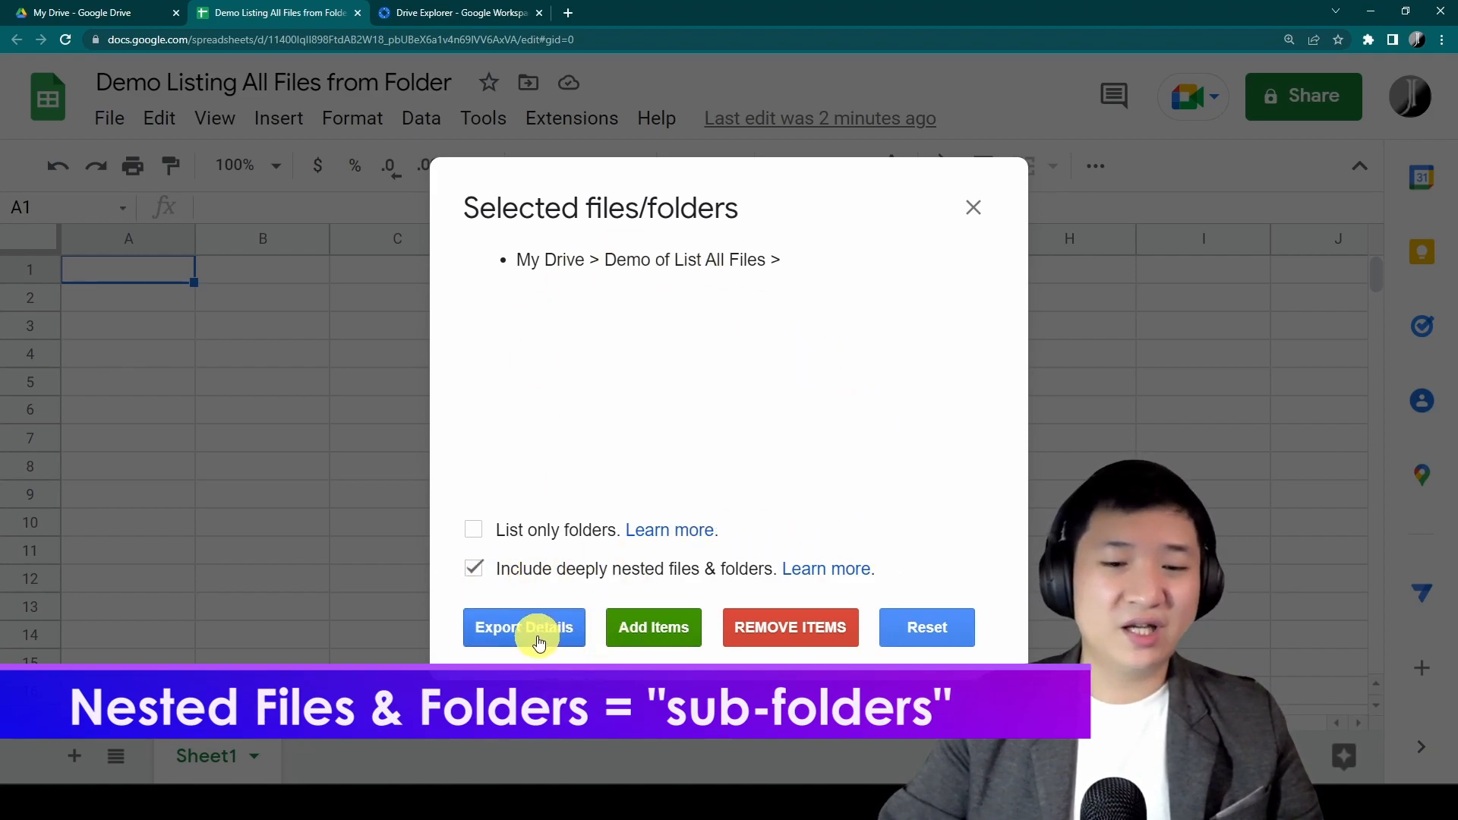
Export Demo of List All Files details, including deeply nested files, into the sheet.
left_click(523, 627)
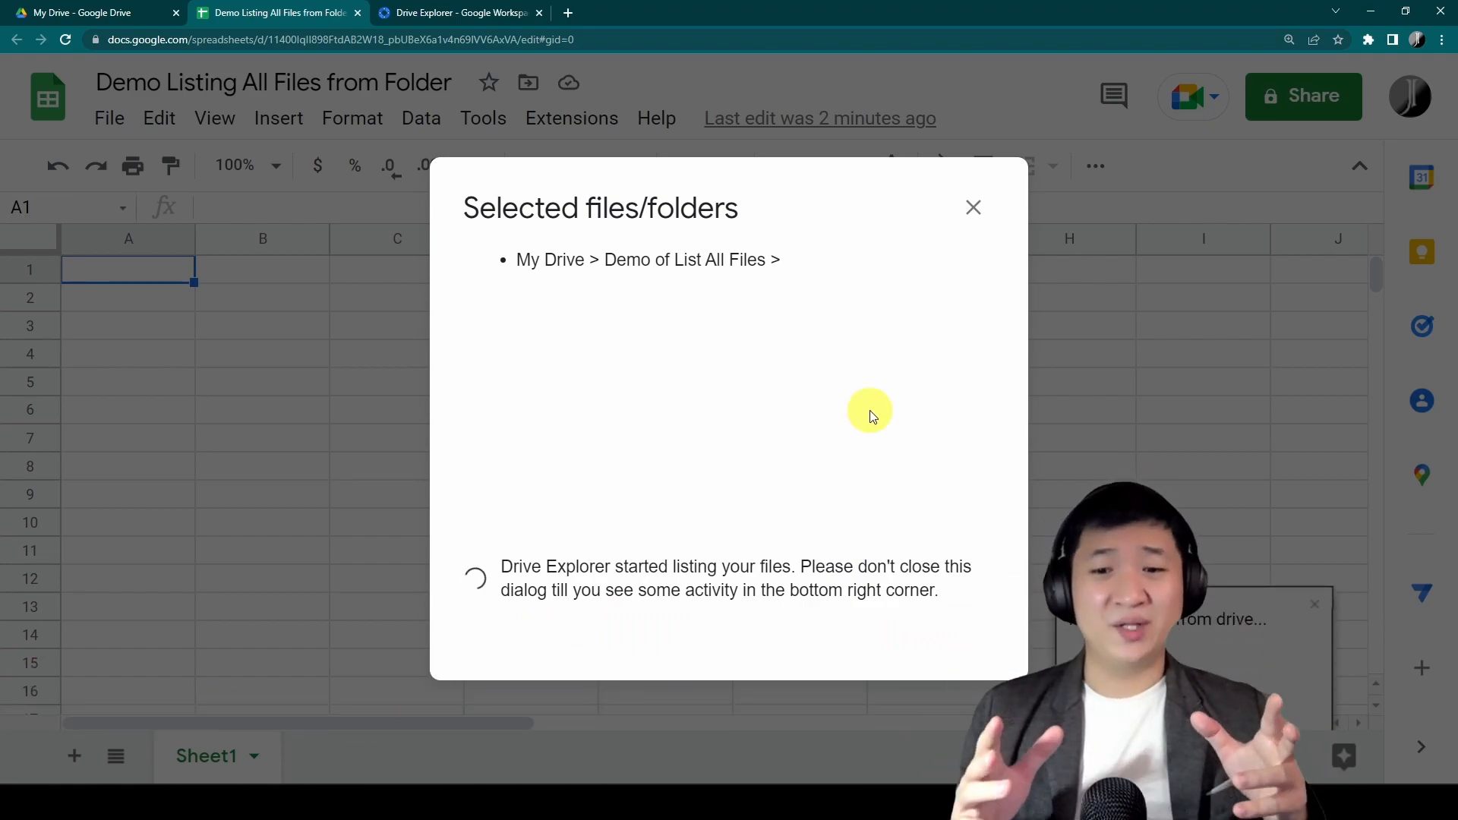
left_click(973, 207)
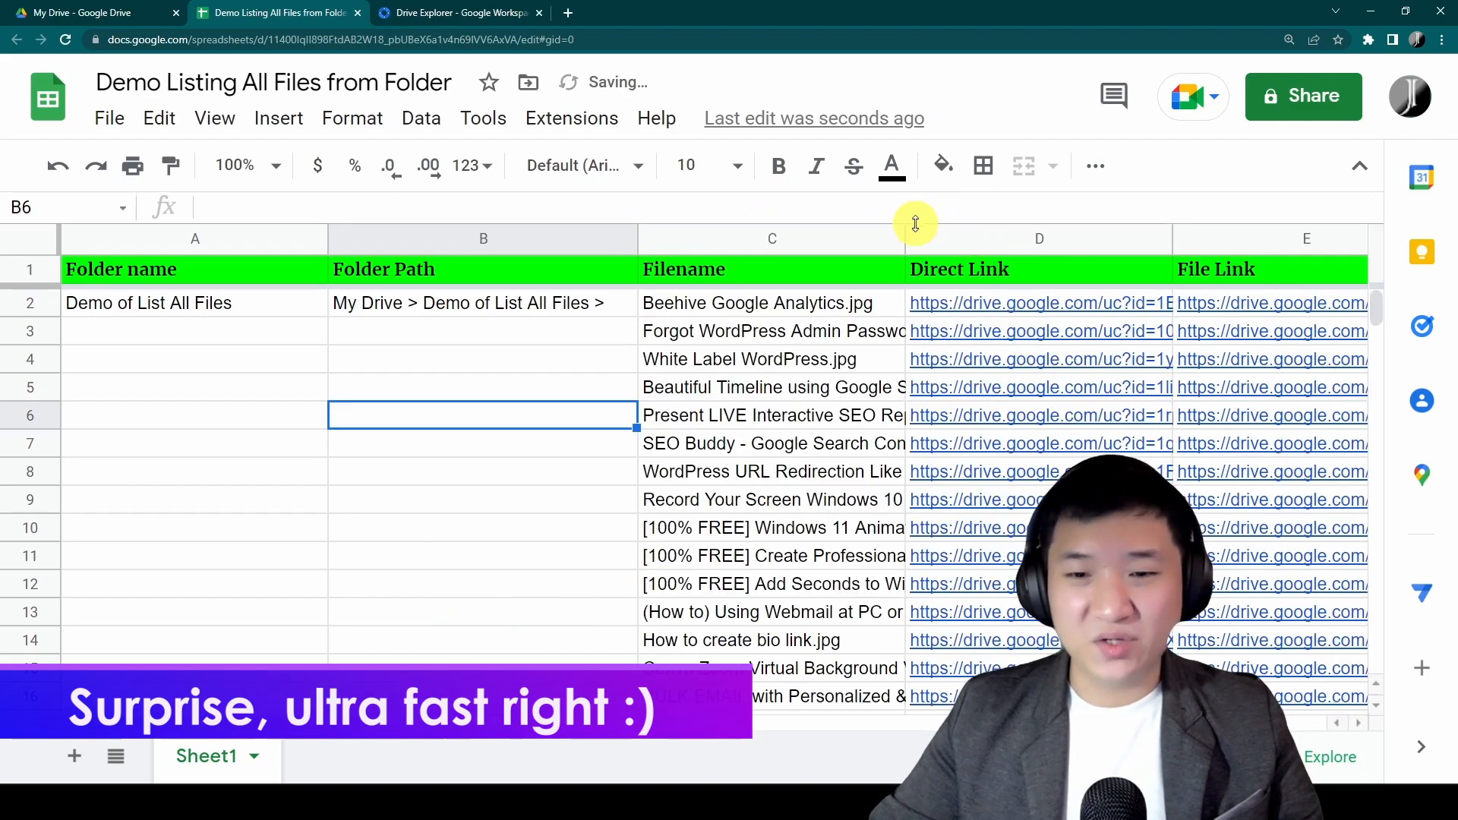
left_click(771, 240)
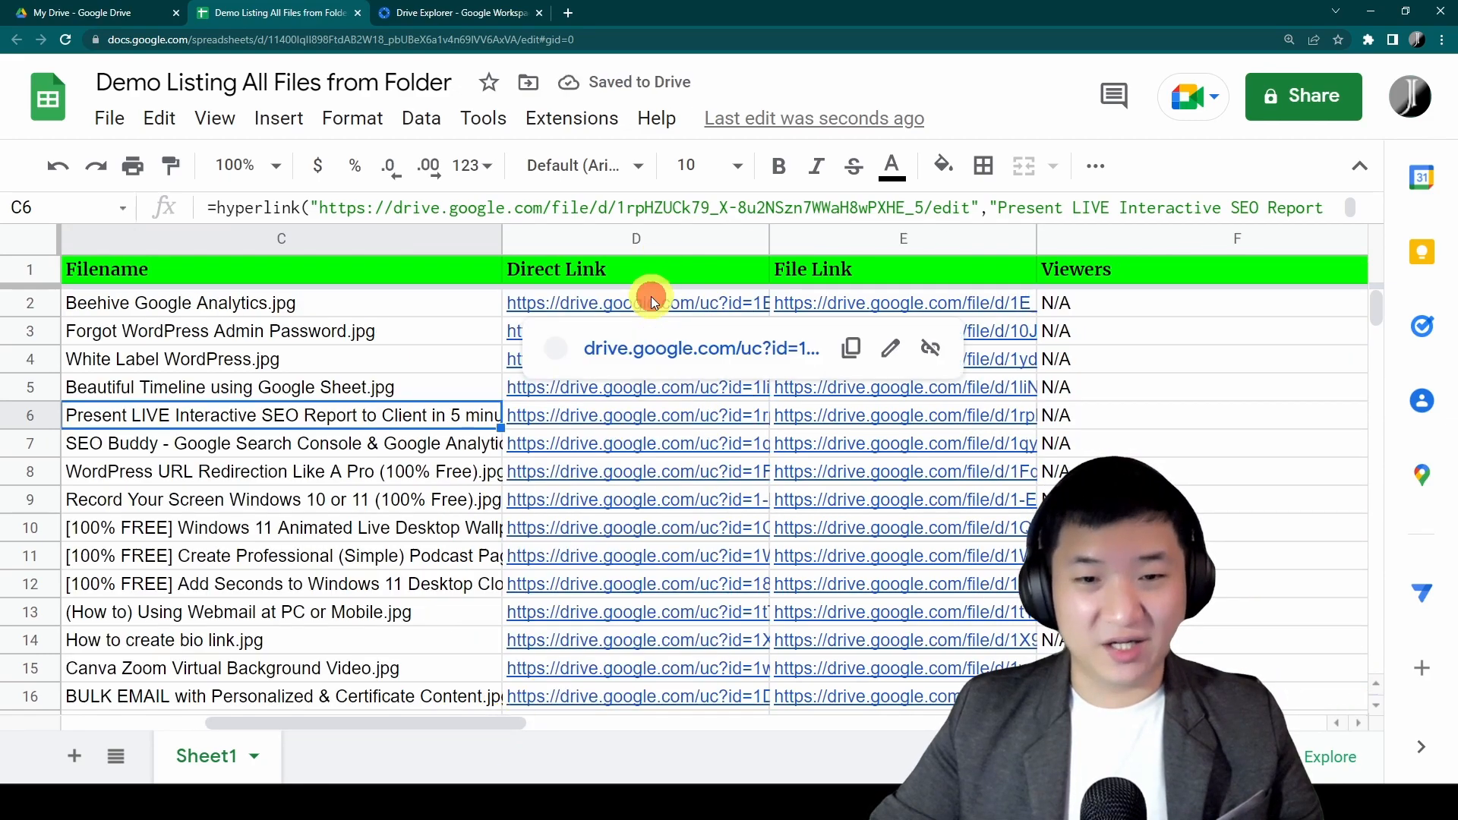
left_click(637, 302)
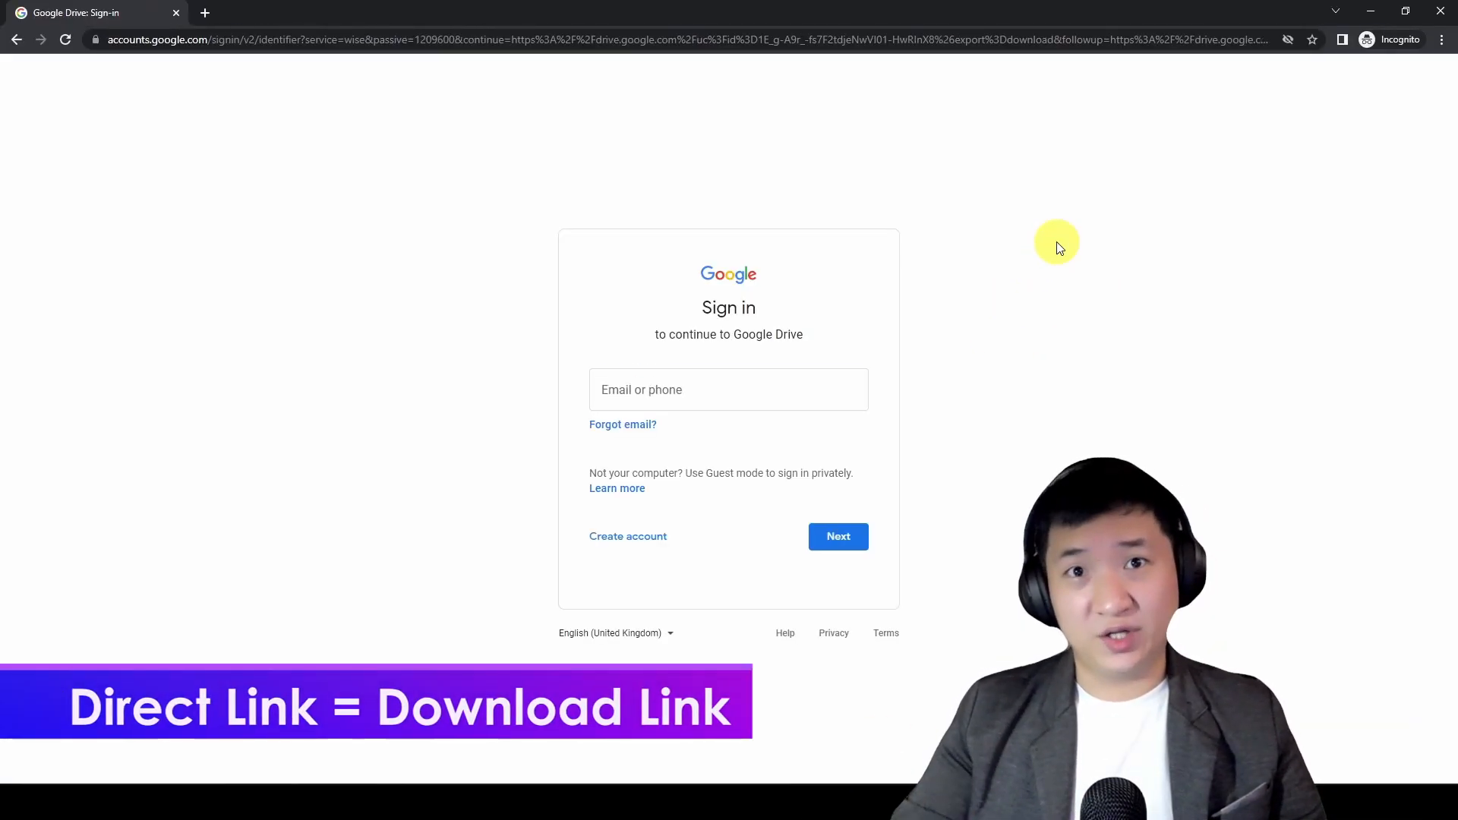
left_click(276, 12)
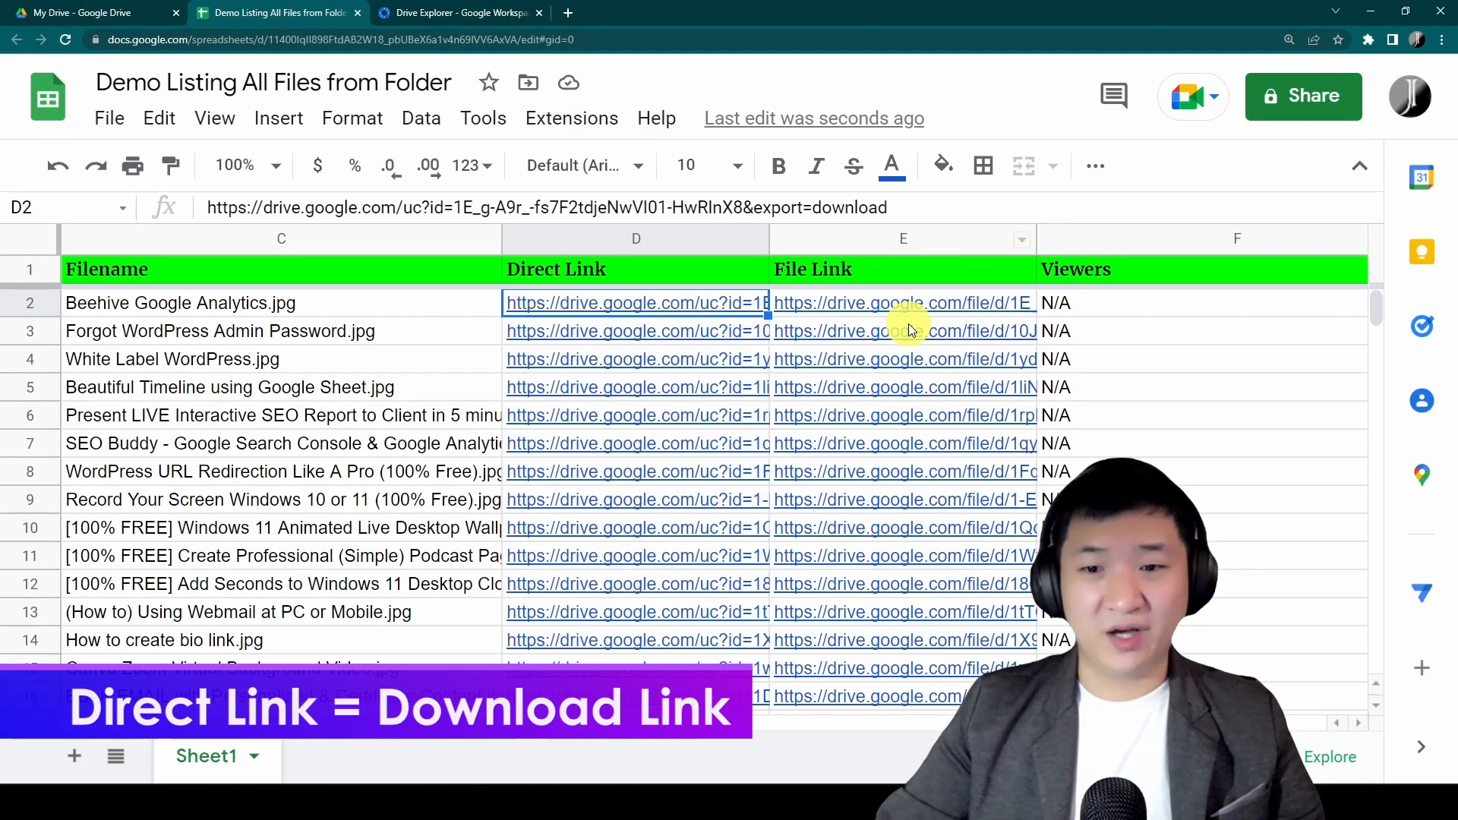
left_click(903, 303)
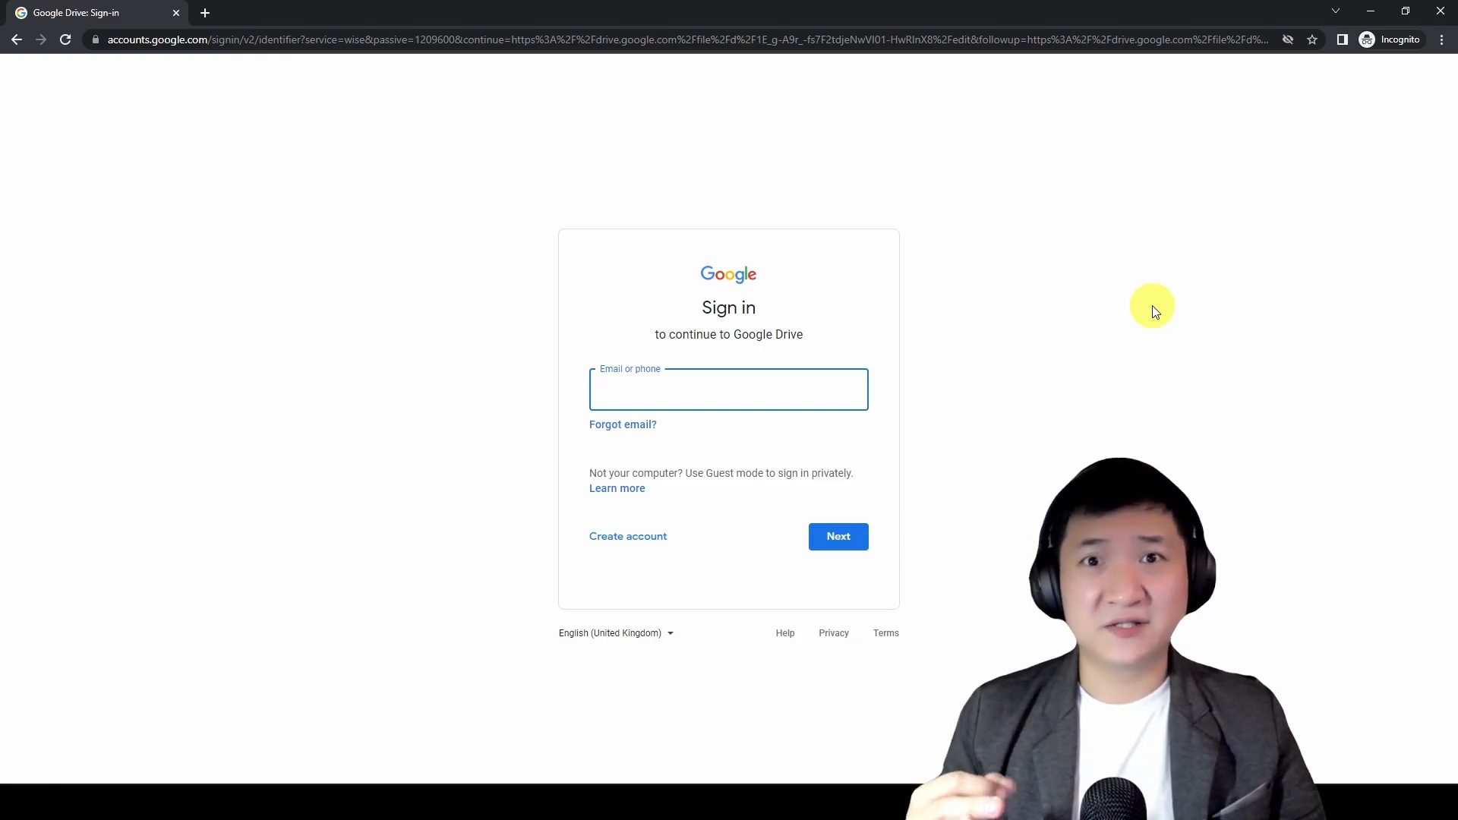
left_click(274, 12)
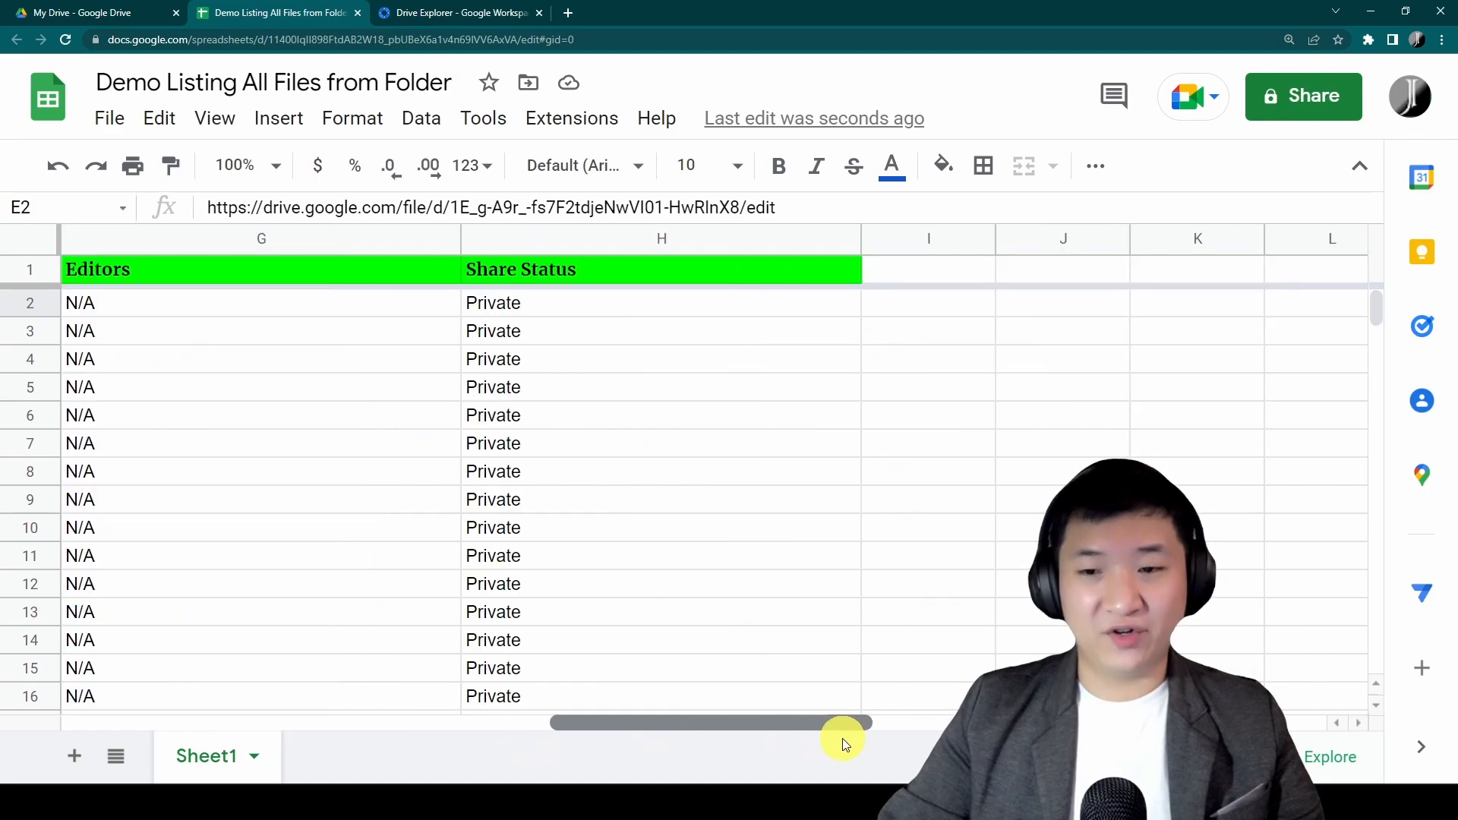
mouse_move(574, 316)
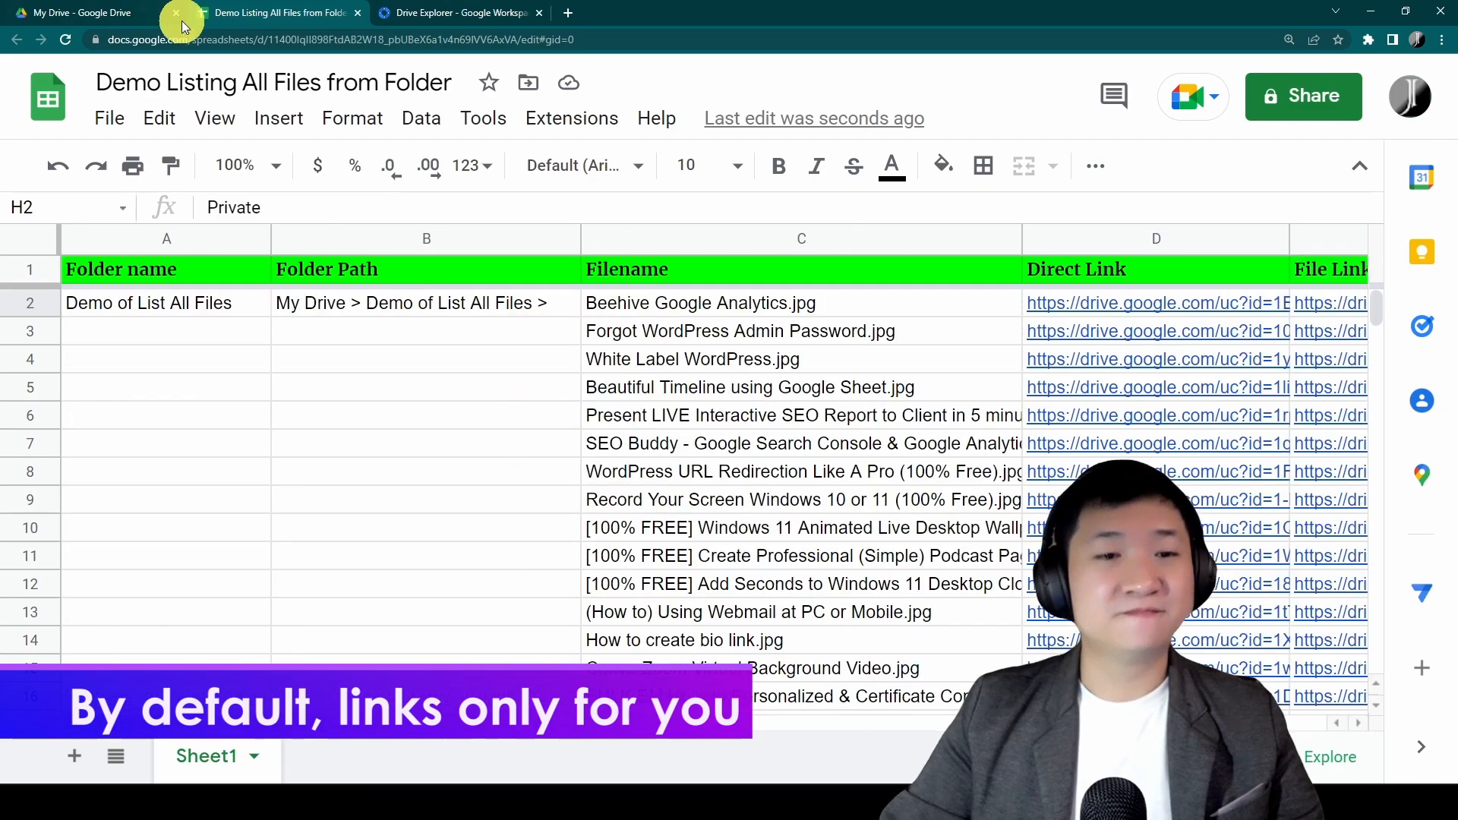
Set the Demo of List All Files folder's access to anyone with the link, Viewer.
left_click(79, 13)
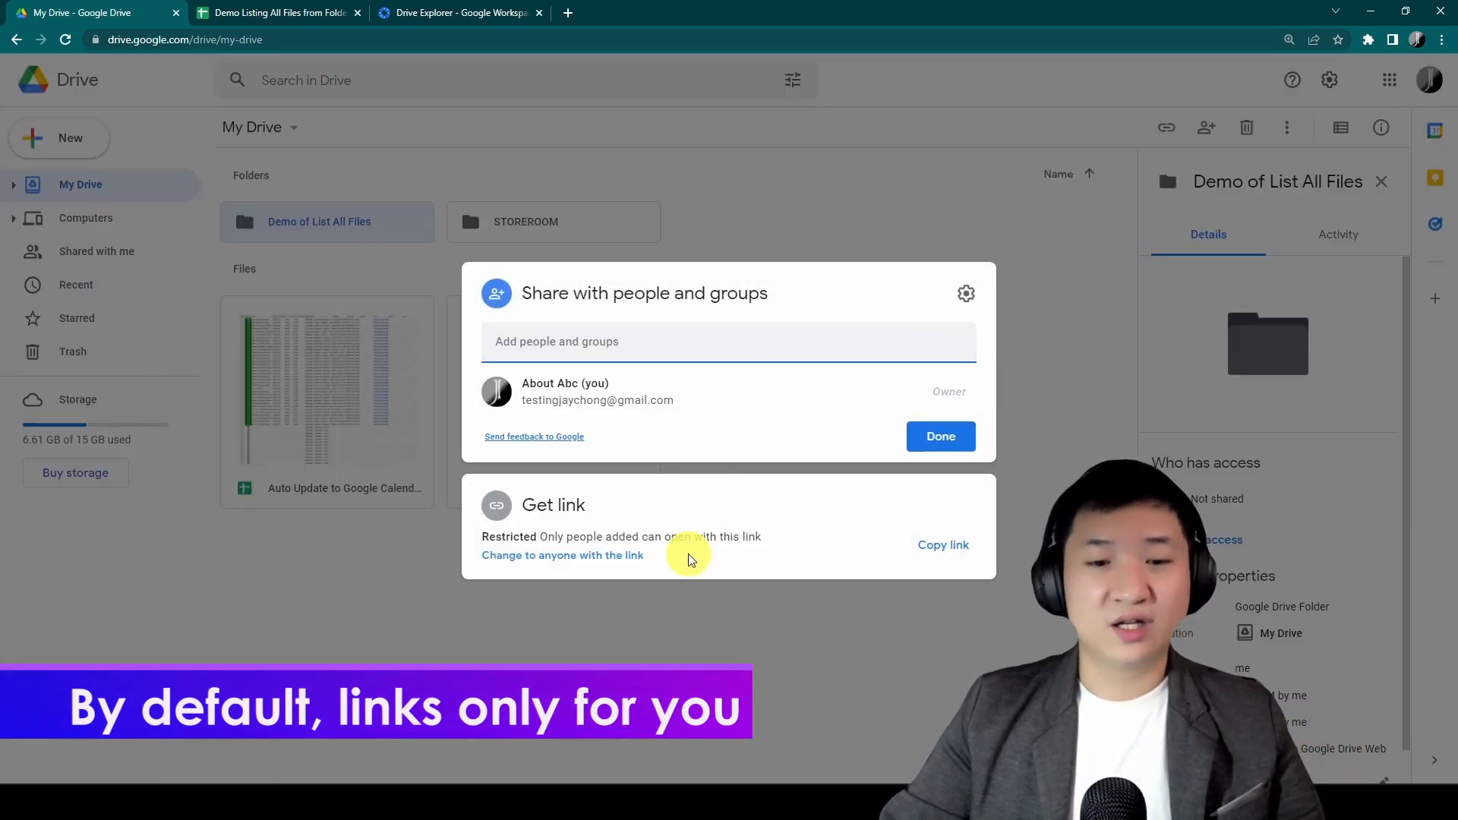
mouse_move(394, 579)
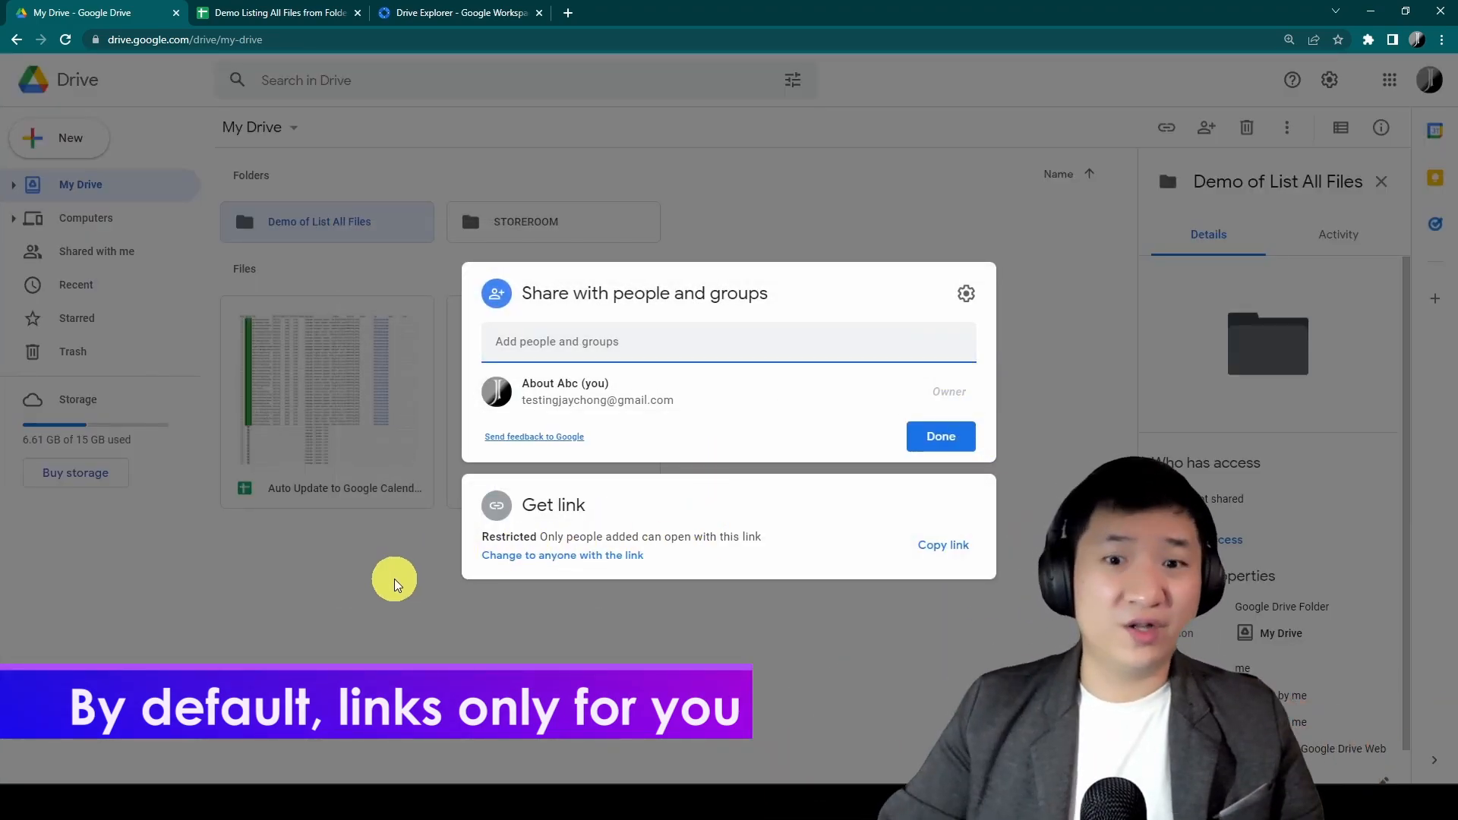
left_click(562, 555)
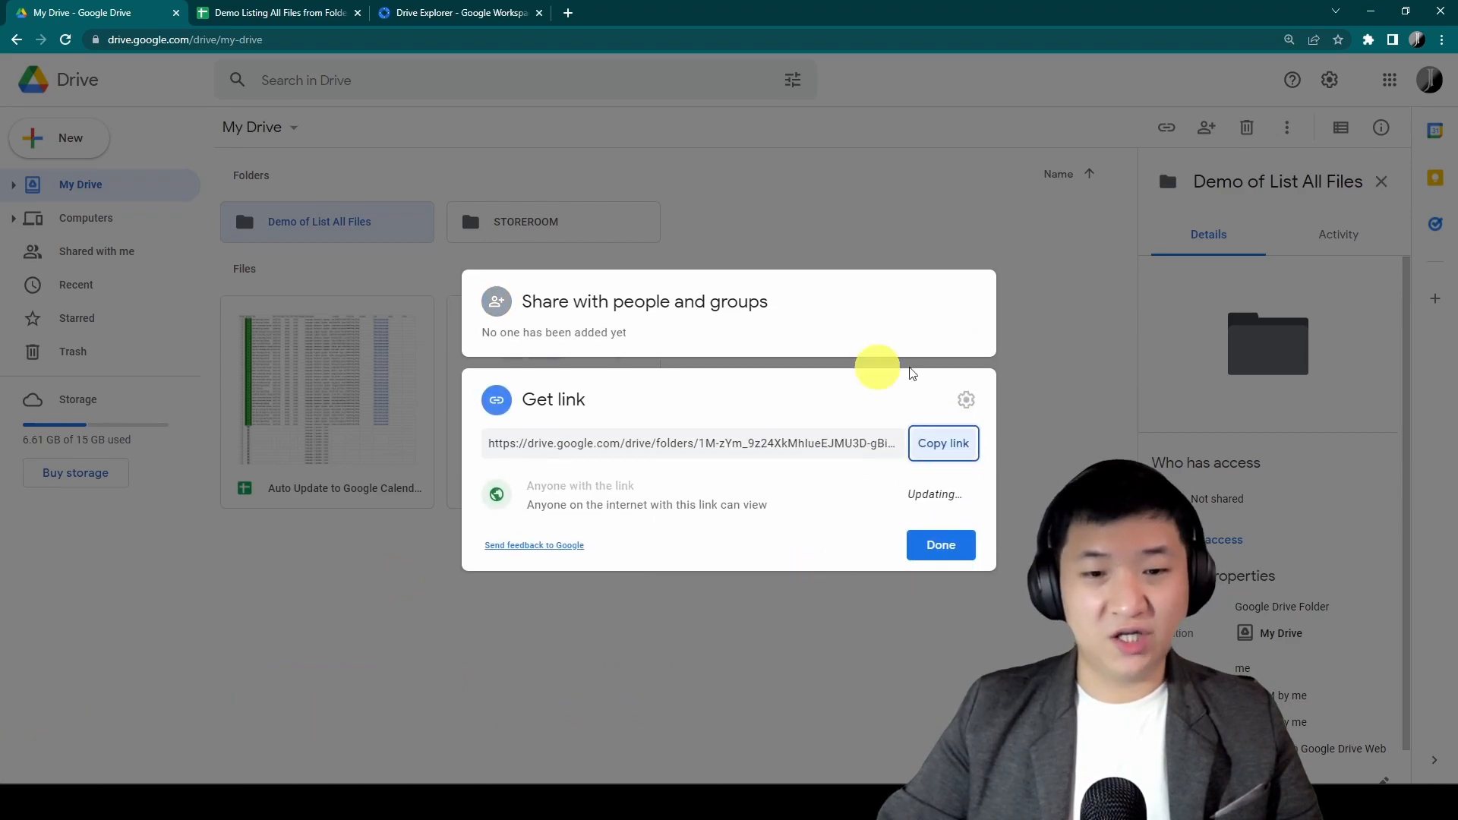
left_click(595, 492)
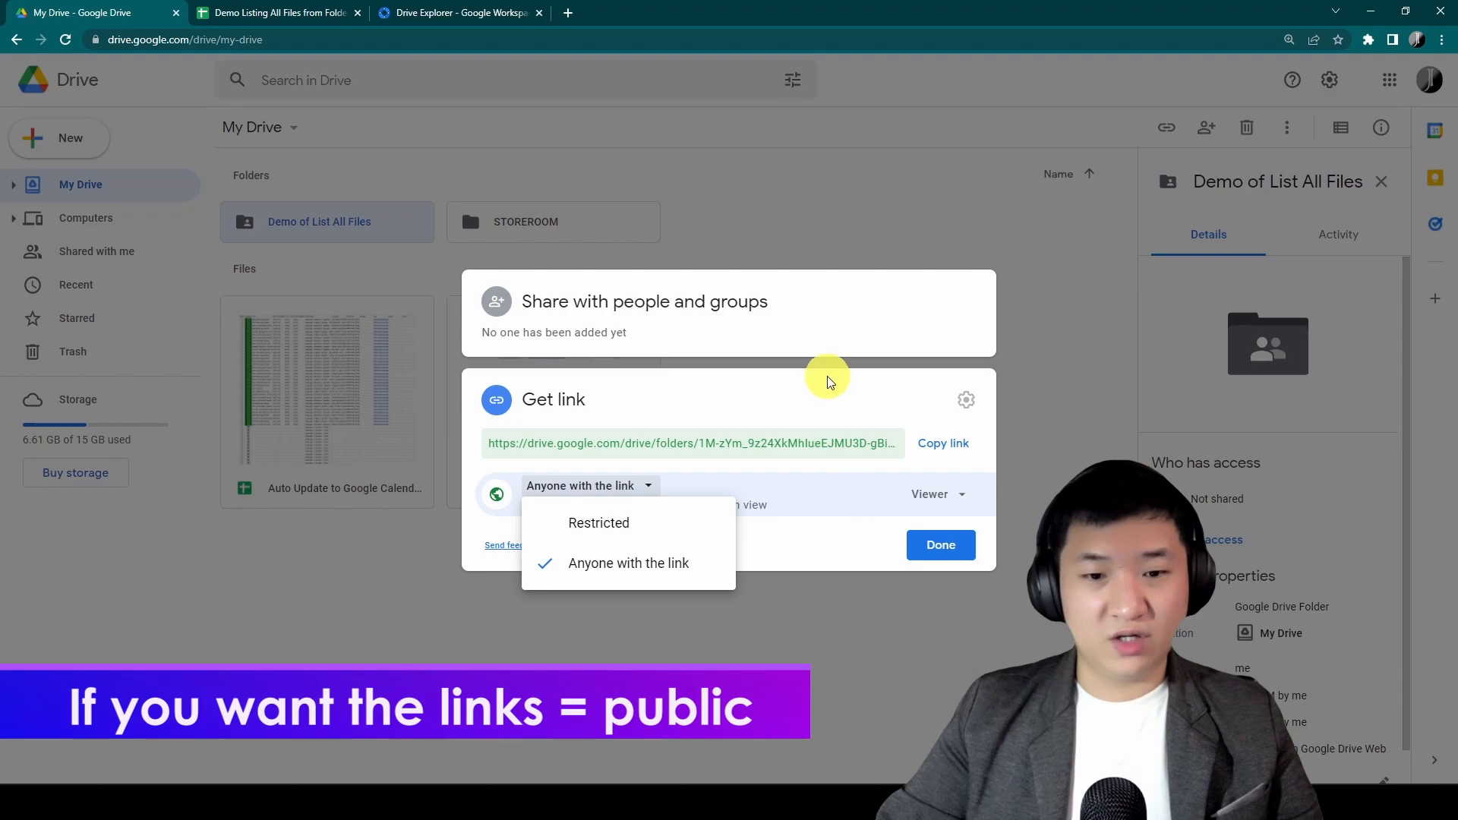
left_click(629, 563)
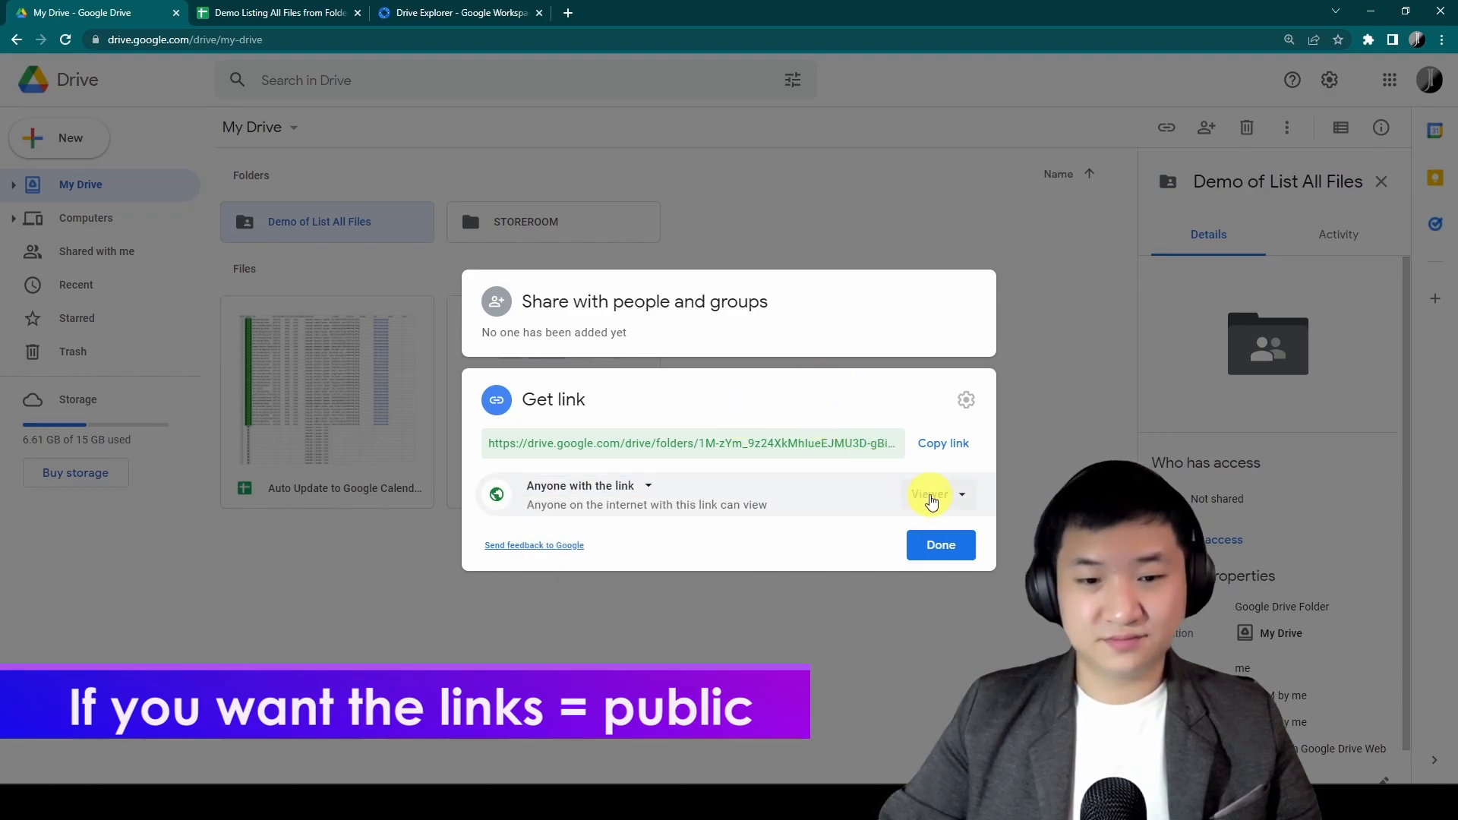
mouse_move(966, 400)
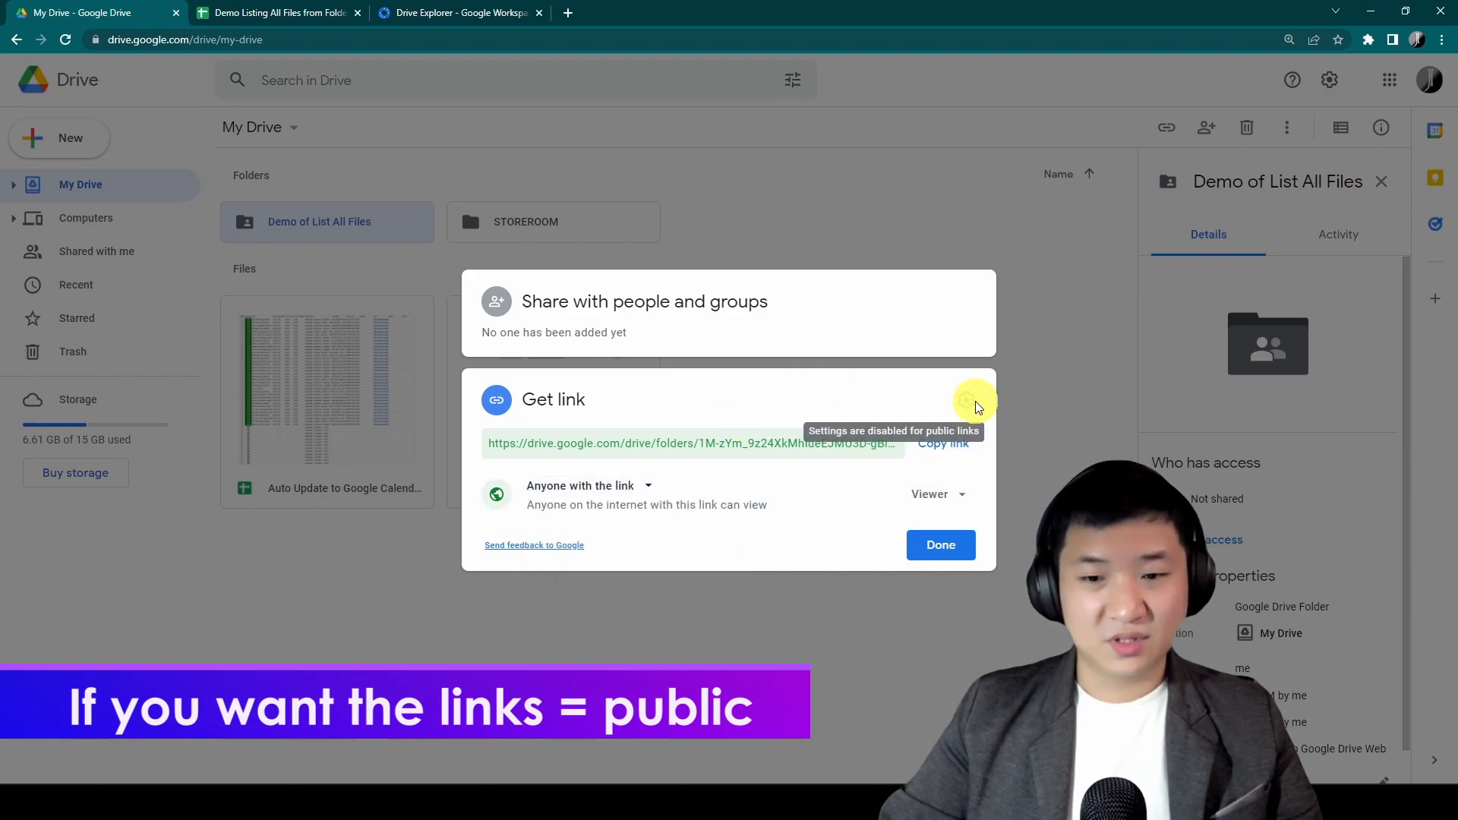
mouse_move(916, 494)
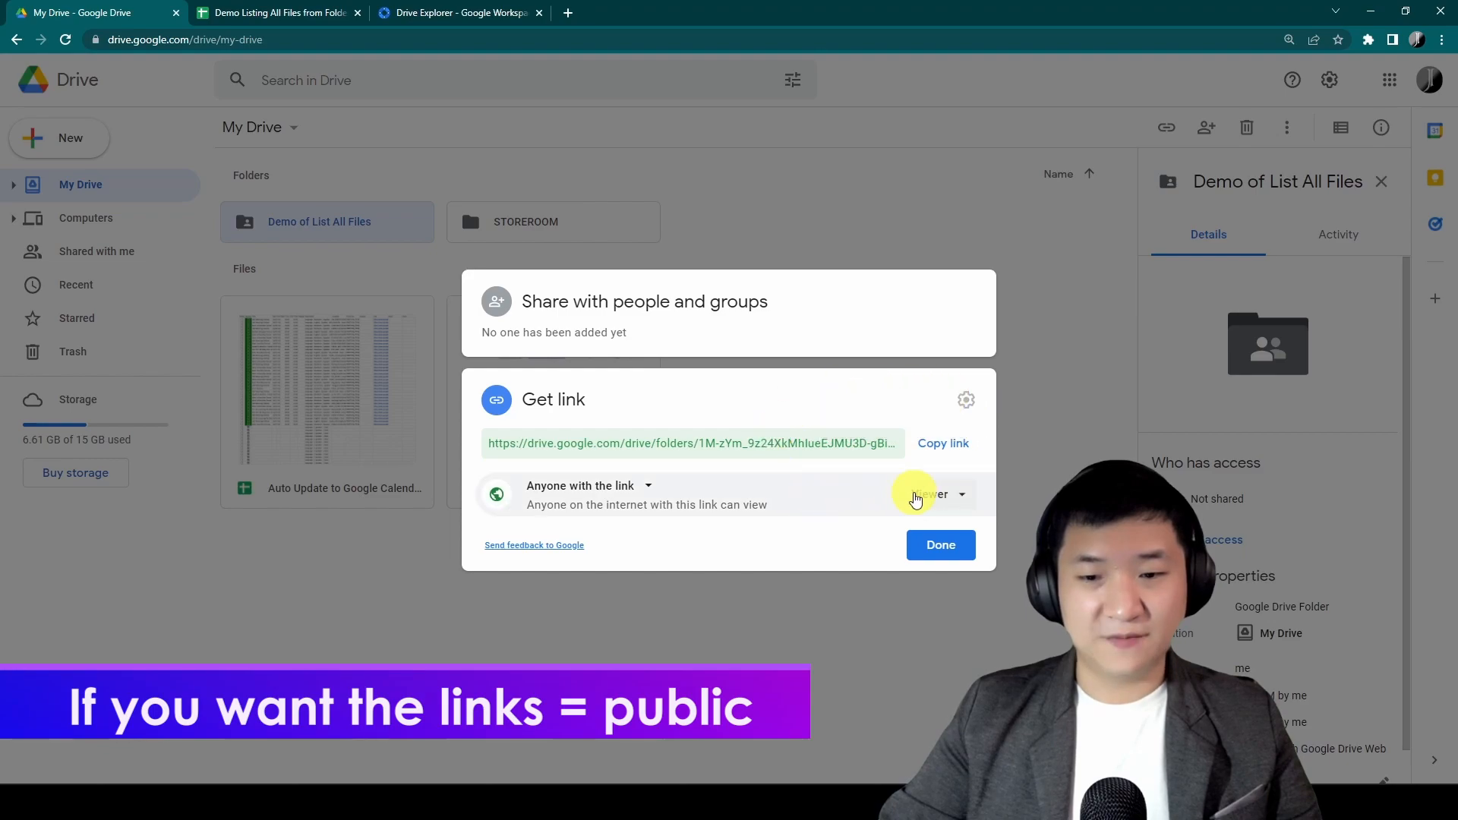
left_click(940, 545)
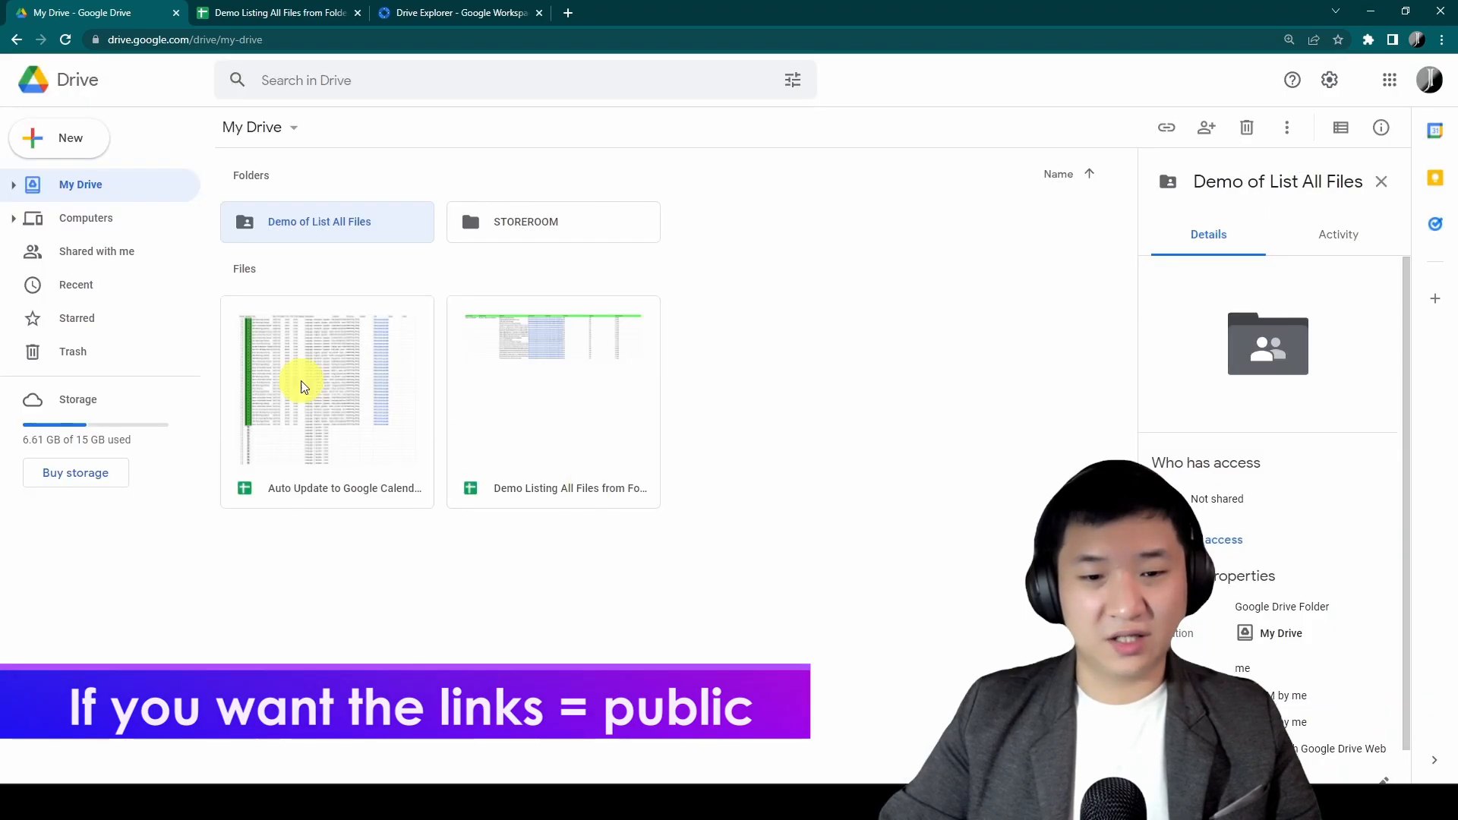
double_click(318, 221)
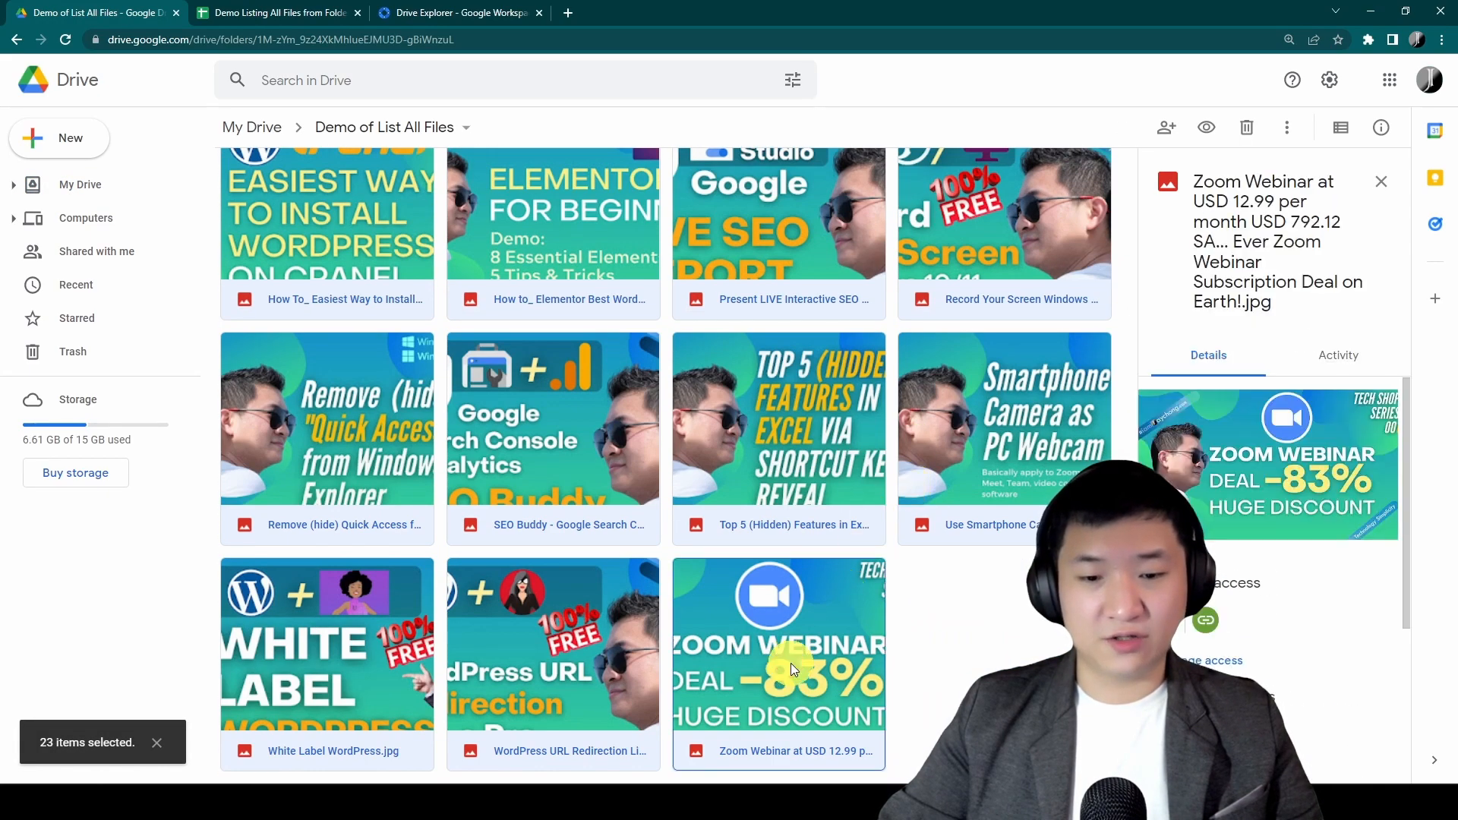
Give all 23 selected files anyone-with-the-link viewer access via Share.
right_click(777, 646)
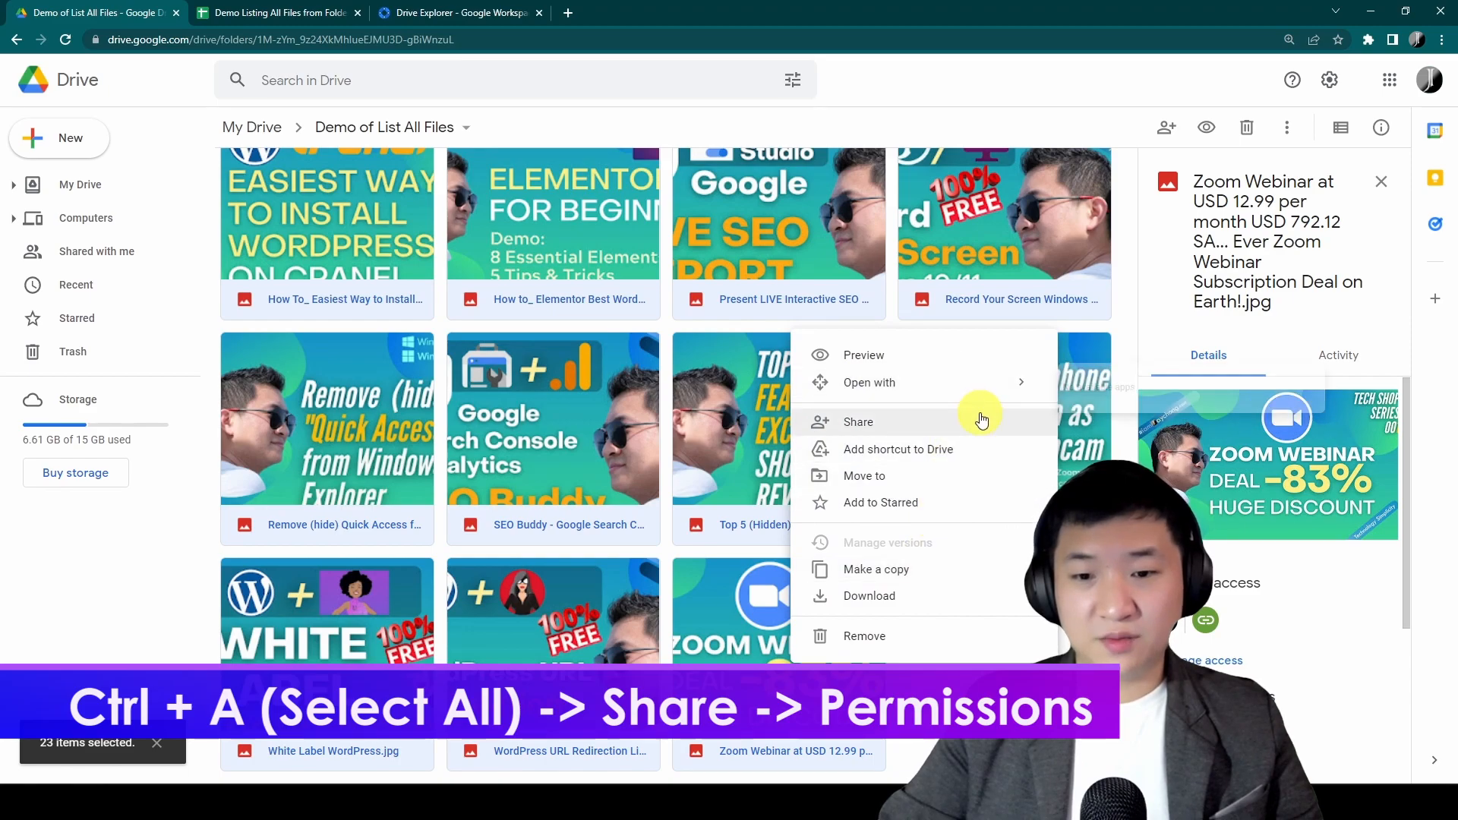
left_click(857, 422)
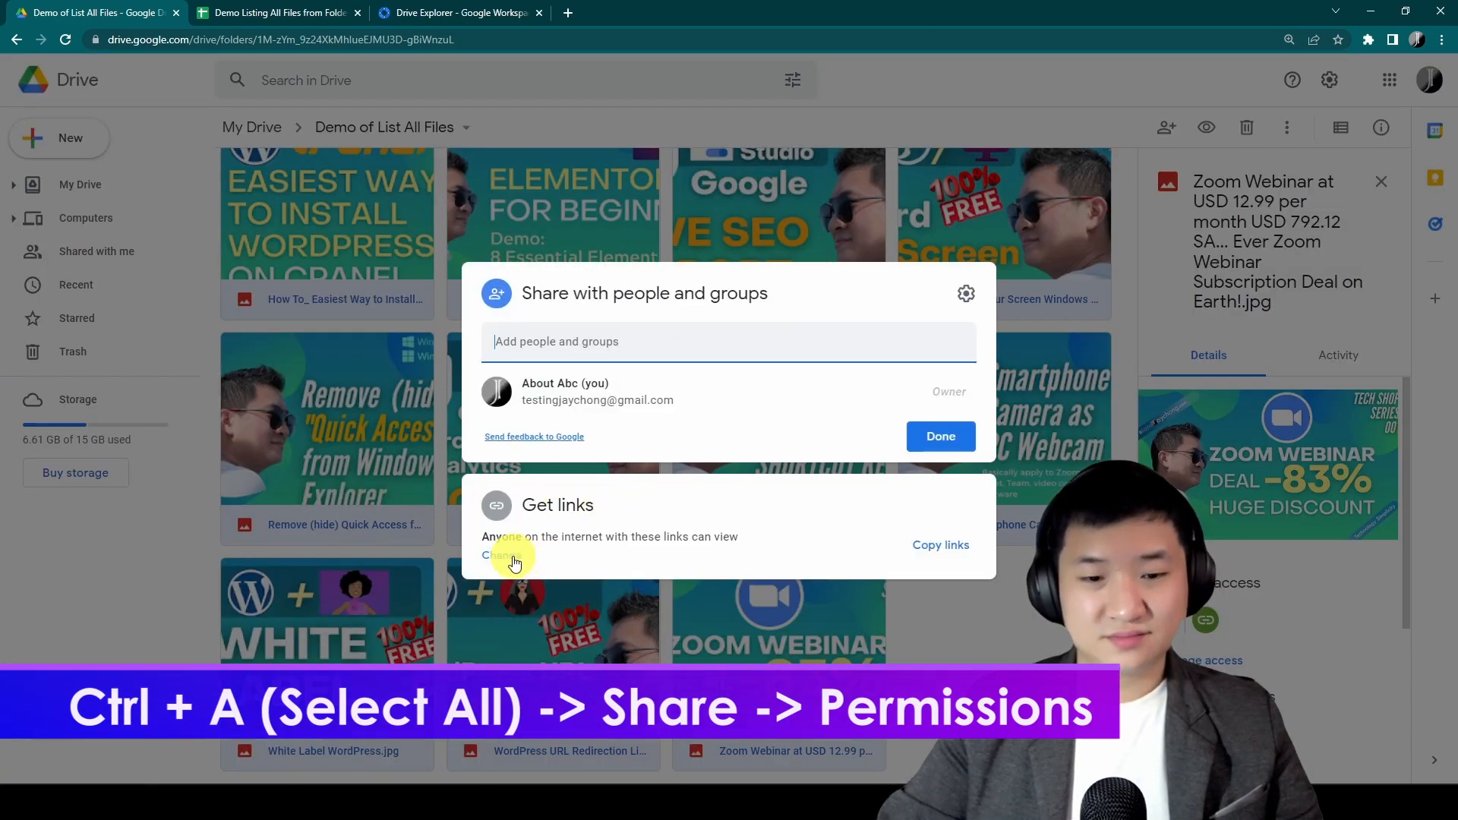
left_click(507, 554)
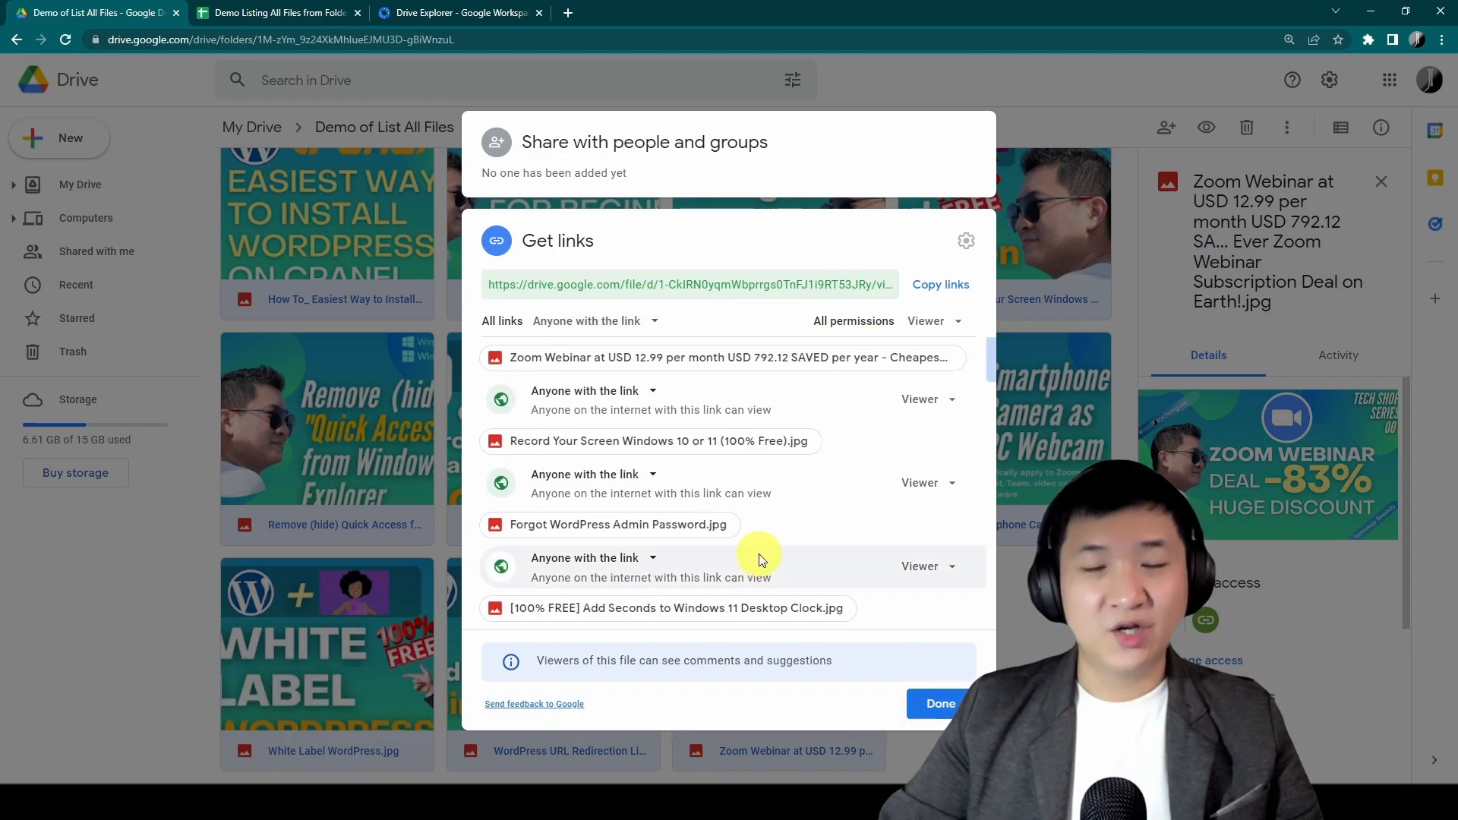
mouse_move(808, 543)
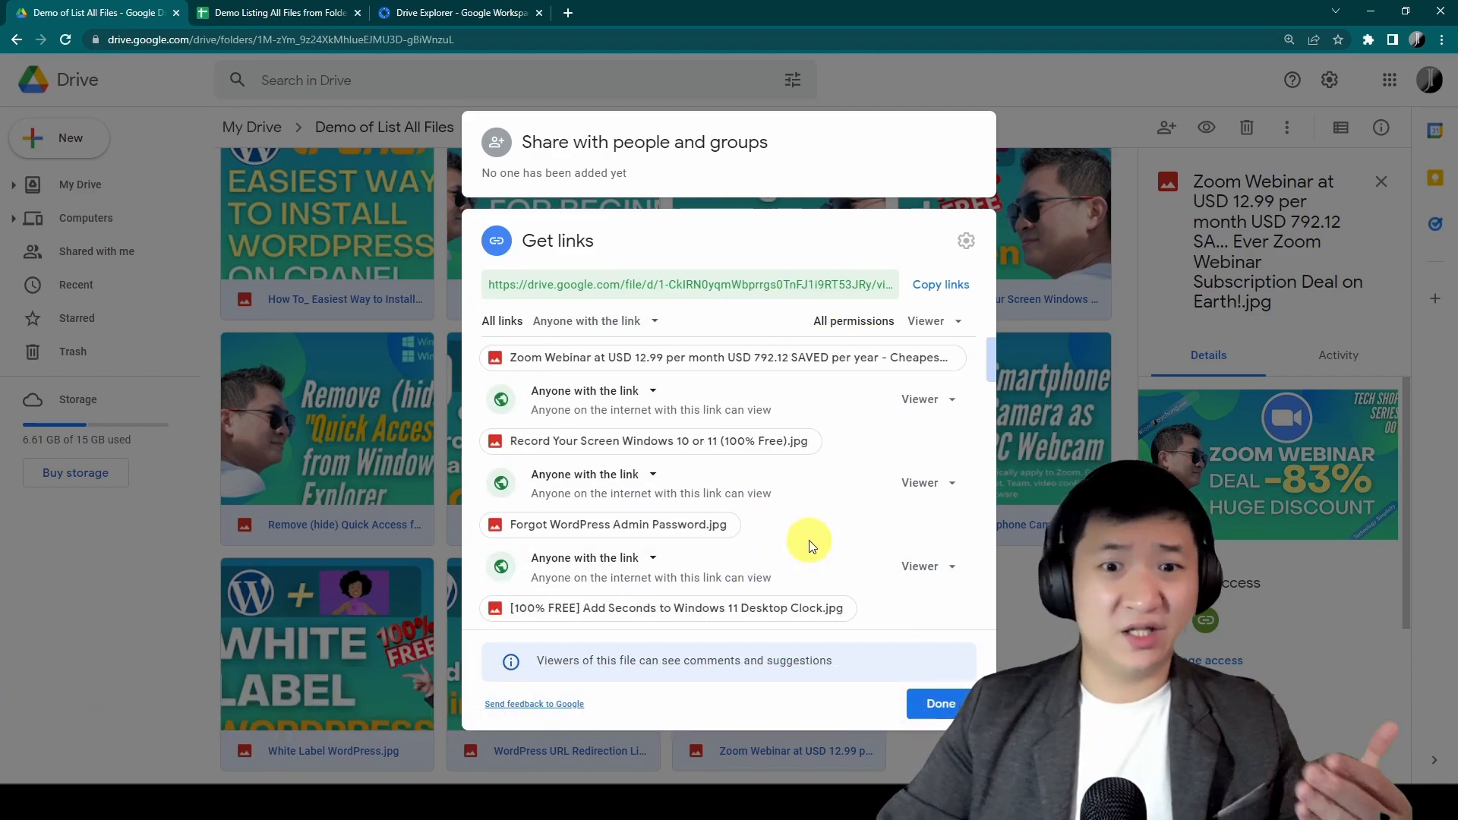
left_click(940, 703)
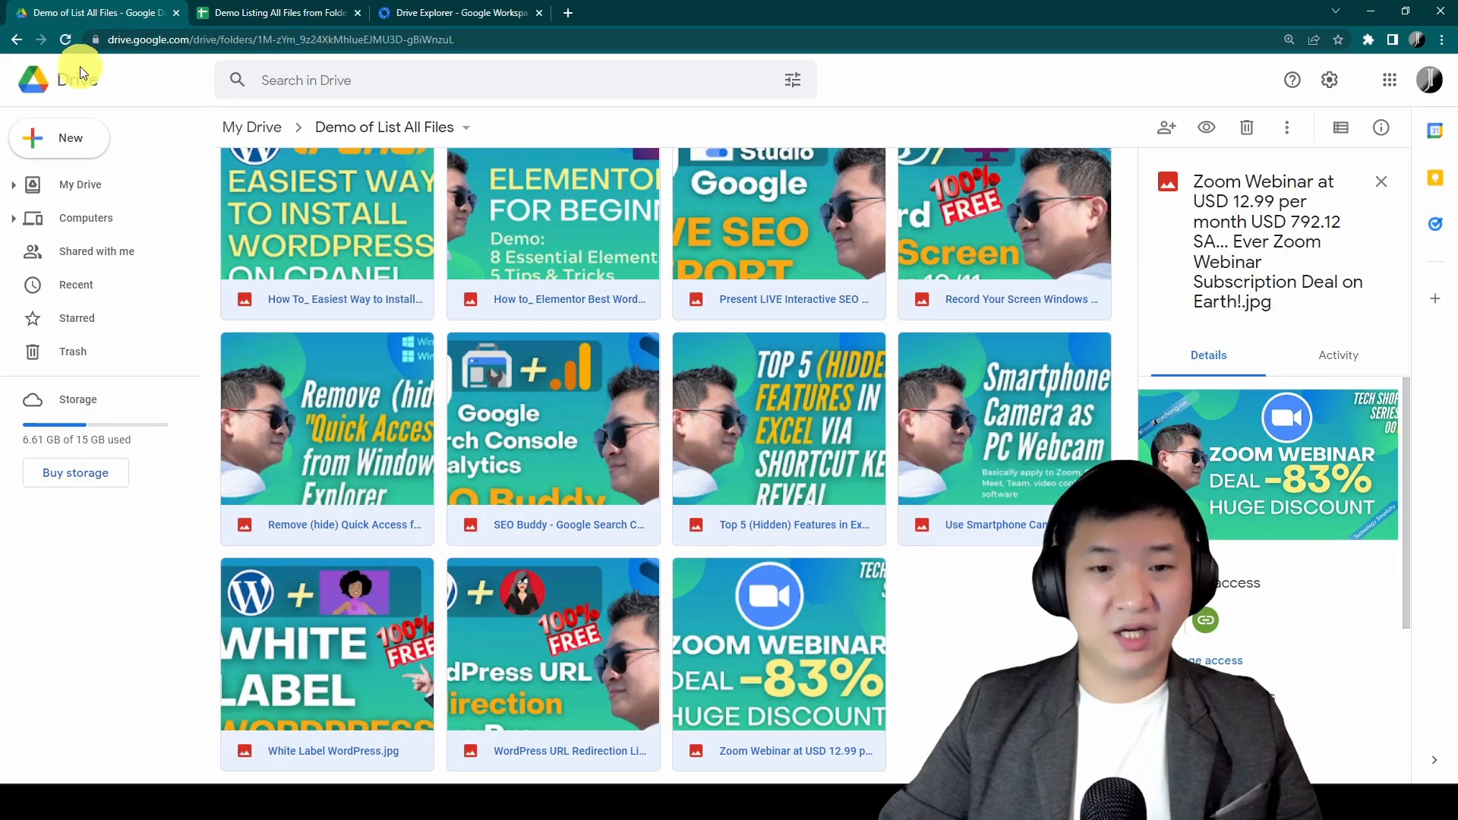
Copy Beehive Google Analytics.jpg's link from cell E2 and open it signed out.
left_click(275, 12)
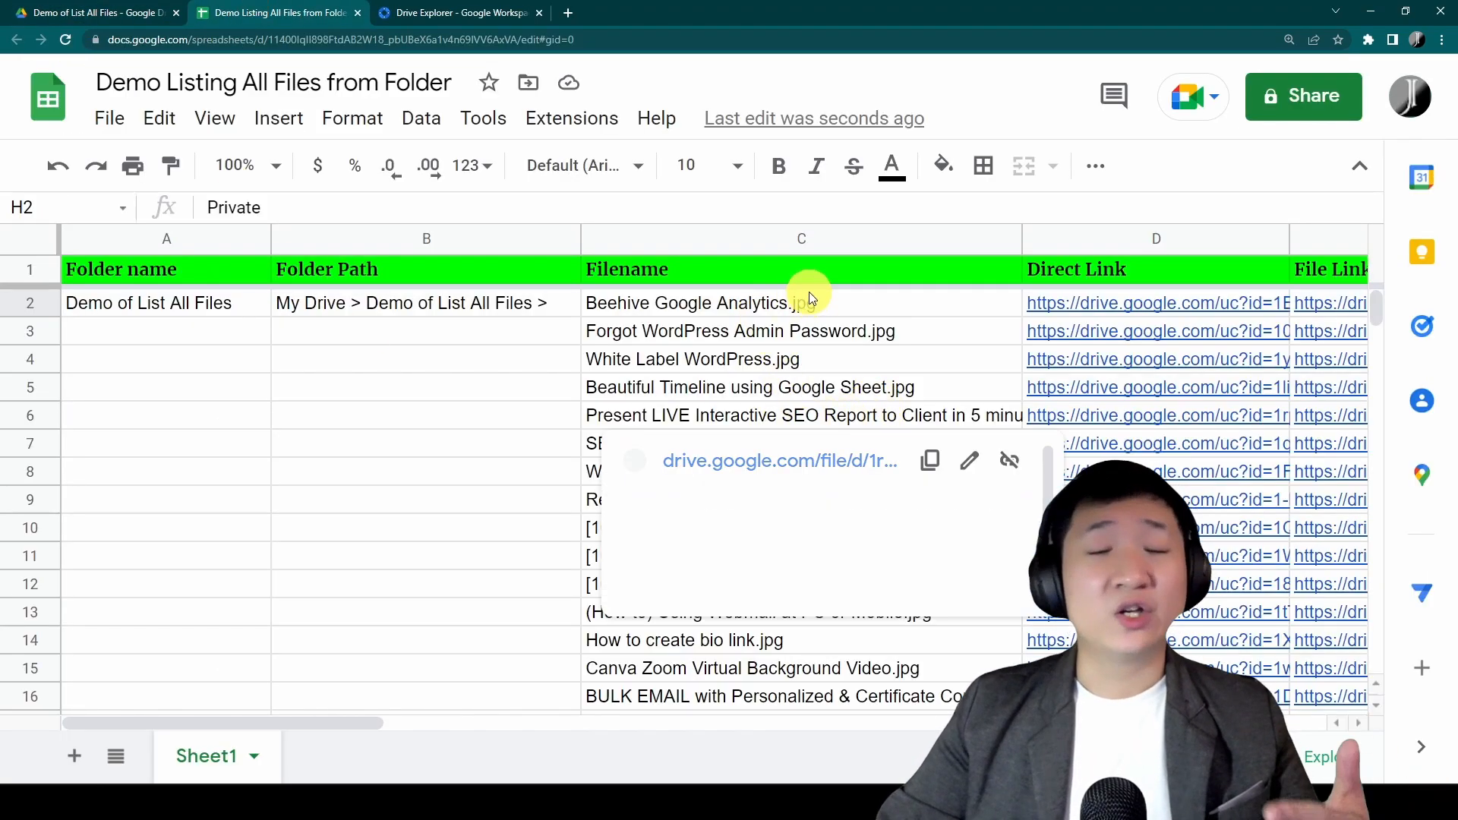
left_click(1156, 302)
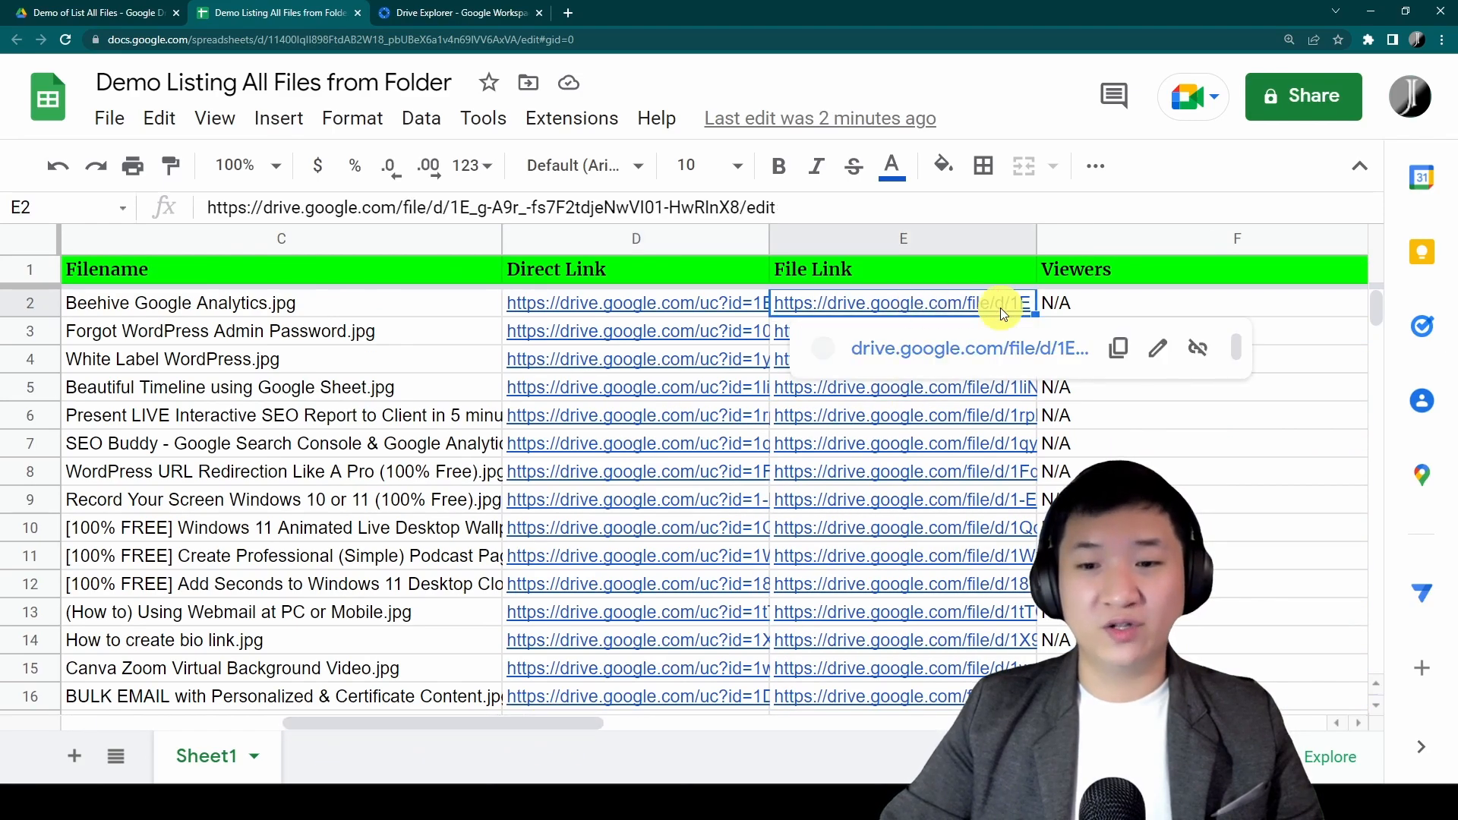
left_click(1118, 348)
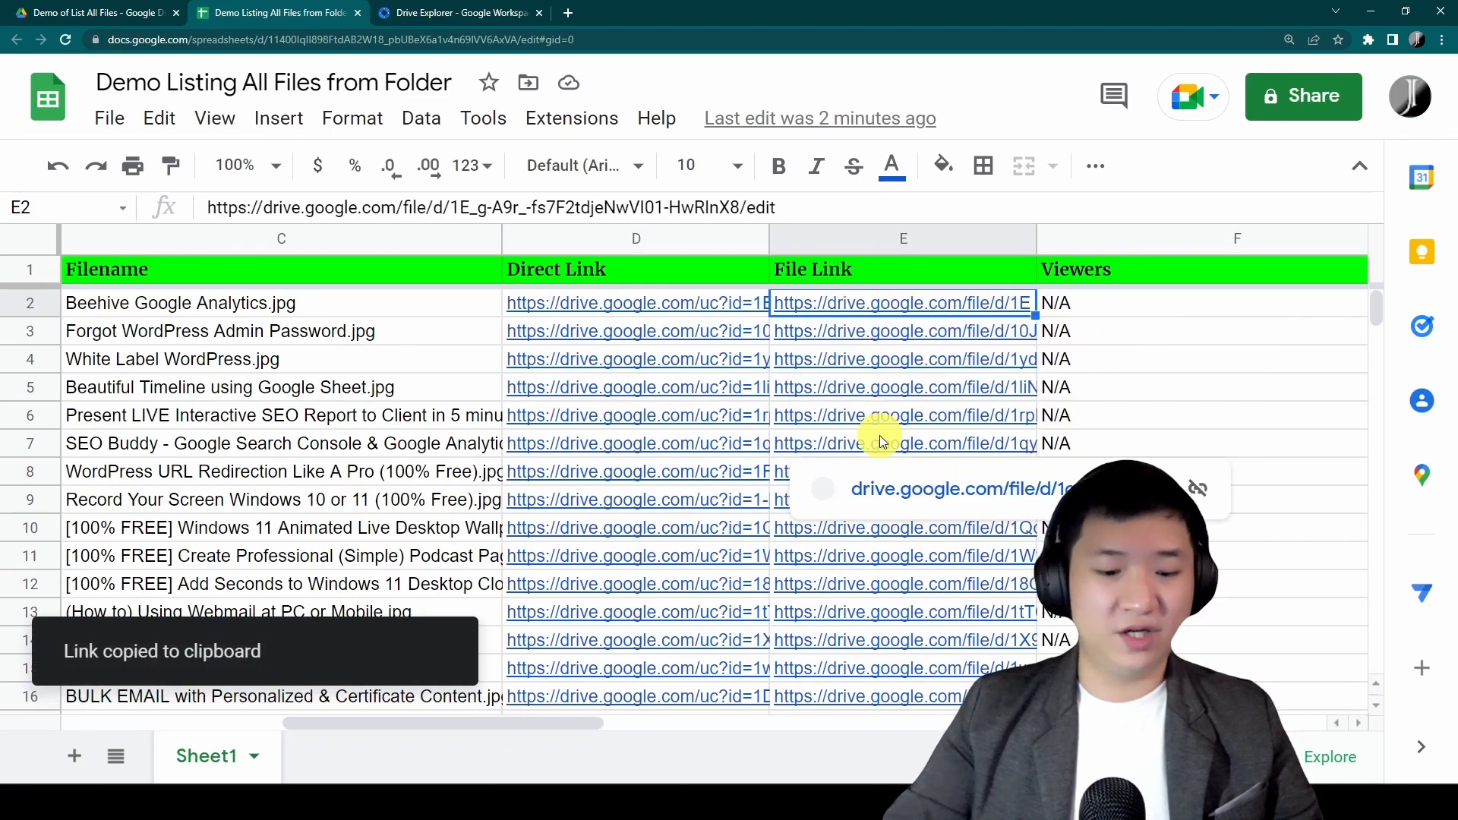
left_click(902, 302)
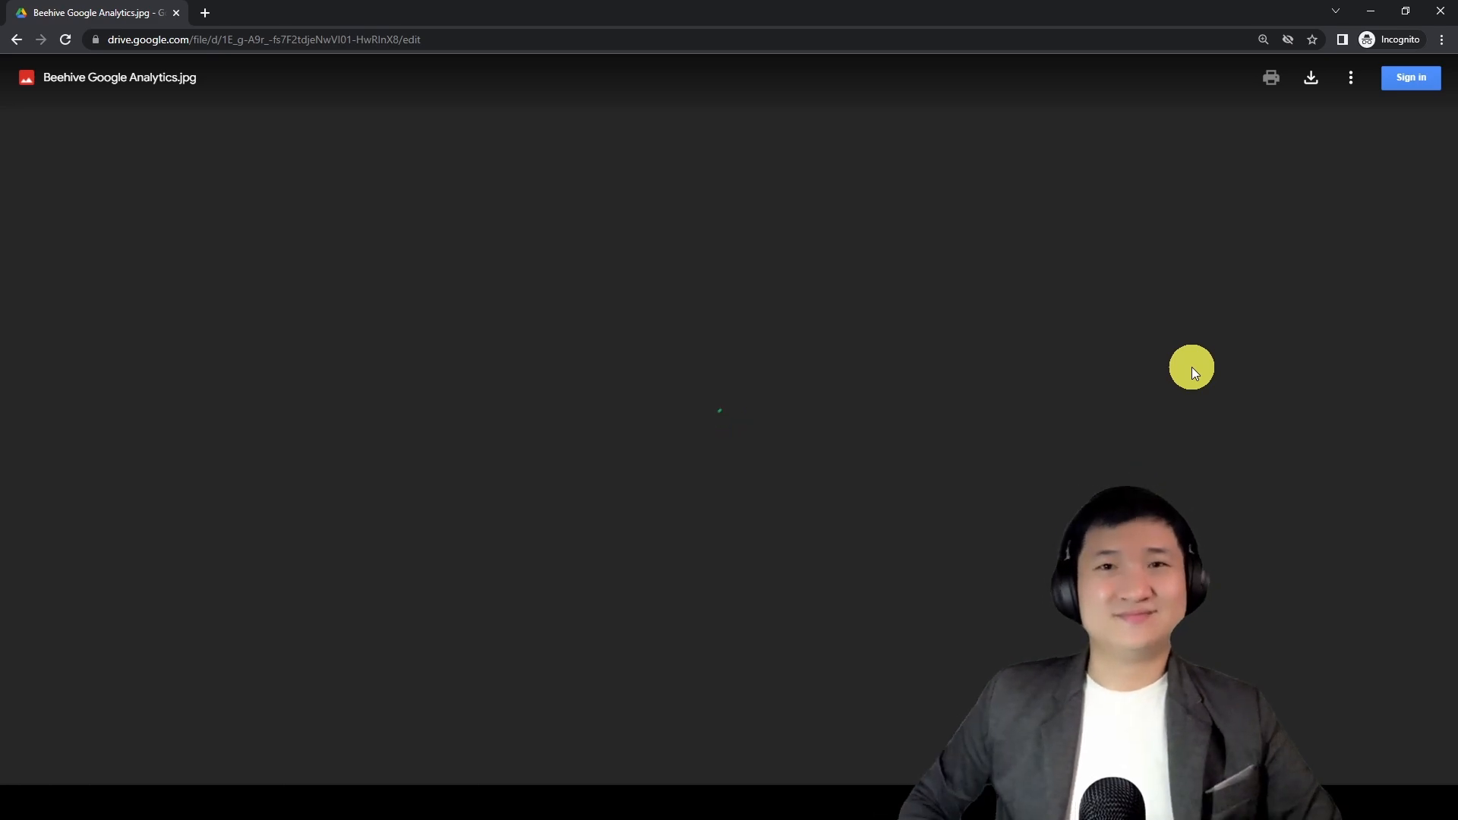
mouse_move(709, 361)
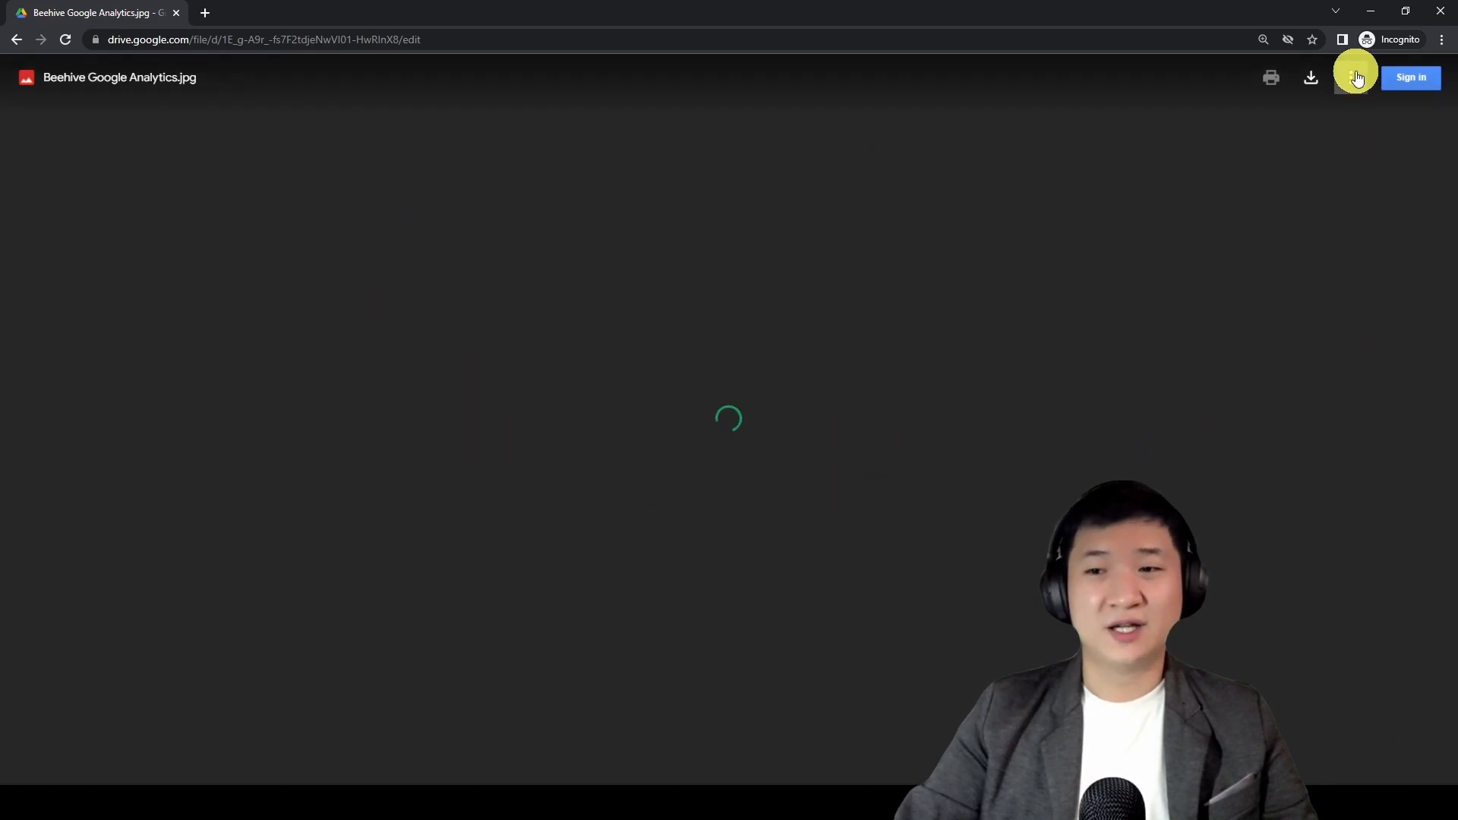
Show the Details panel for Beehive Google Analytics.jpg in the signed-out Drive viewer.
left_click(1354, 78)
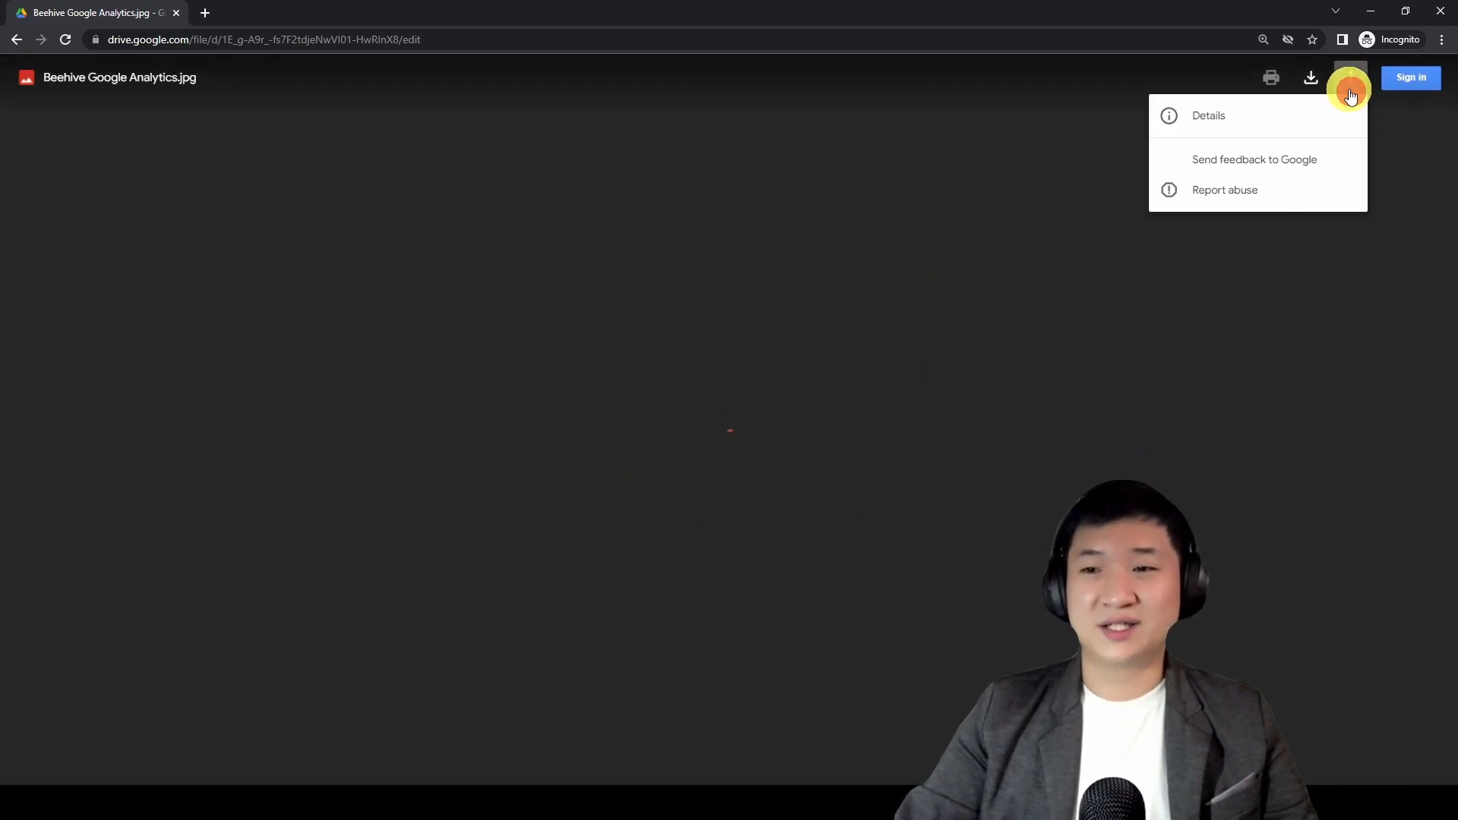
left_click(1208, 115)
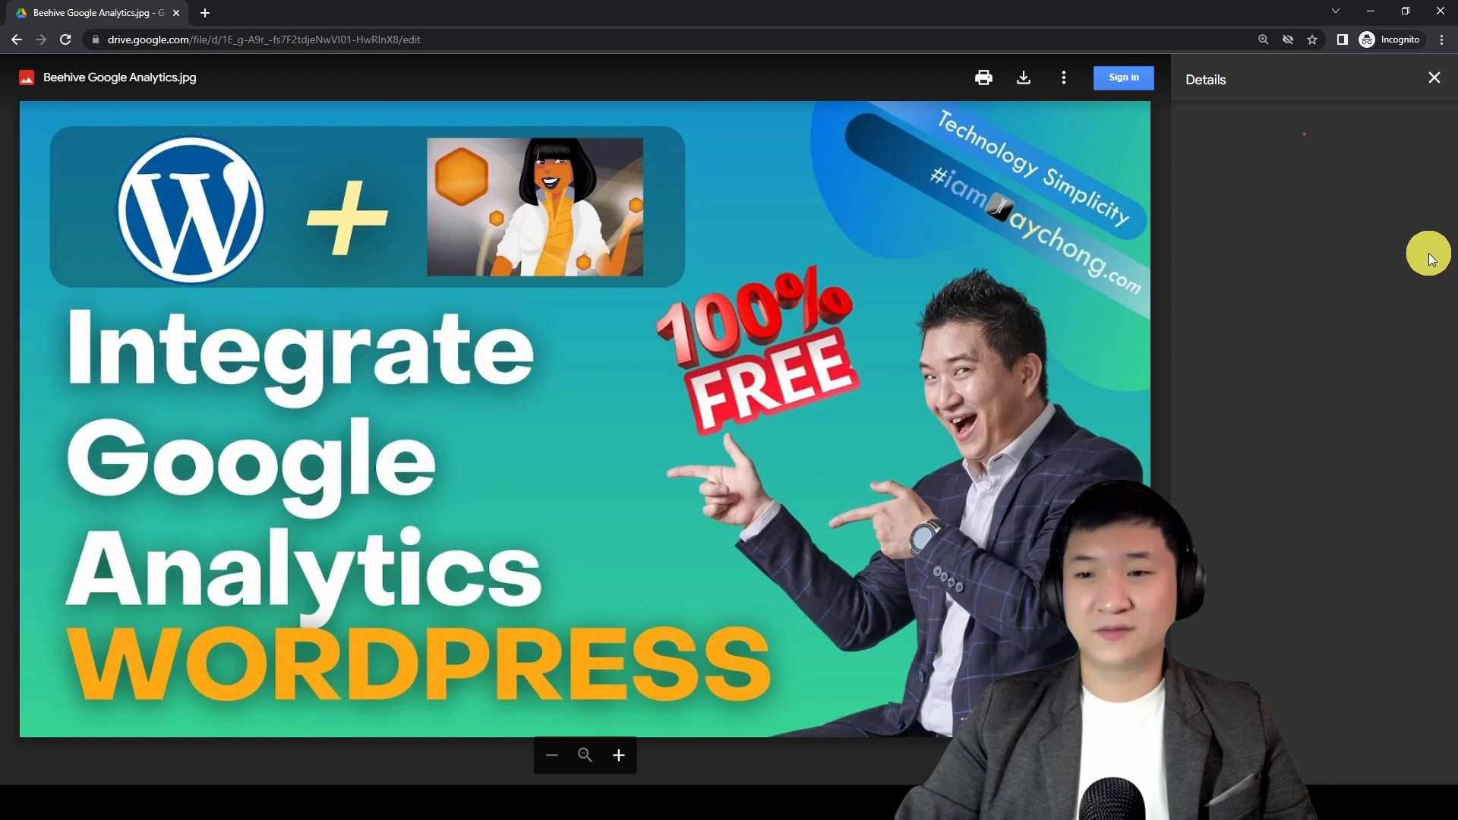